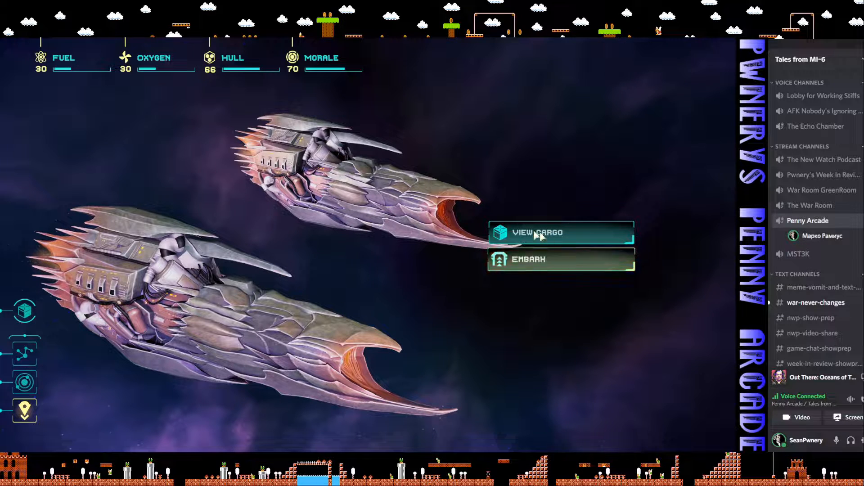
# - Check the abandoned ship and the gas giant in Solar System View, then travel to garden planet Gemariah-117-4
pyautogui.click(560, 232)
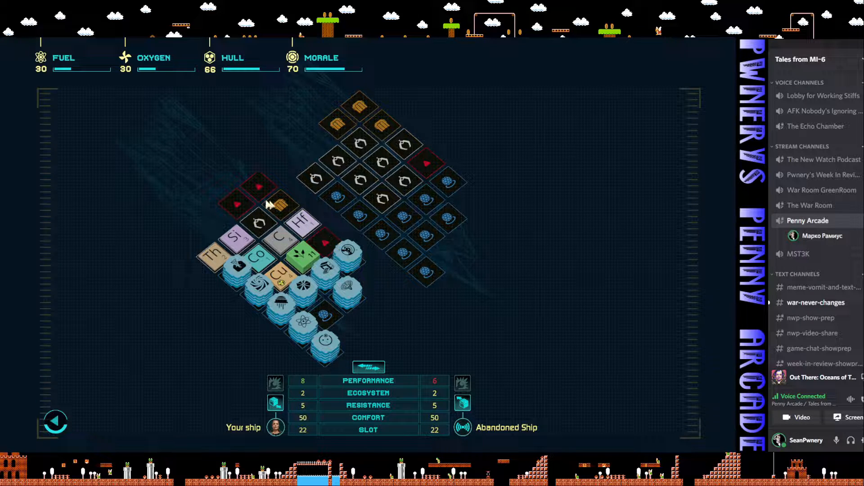
pyautogui.moveTo(319, 317)
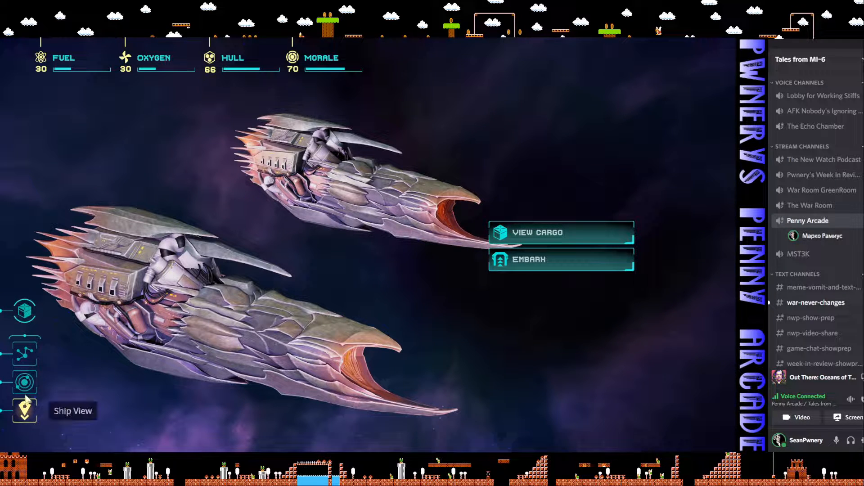
pyautogui.click(24, 381)
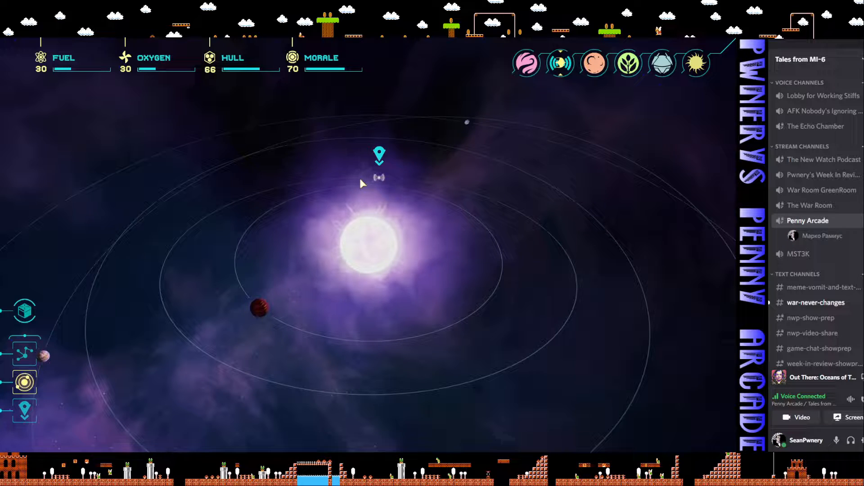
pyautogui.moveTo(568, 161)
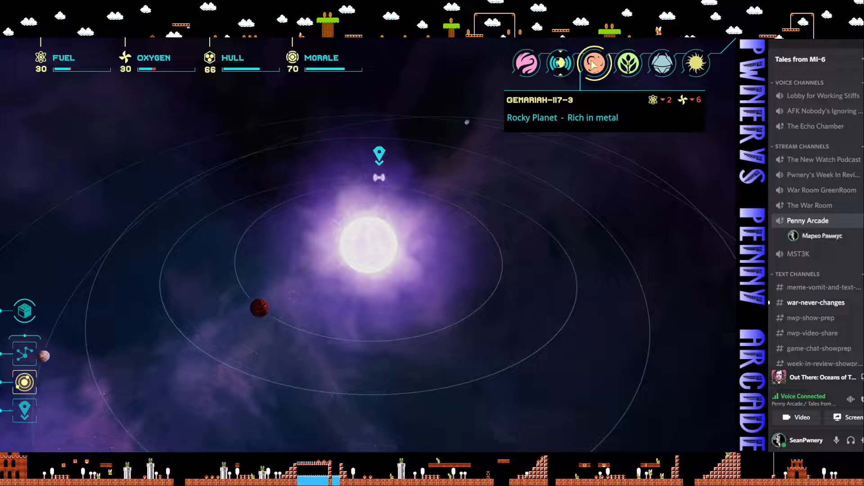
pyautogui.click(627, 63)
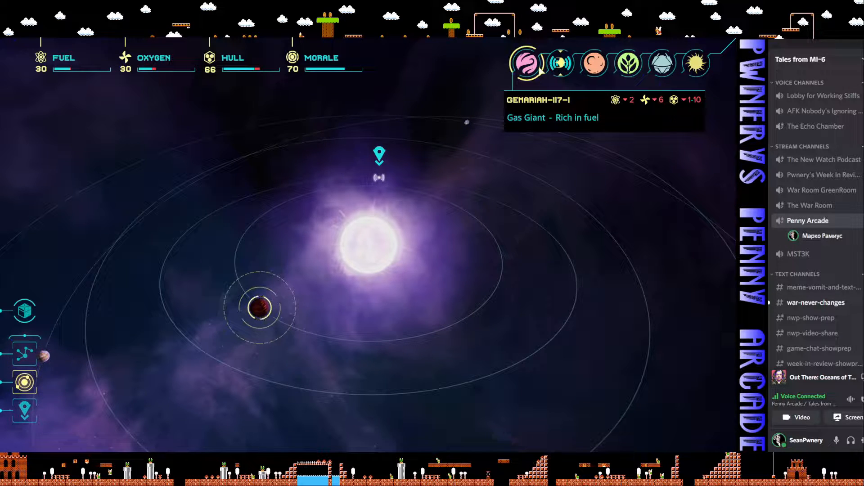
pyautogui.click(559, 63)
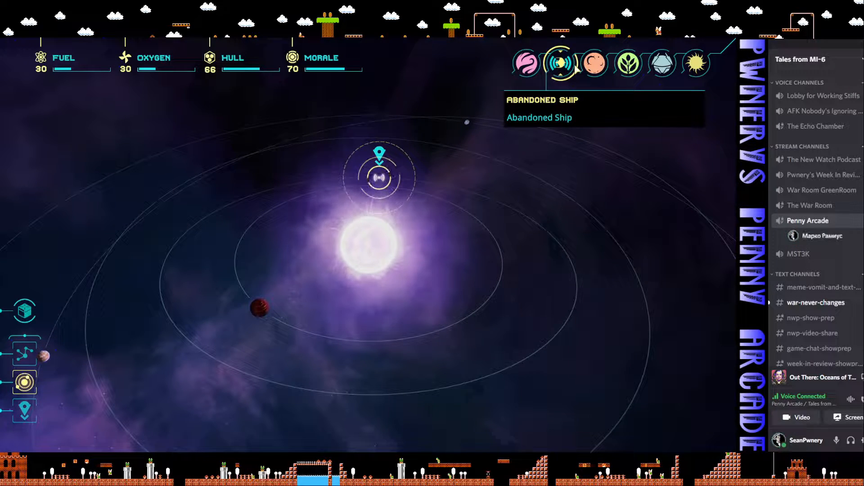
pyautogui.click(594, 63)
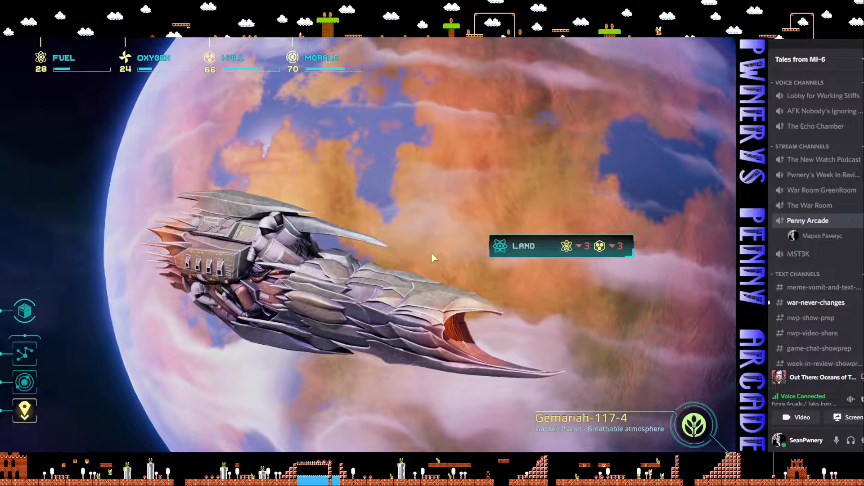
# - Land on Gemariah-117-4 to refill oxygen to 100, then take off again
pyautogui.click(523, 246)
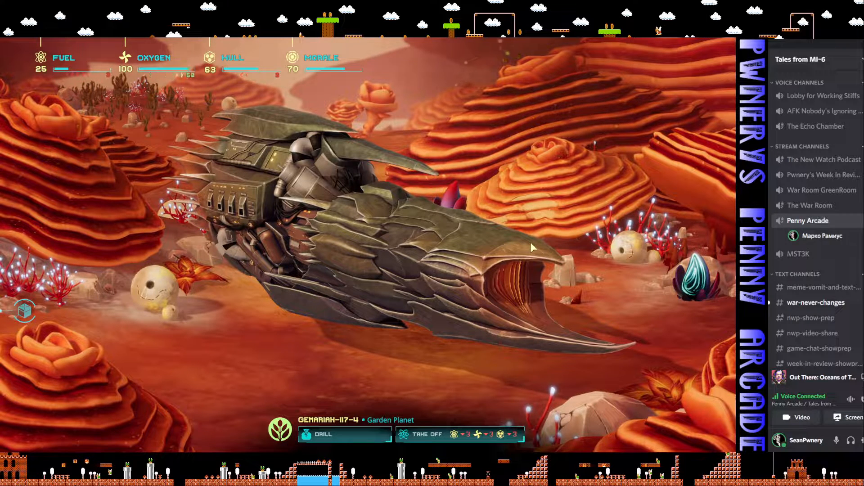
pyautogui.moveTo(404, 328)
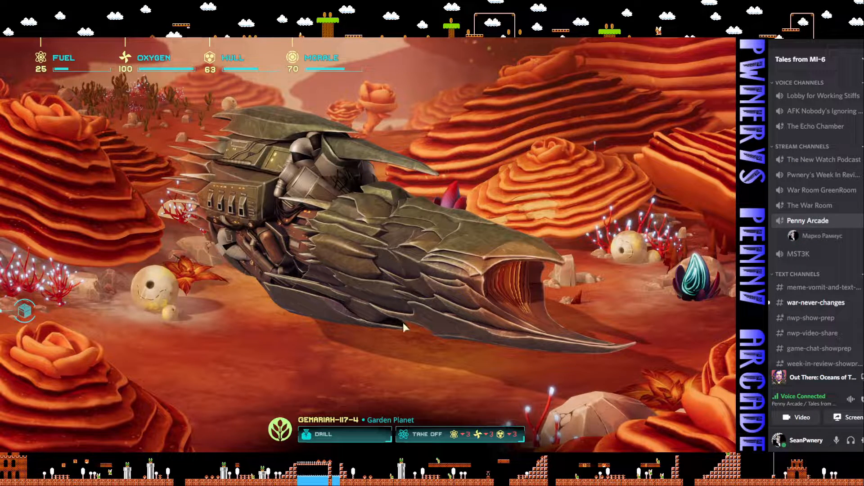
pyautogui.moveTo(25, 311)
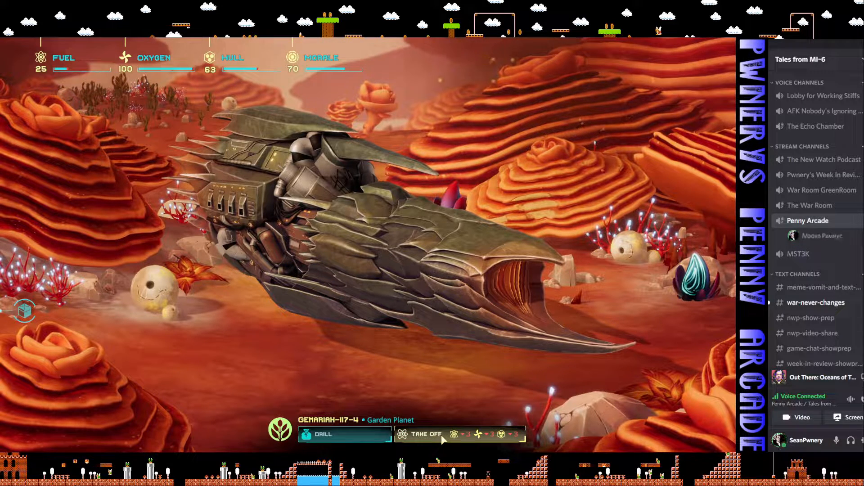
pyautogui.click(426, 434)
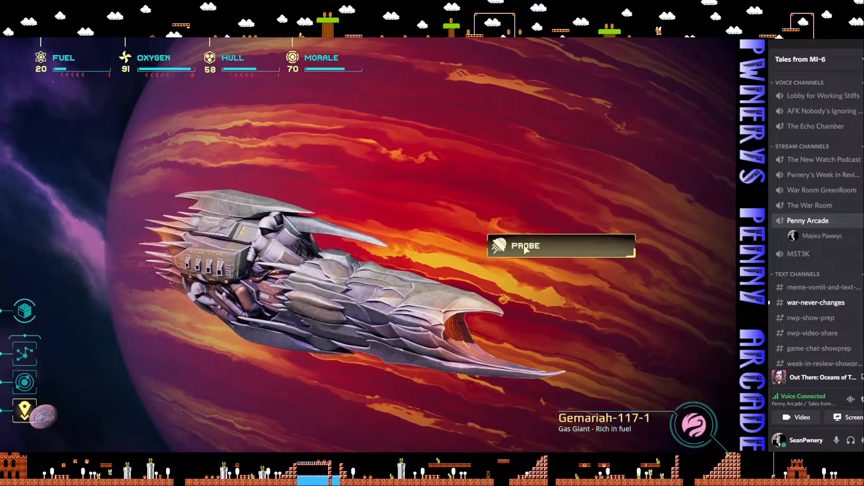
# - Probe the gas giant for fuel, then travel to the storage array Gemariah-117-5
pyautogui.click(561, 246)
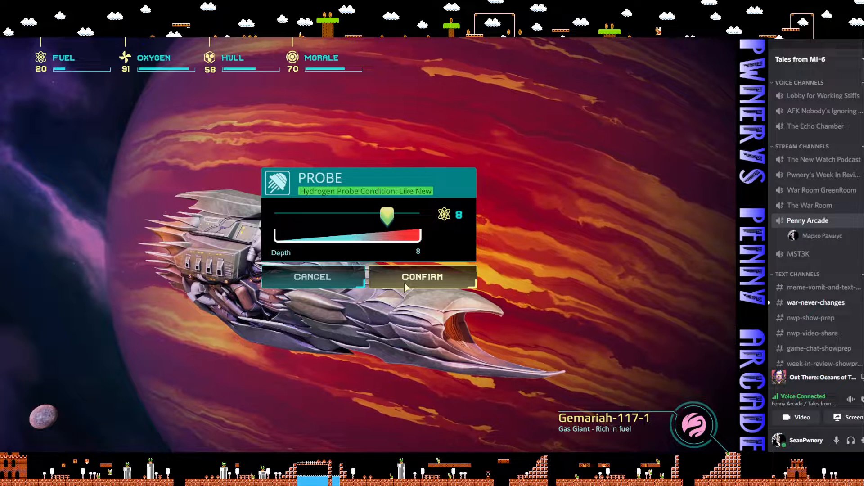
pyautogui.click(422, 277)
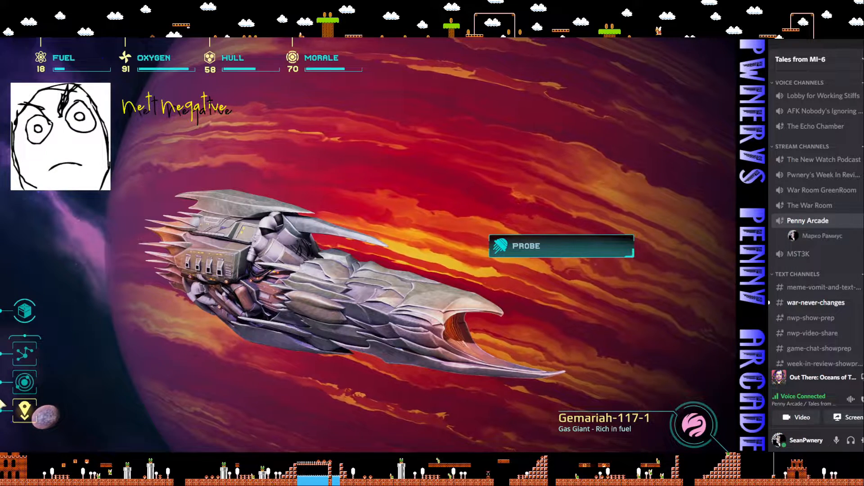
pyautogui.moveTo(24, 384)
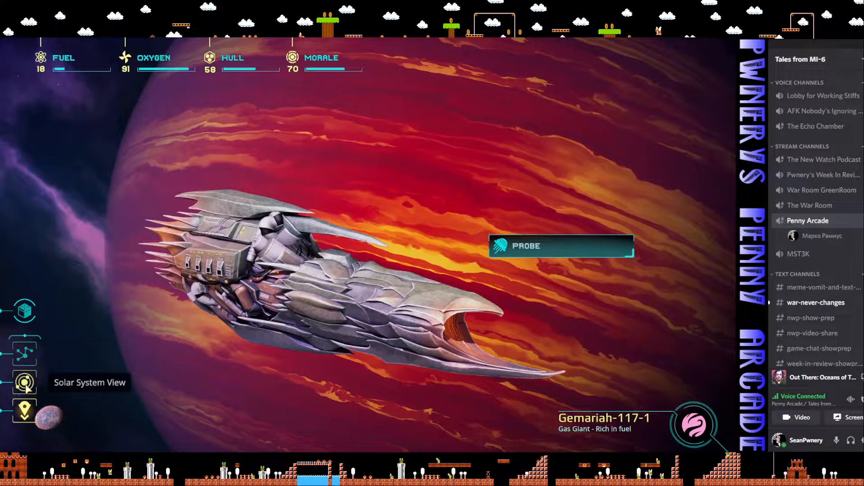
pyautogui.click(24, 383)
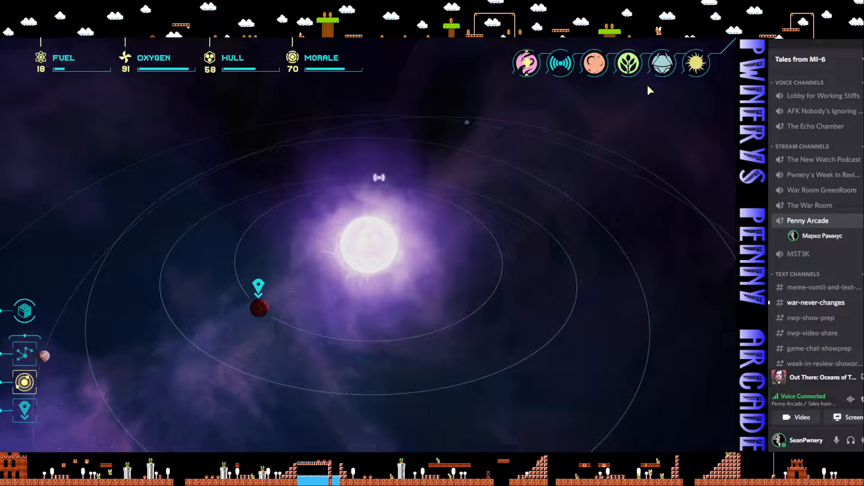
pyautogui.click(661, 63)
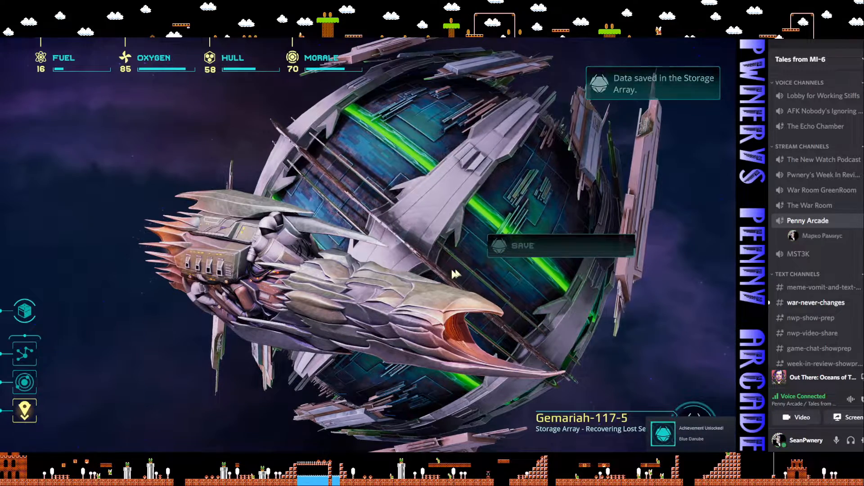
pyautogui.moveTo(24, 353)
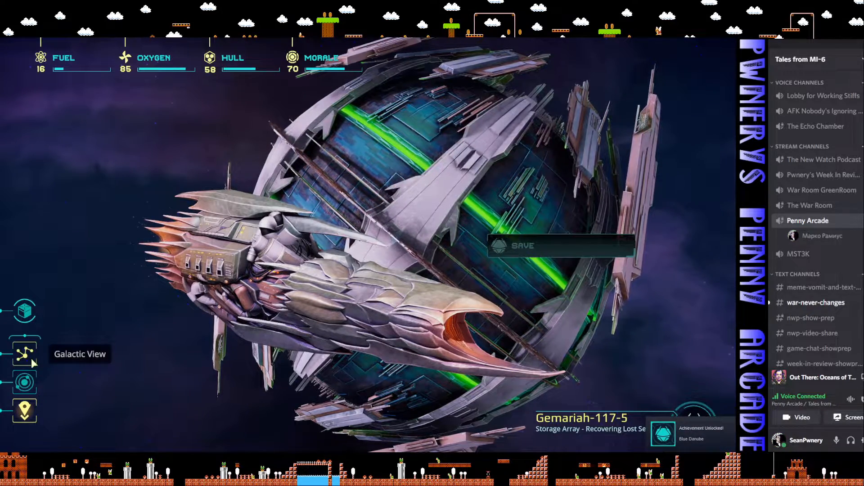
# - Glance at the galaxy map and return to the star system overview
pyautogui.click(23, 353)
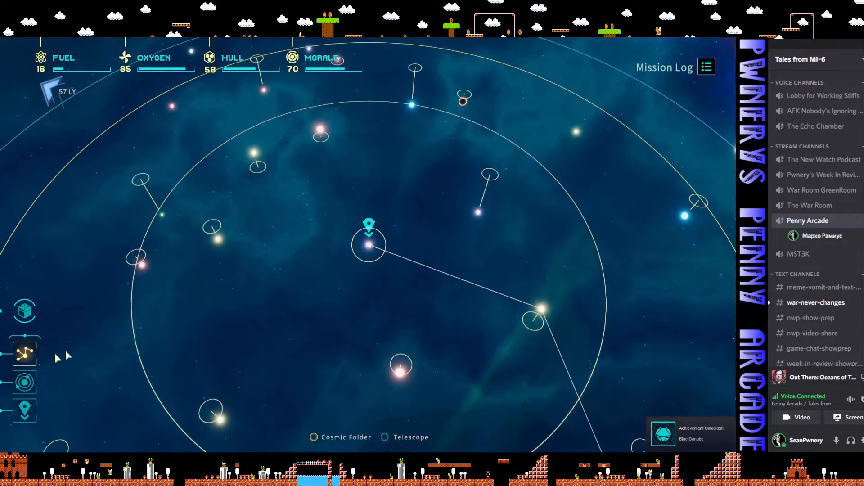
pyautogui.click(24, 382)
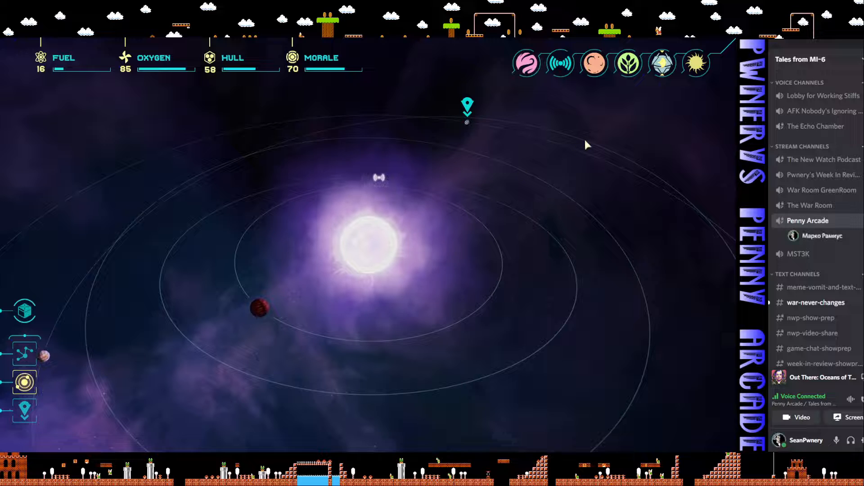
pyautogui.click(593, 63)
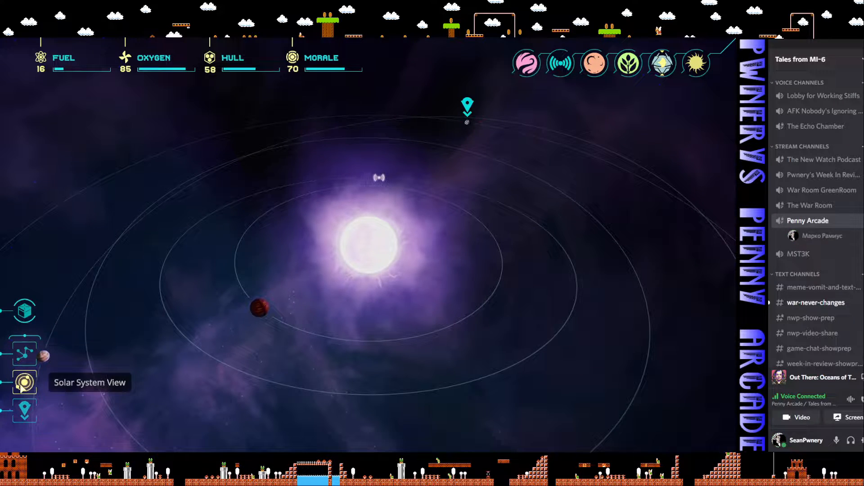
# - Jump to the yellow dwarf Tubal-Cain-840 and communicate with the celestial object encountered there
pyautogui.click(24, 352)
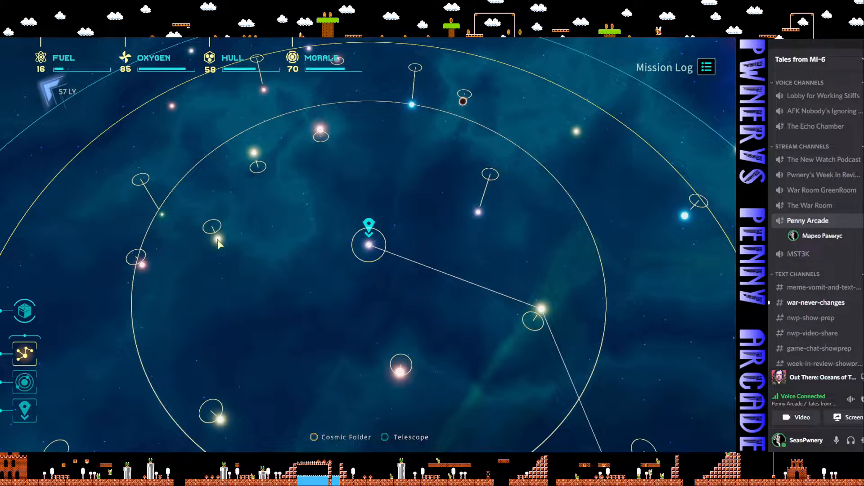
pyautogui.click(217, 242)
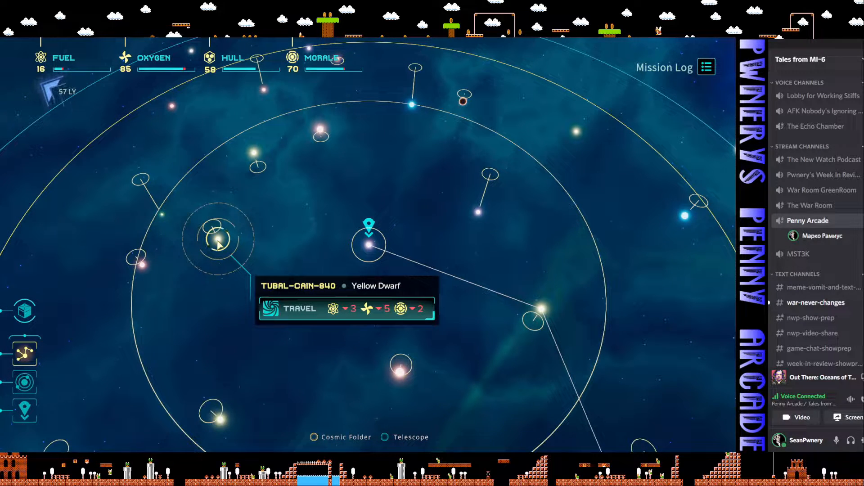
pyautogui.click(299, 309)
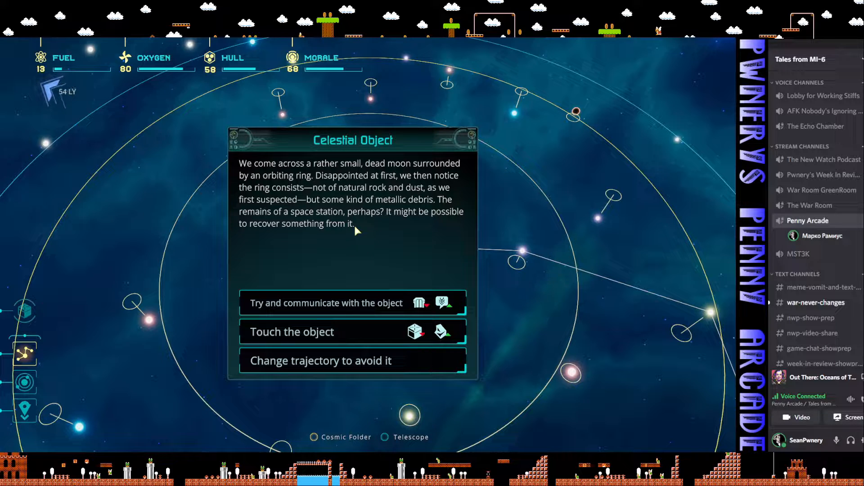
pyautogui.moveTo(353, 302)
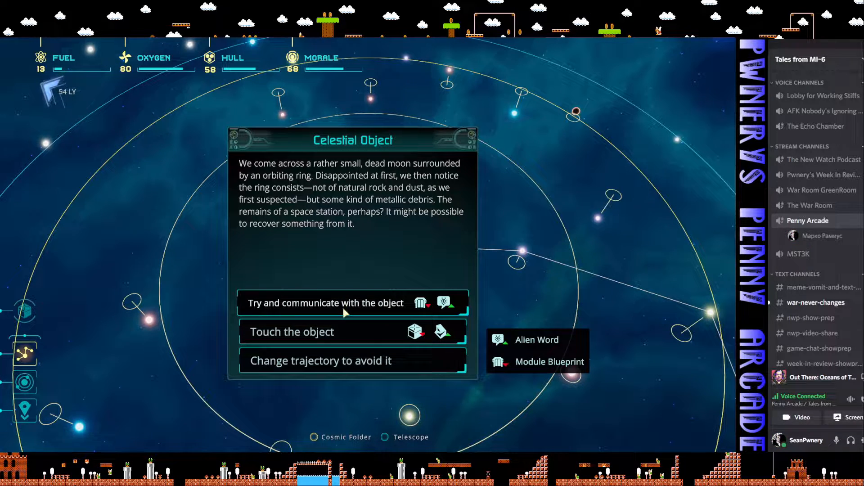
pyautogui.moveTo(348, 332)
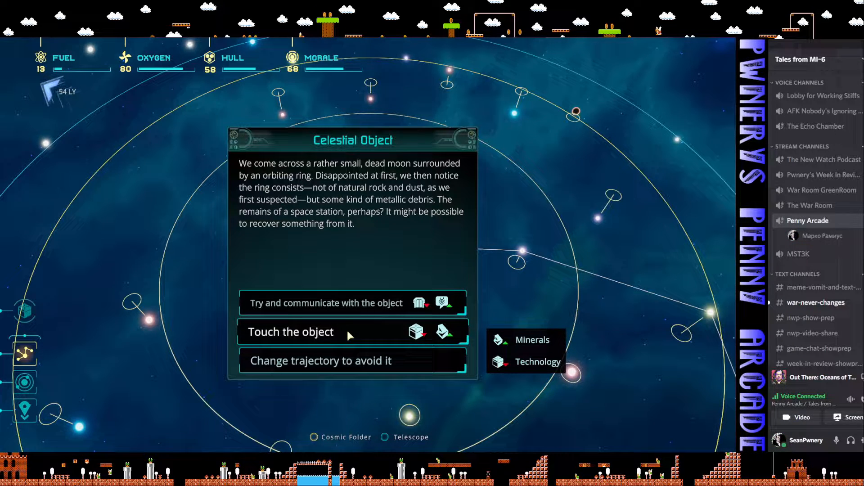
pyautogui.moveTo(352, 310)
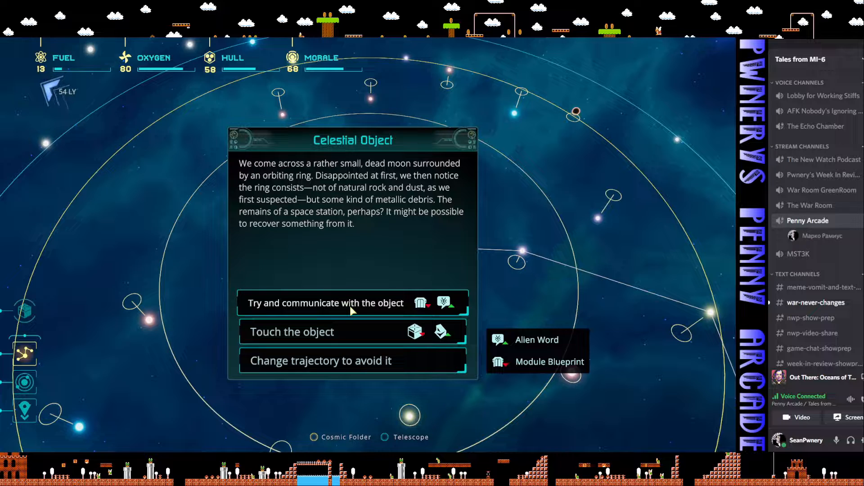
pyautogui.click(326, 303)
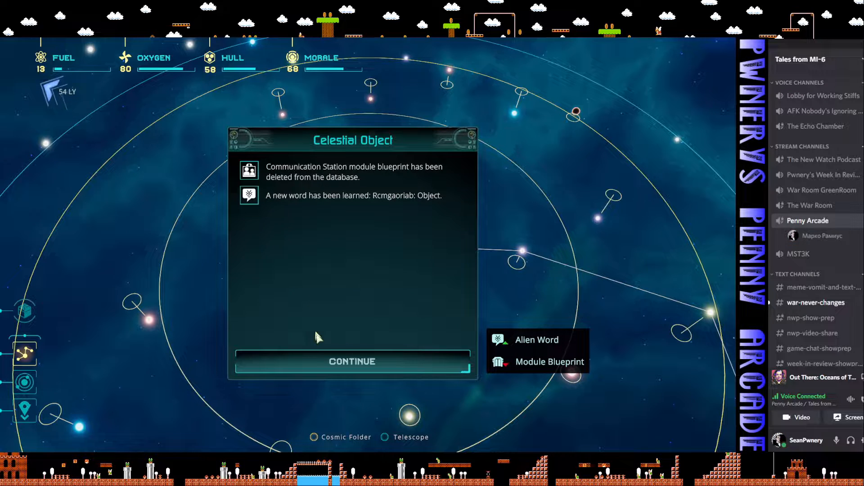
# - Close the new-word results and jump to the Jared-864 neutron star system
pyautogui.click(352, 362)
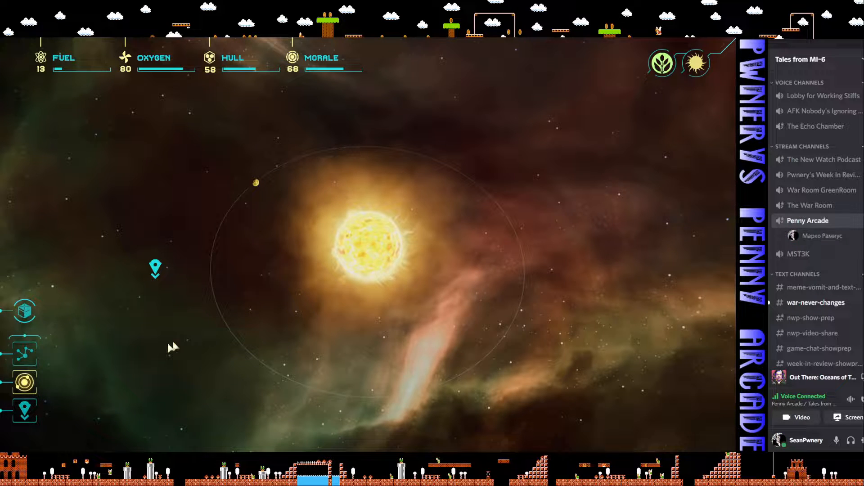
pyautogui.click(24, 355)
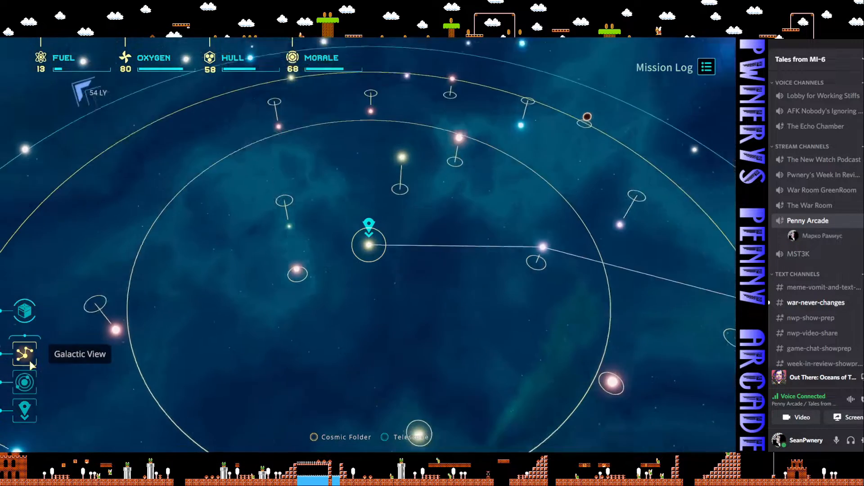
pyautogui.click(289, 216)
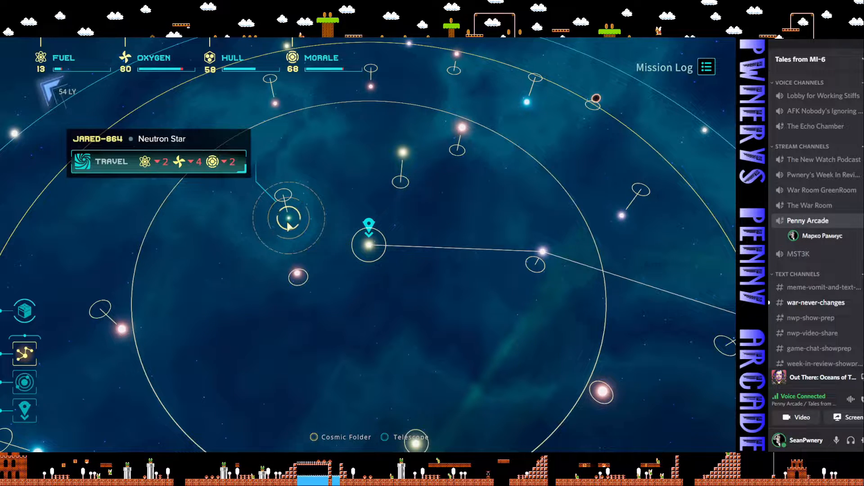
pyautogui.click(298, 276)
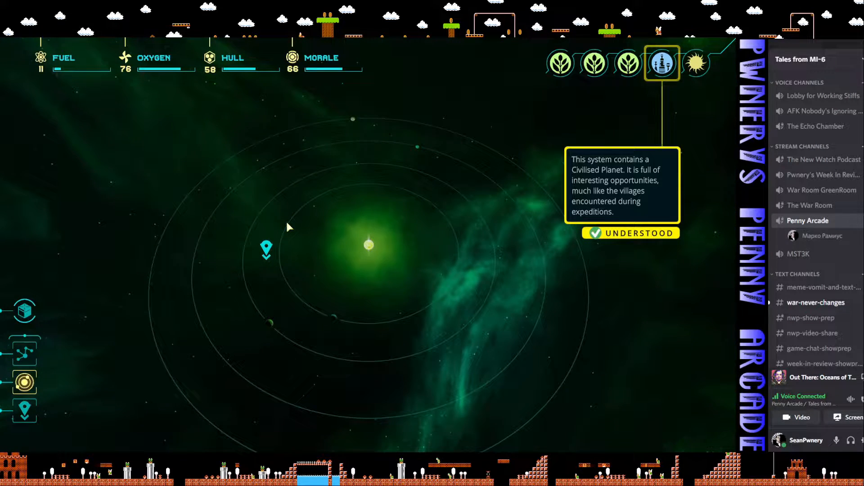
pyautogui.moveTo(323, 228)
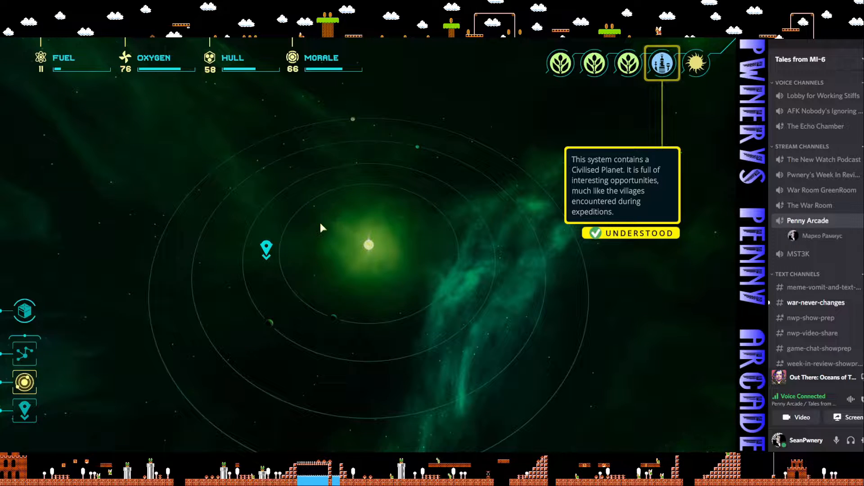
pyautogui.moveTo(633, 104)
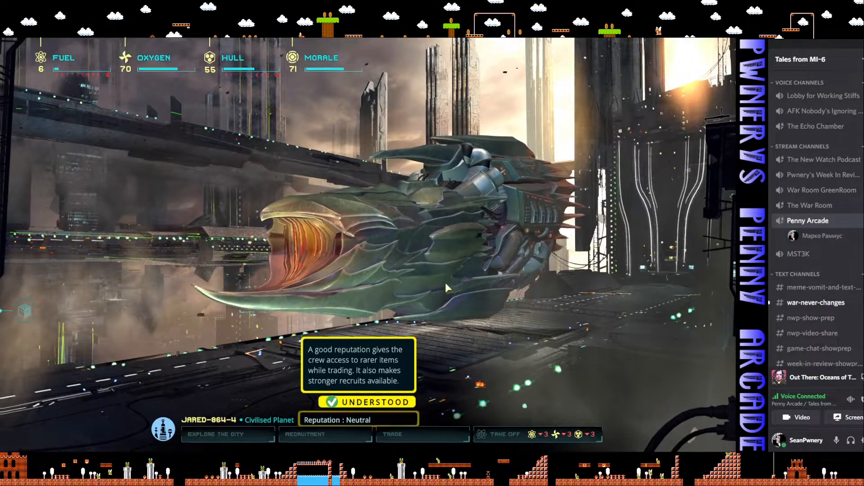
# - Dismiss the reputation tip and congratulate the gifted young person at the Science Fair
pyautogui.click(367, 401)
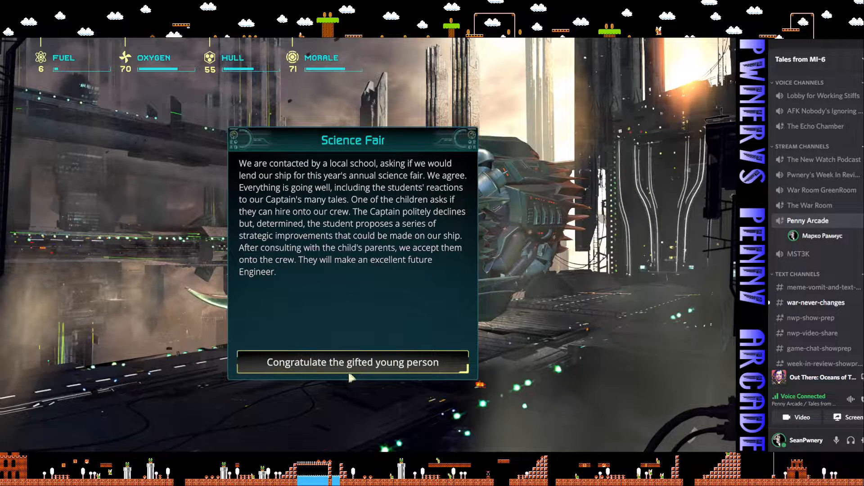
pyautogui.click(351, 362)
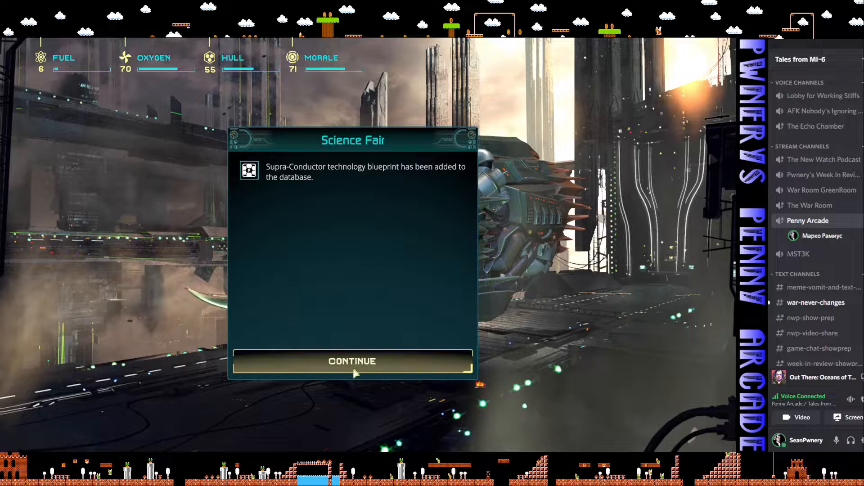
pyautogui.click(352, 361)
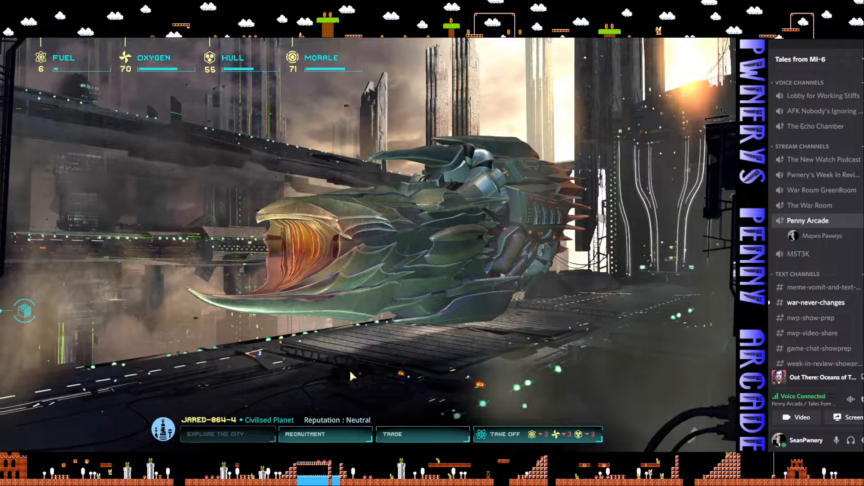
pyautogui.moveTo(414, 442)
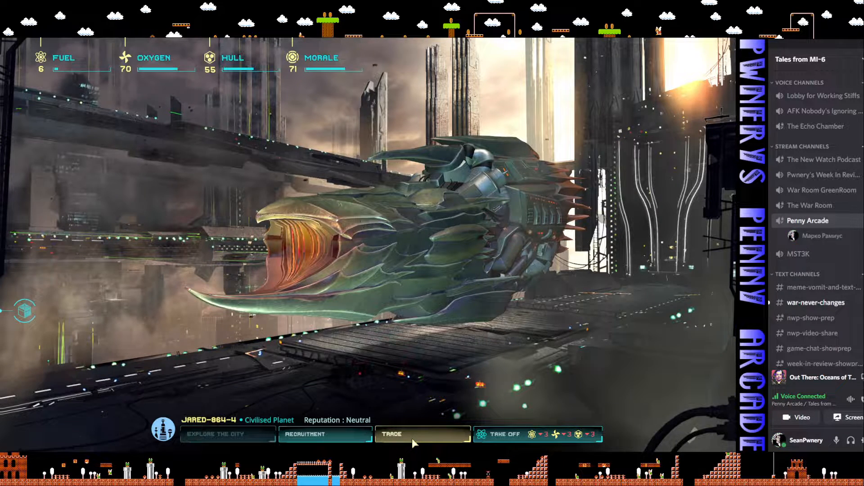
pyautogui.click(422, 434)
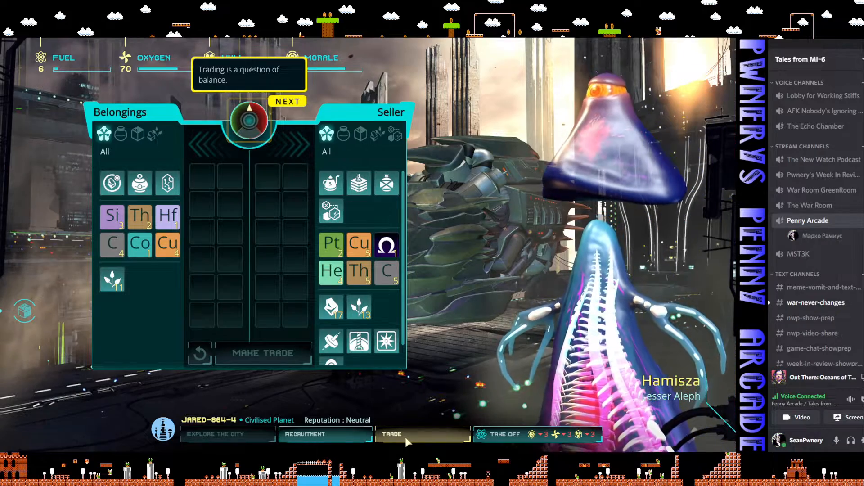
pyautogui.moveTo(332, 271)
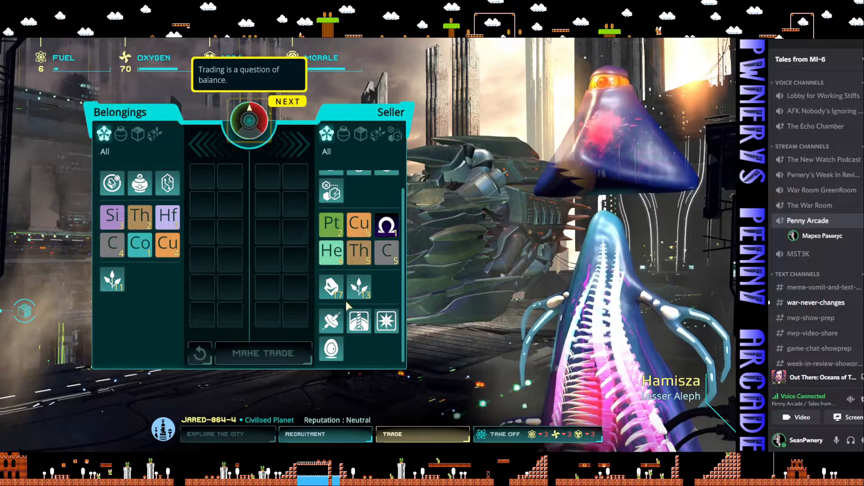
pyautogui.moveTo(331, 210)
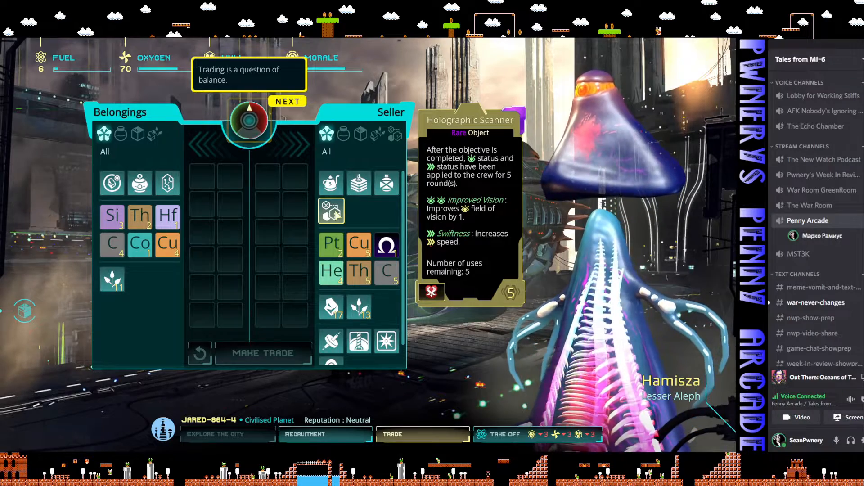
pyautogui.moveTo(358, 183)
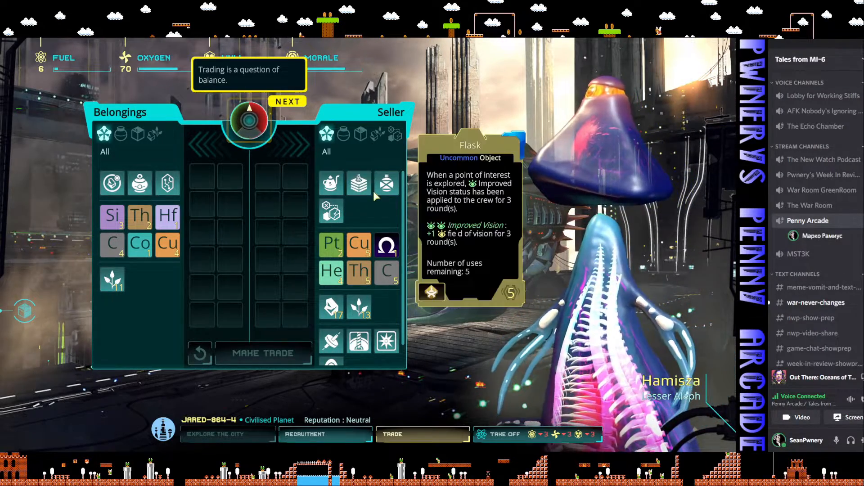
pyautogui.moveTo(359, 183)
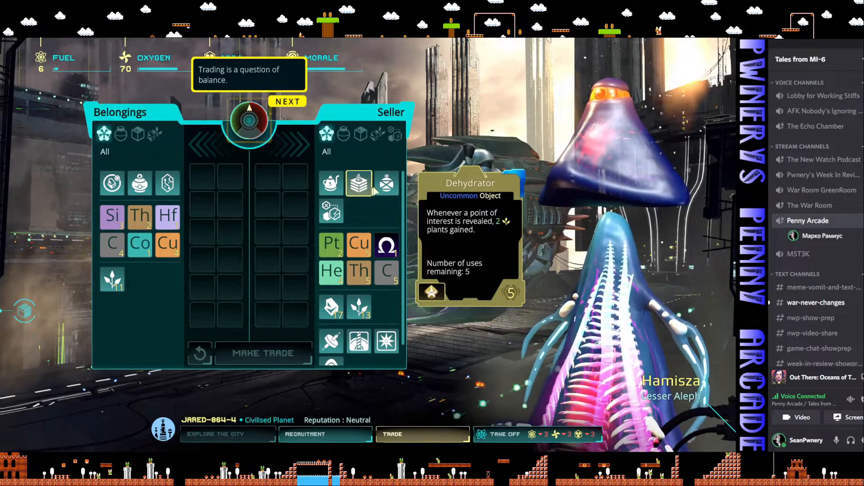
pyautogui.moveTo(387, 183)
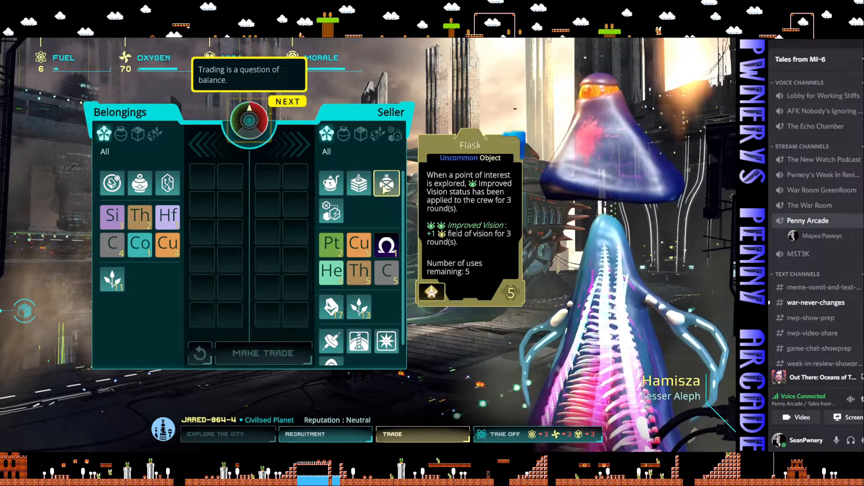
pyautogui.moveTo(377, 222)
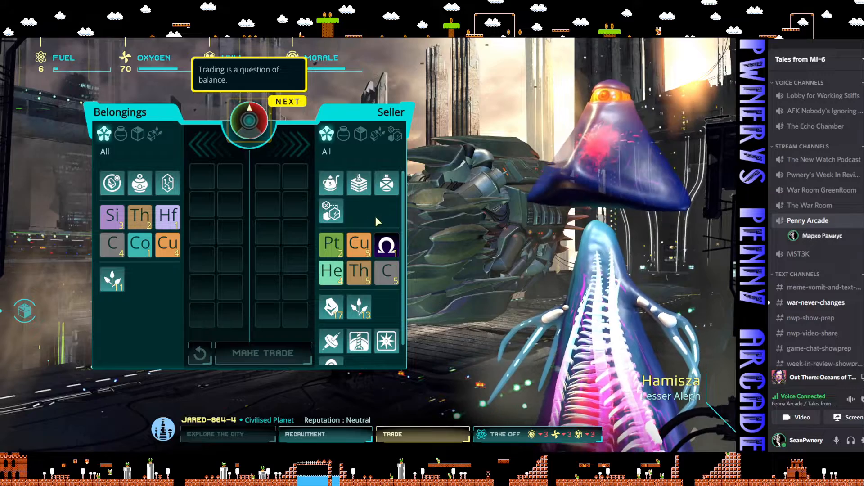
pyautogui.moveTo(386, 245)
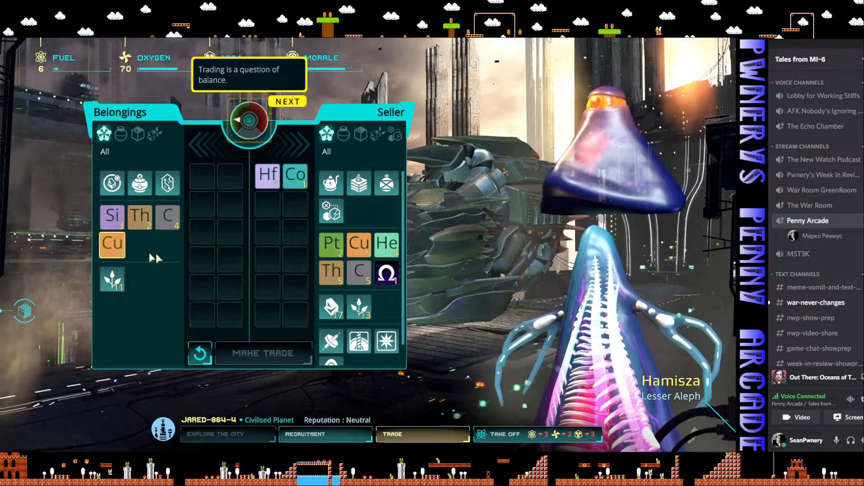
pyautogui.moveTo(330, 340)
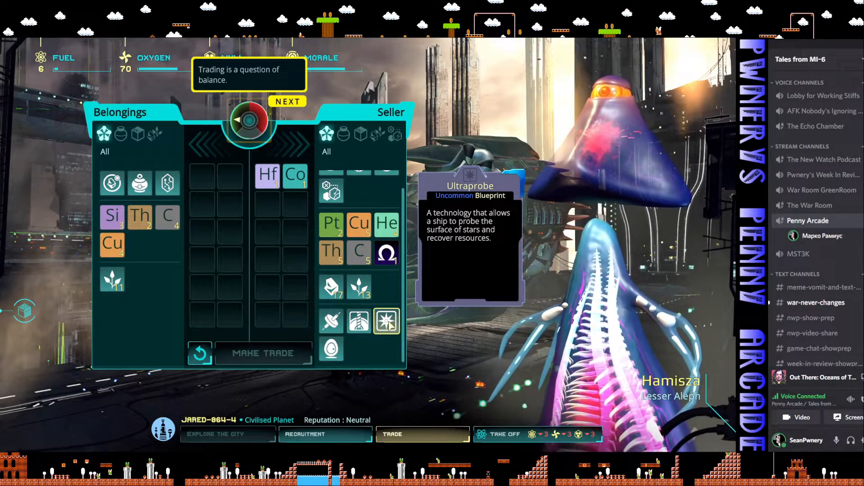
pyautogui.moveTo(331, 349)
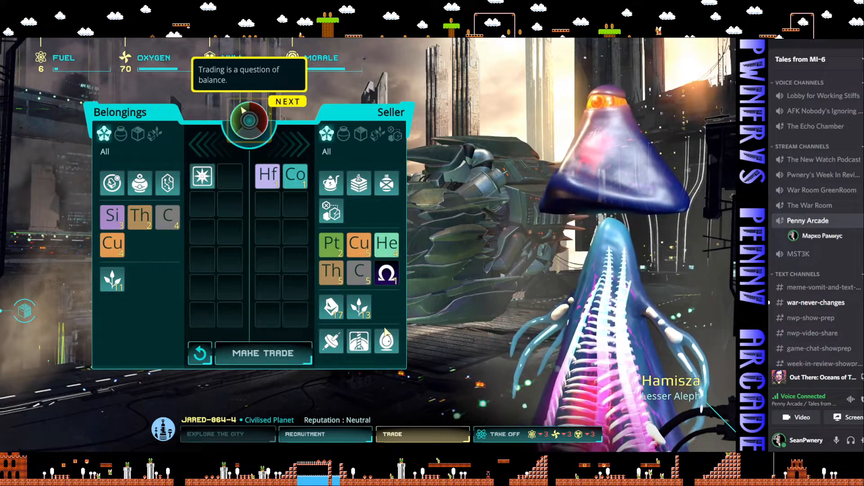
pyautogui.moveTo(386, 244)
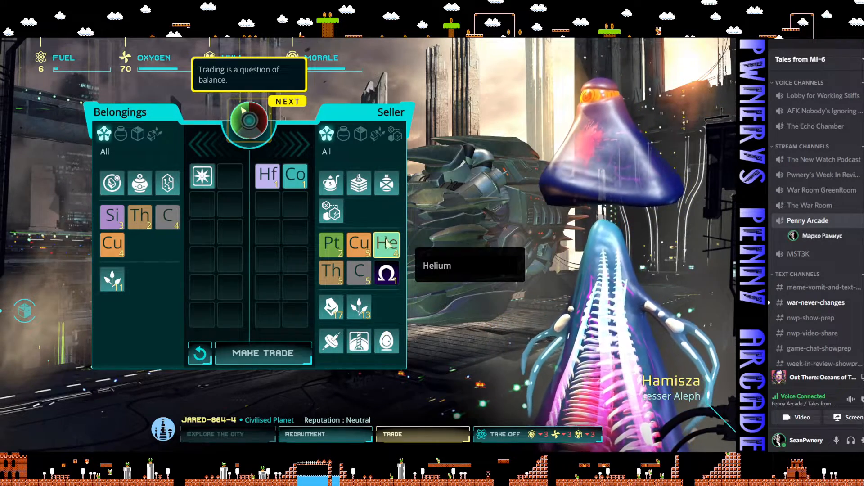
# - Add the seller's helium and the ship's carbon to the trade
pyautogui.click(385, 244)
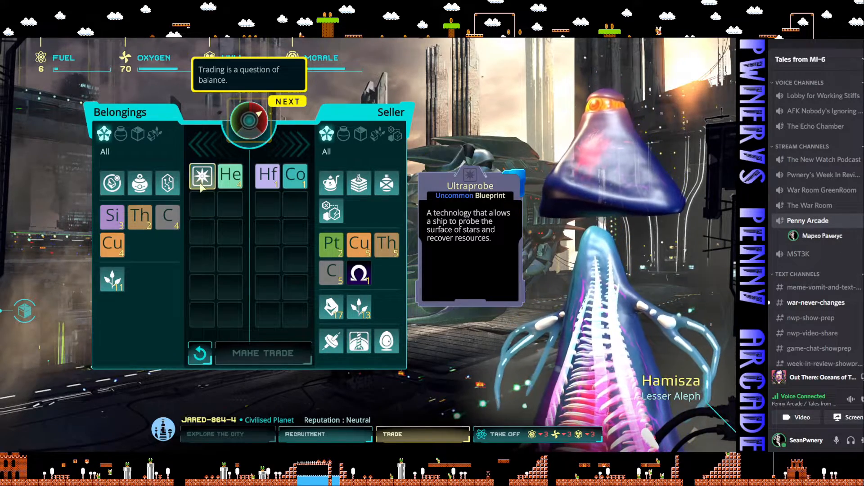
pyautogui.moveTo(360, 341)
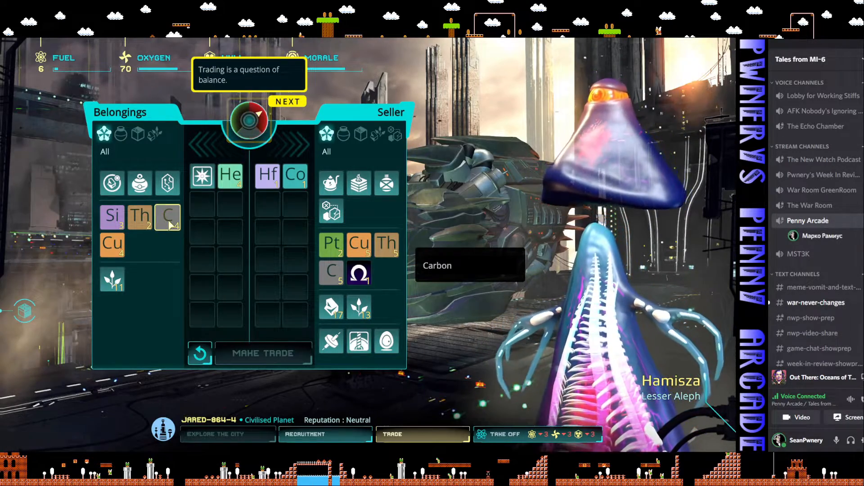
pyautogui.click(167, 216)
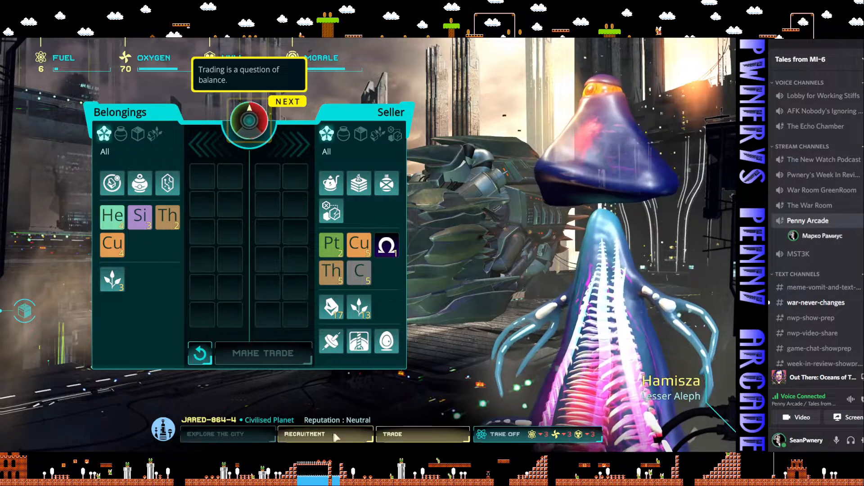
pyautogui.click(304, 434)
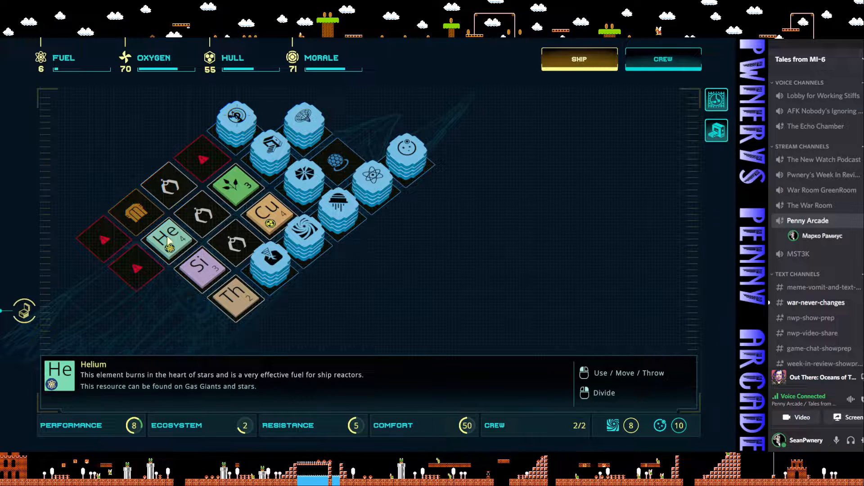
# - Burn the helium as reactor fuel, raising fuel to 46, and bring up the empty technology slot's build list
pyautogui.moveTo(171, 237); pyautogui.dragTo(84, 105)
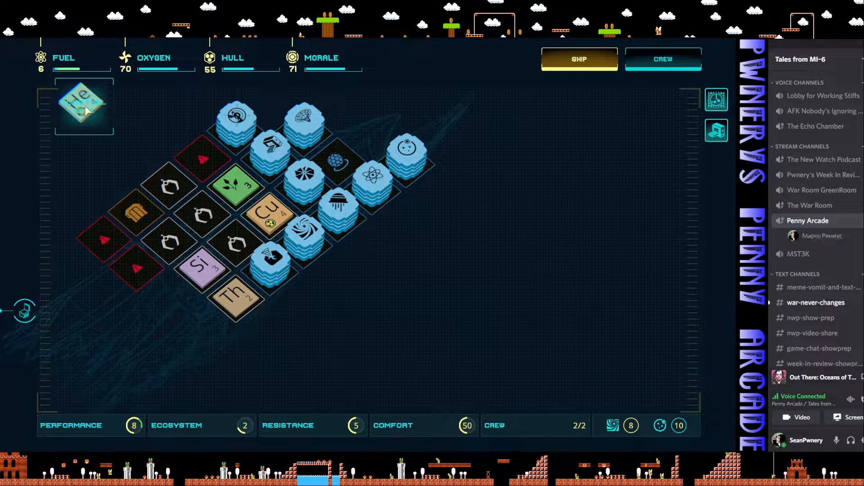
pyautogui.click(84, 104)
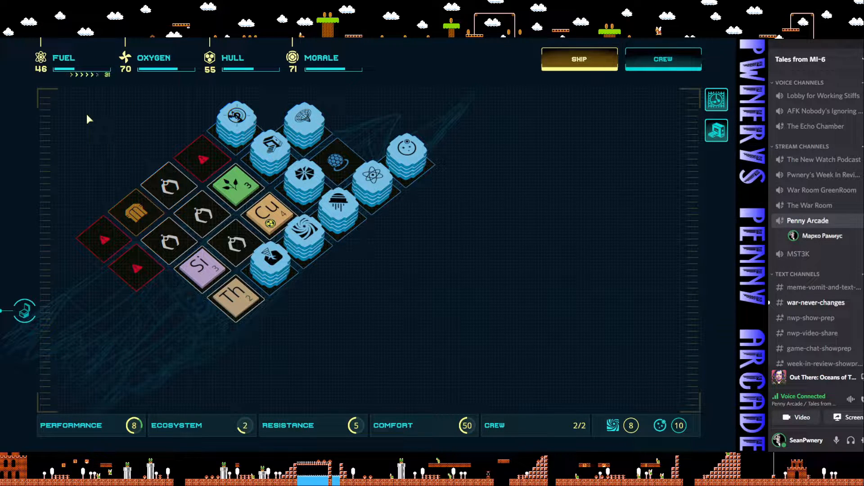
pyautogui.moveTo(136, 144)
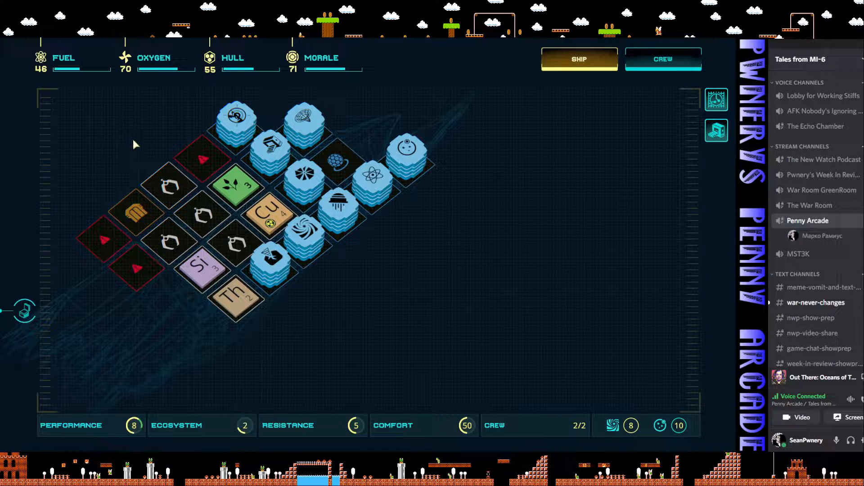
pyautogui.click(336, 162)
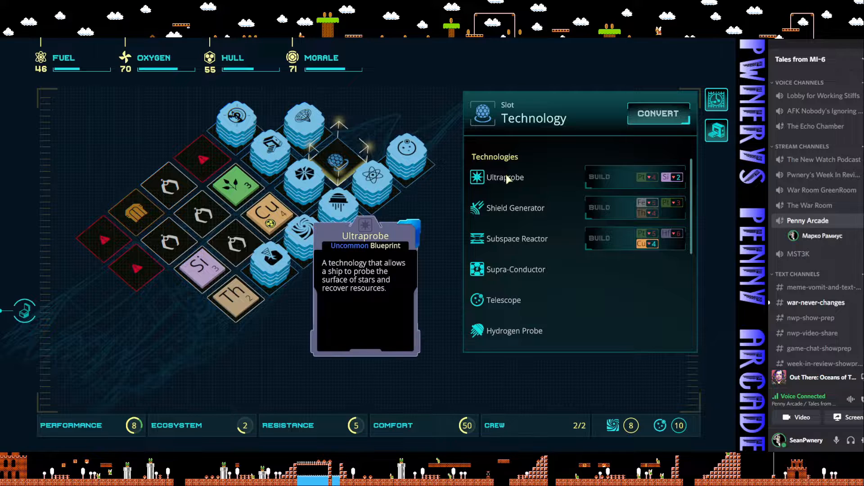
pyautogui.moveTo(644, 177)
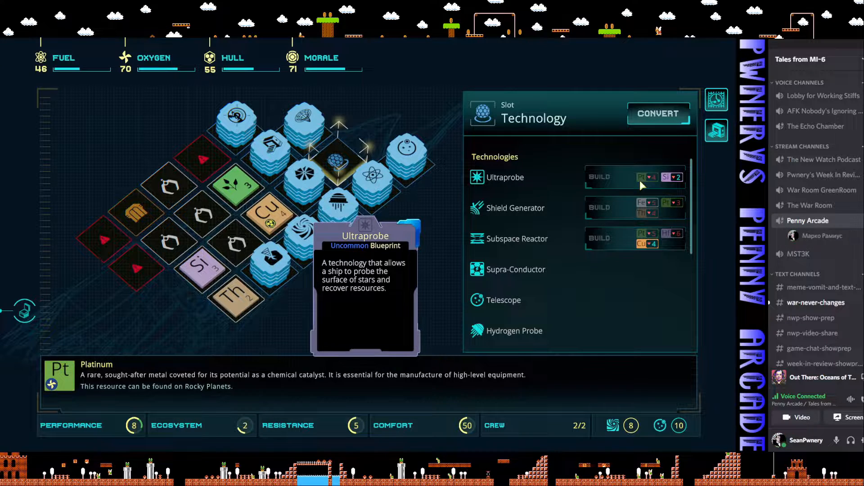
pyautogui.moveTo(291, 300)
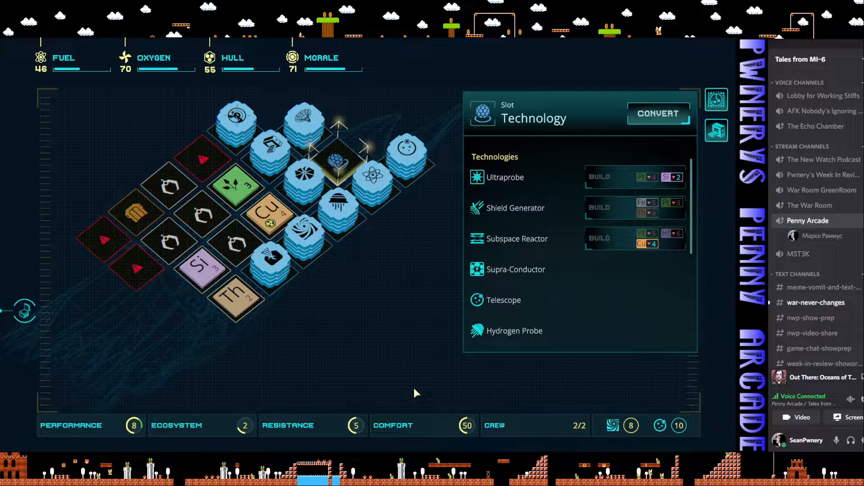
pyautogui.moveTo(548, 425)
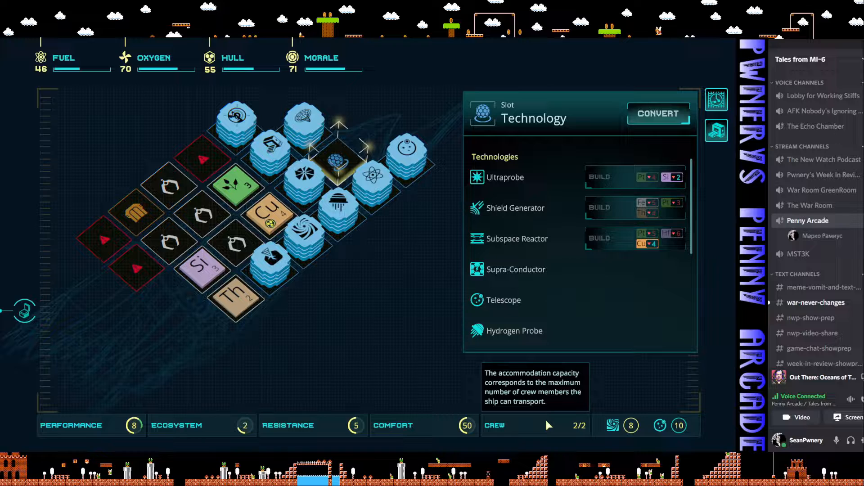
pyautogui.moveTo(630, 426)
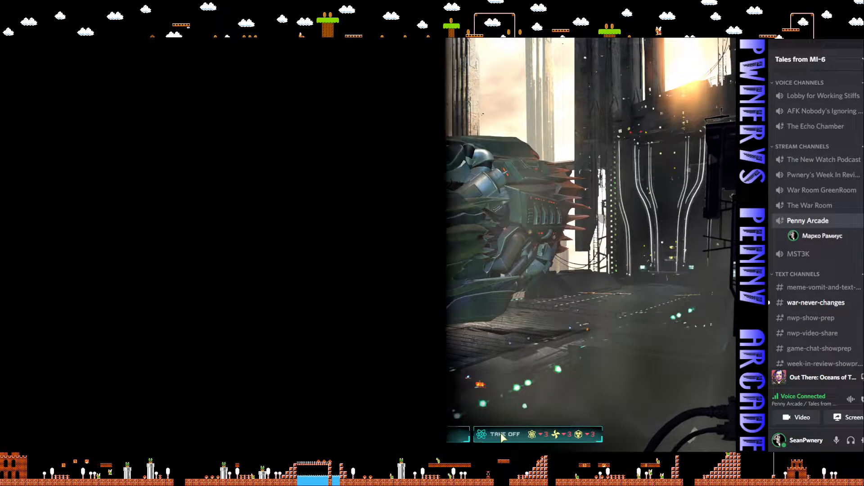
# - Skip the take-off from Jared-864-4 and switch to the galaxy map
pyautogui.click(502, 434)
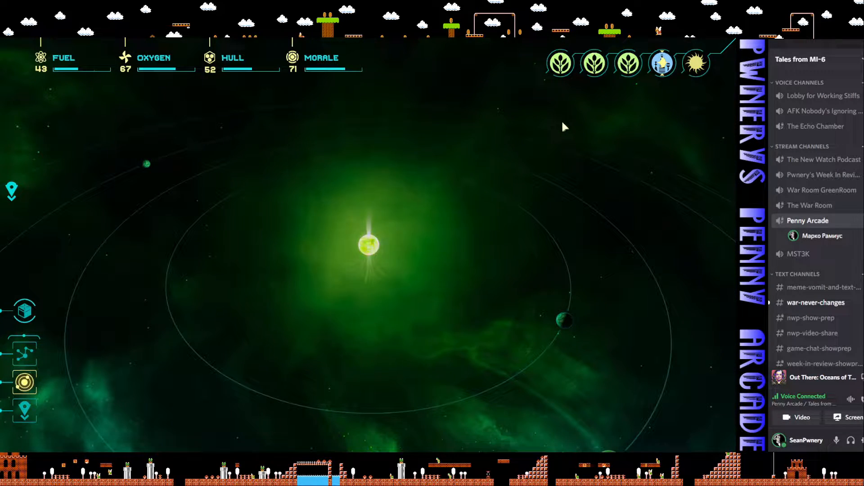
pyautogui.moveTo(460, 216)
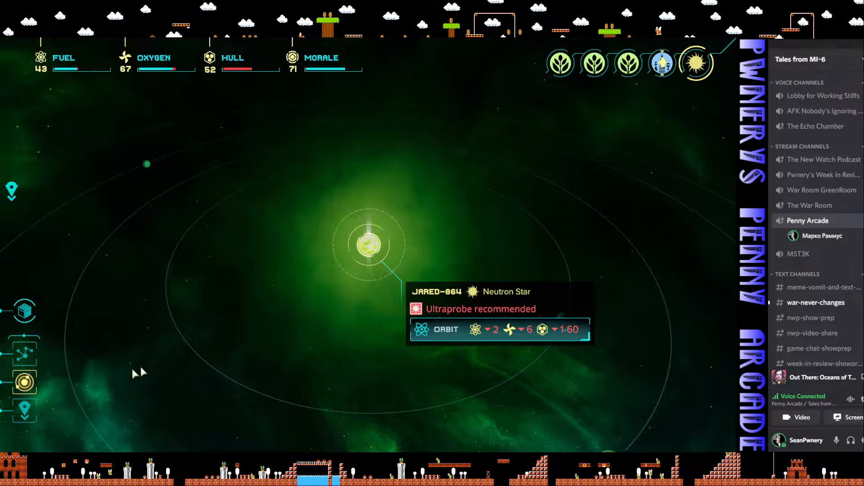
pyautogui.moveTo(24, 353)
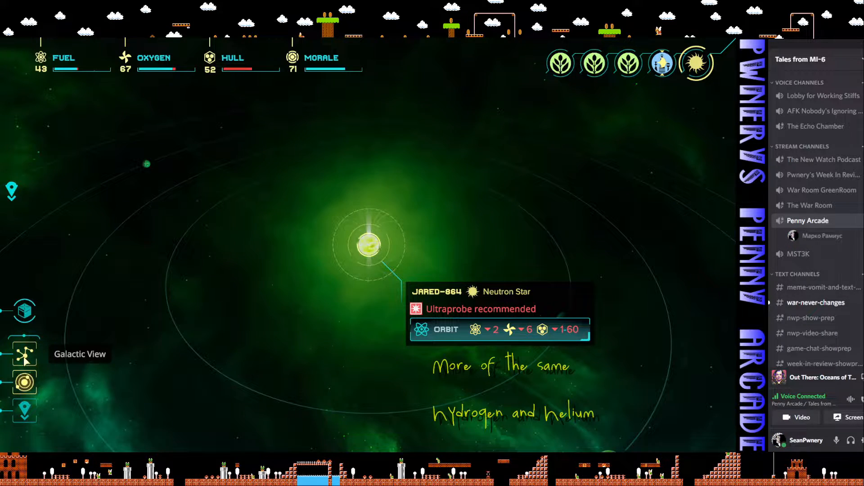
pyautogui.click(23, 353)
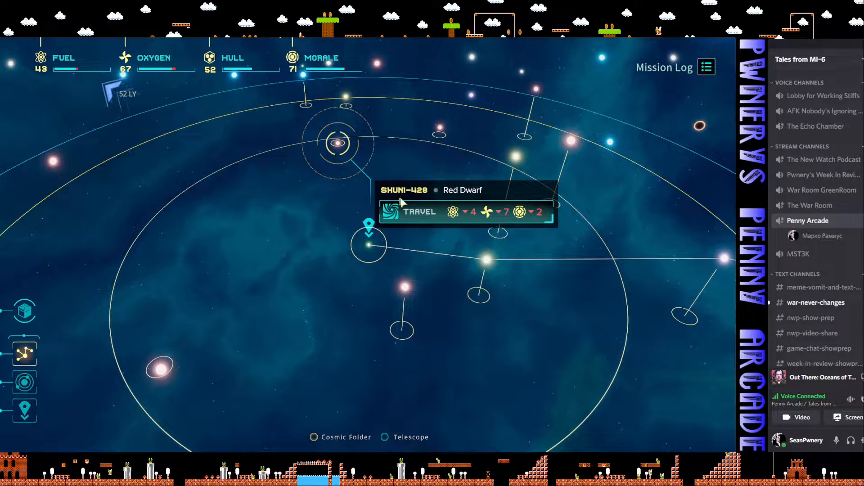
# - Travel to the red dwarf Shuni-428, triggering a Telepath event
pyautogui.click(418, 211)
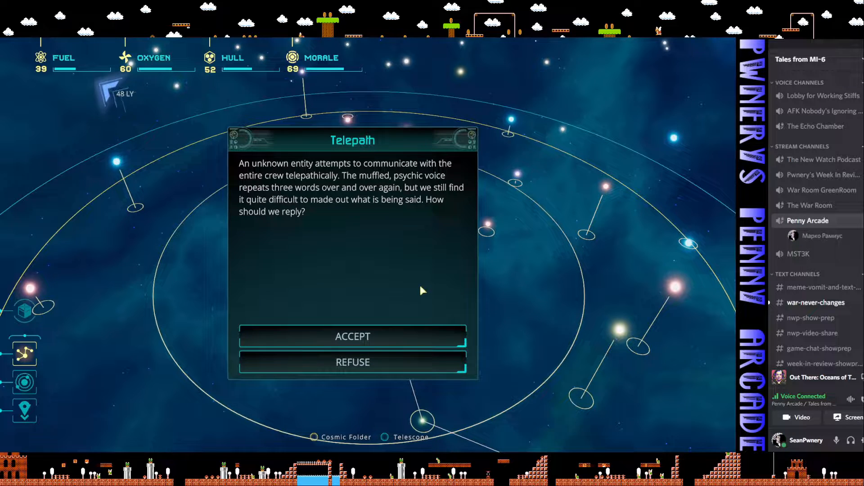
pyautogui.moveTo(374, 231)
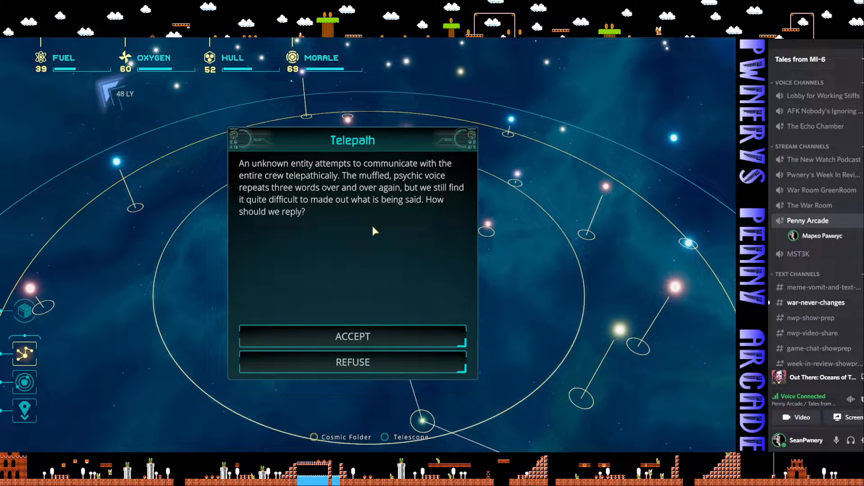
pyautogui.moveTo(359, 283)
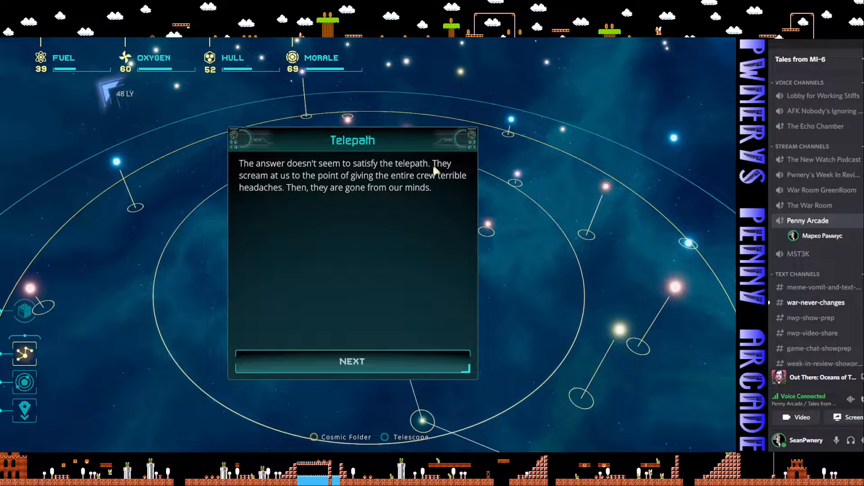
pyautogui.moveTo(345, 189)
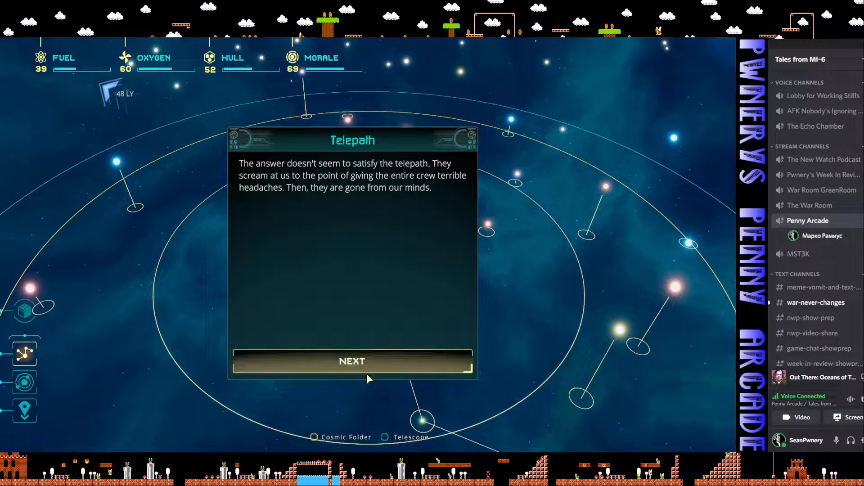
# - Move past the telepath's angry response and accept Sergei and Nyx losing 2 health each
pyautogui.click(352, 361)
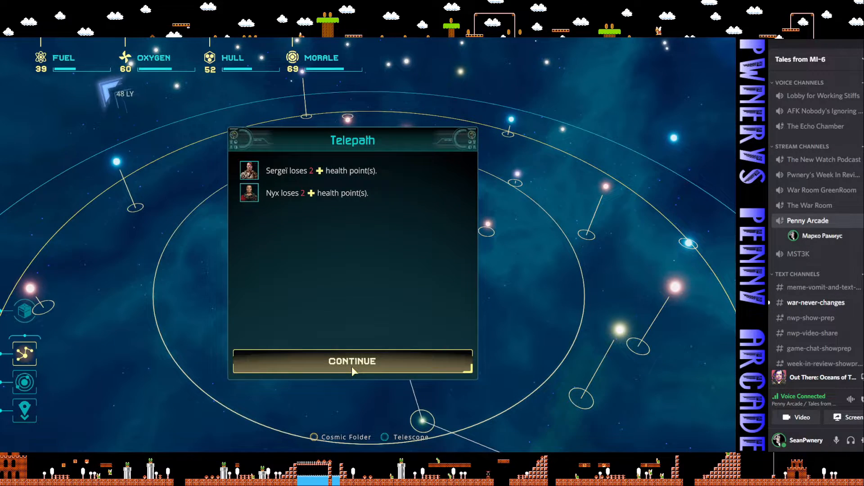
pyautogui.click(352, 361)
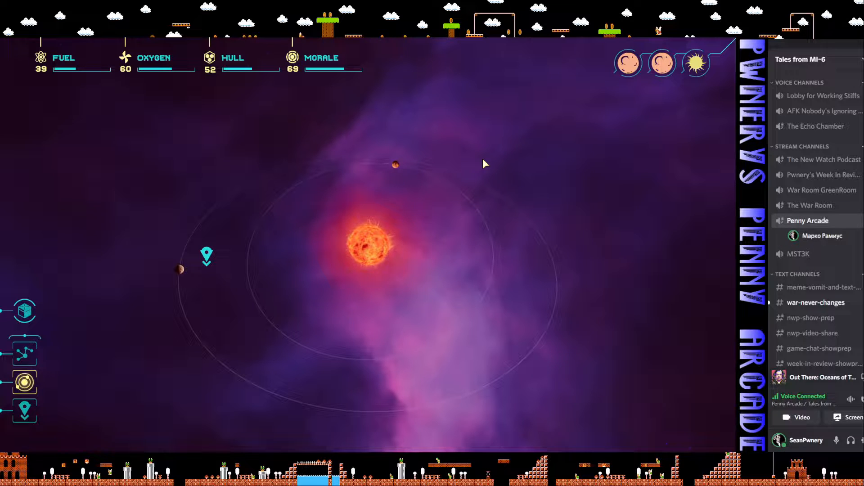
pyautogui.moveTo(556, 140)
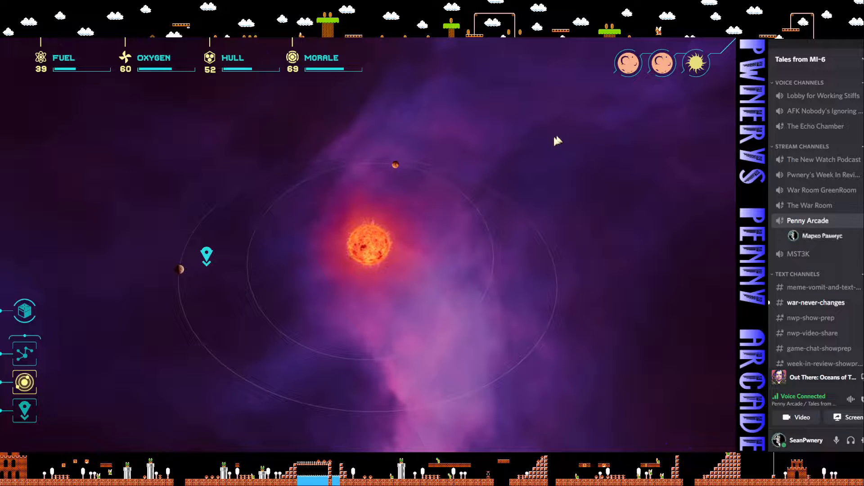
pyautogui.moveTo(182, 271)
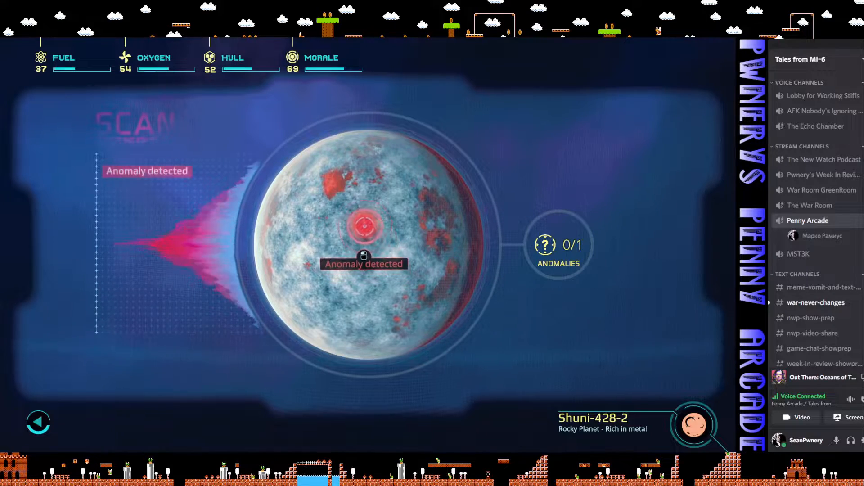
# - Close the Shuni-428-2 scan results showing one anomaly
pyautogui.click(364, 226)
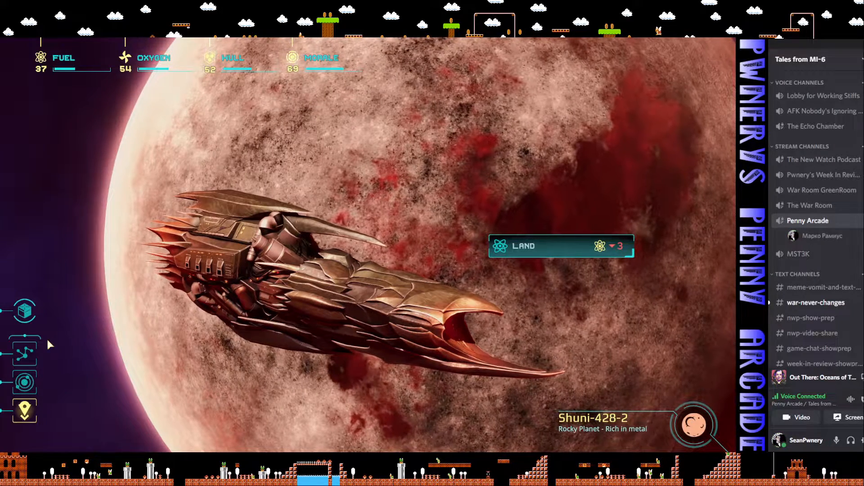
pyautogui.moveTo(23, 310)
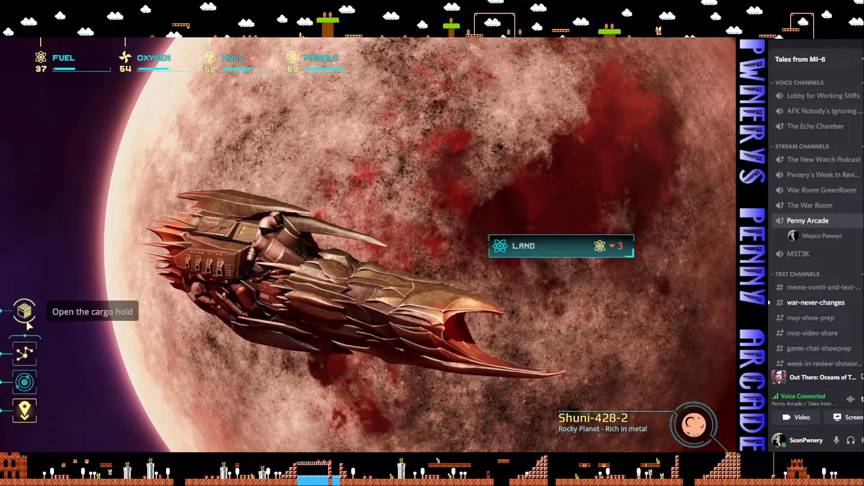
pyautogui.click(23, 311)
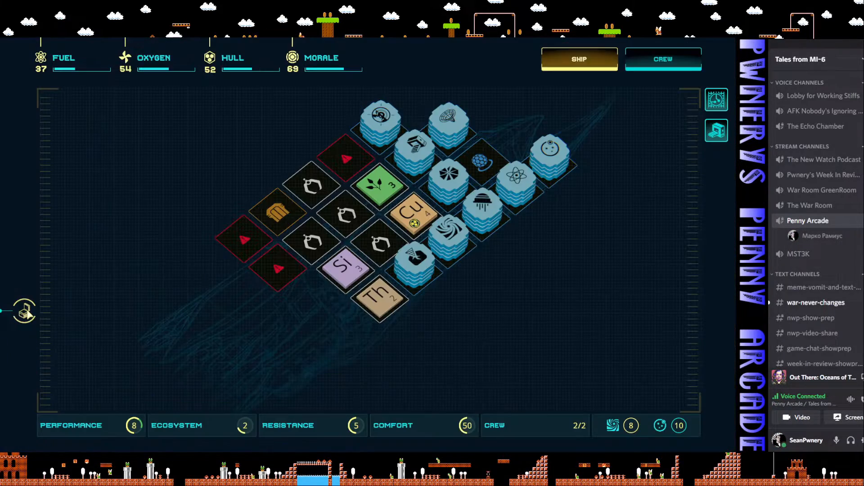
pyautogui.click(662, 60)
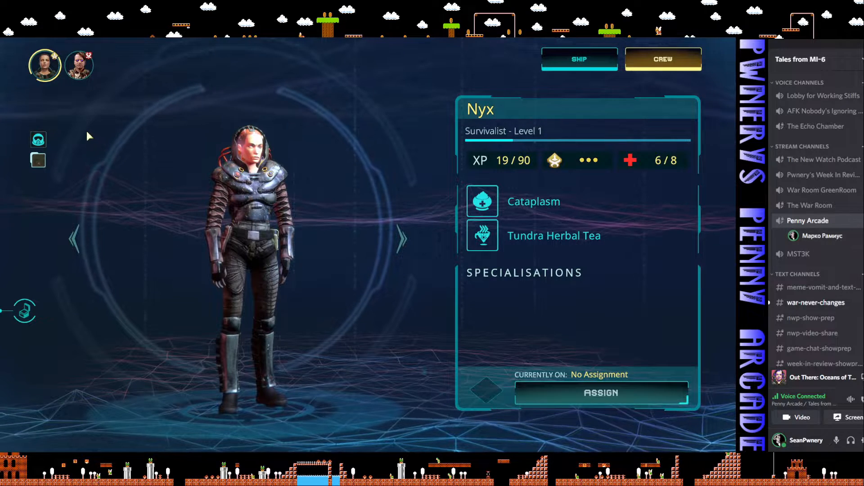
pyautogui.moveTo(38, 160)
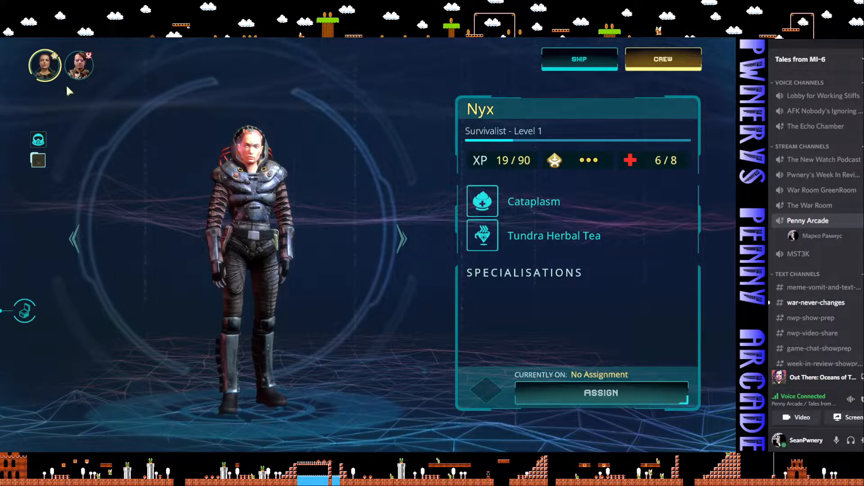
pyautogui.click(79, 65)
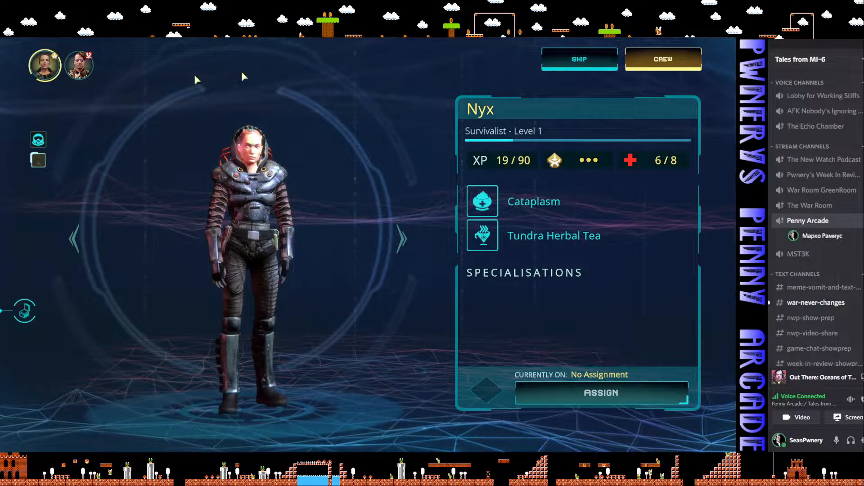
pyautogui.click(579, 59)
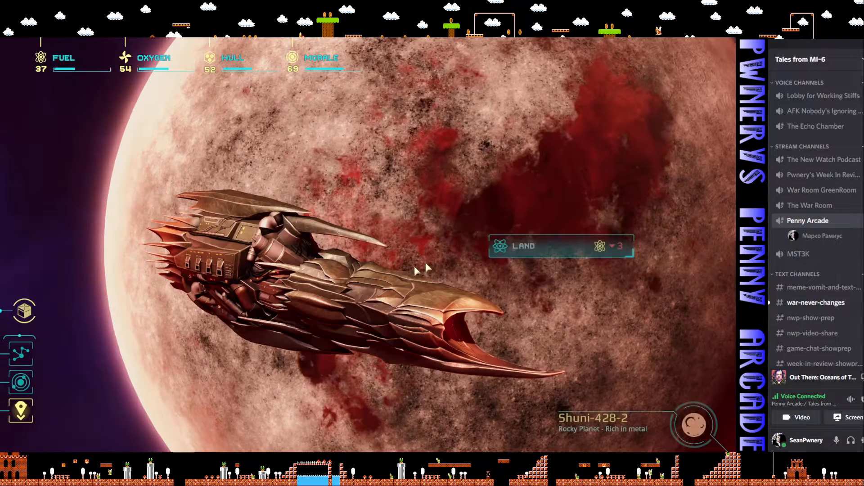
# - Land on Shuni-428-2, spending fuel down to 34
pyautogui.click(522, 246)
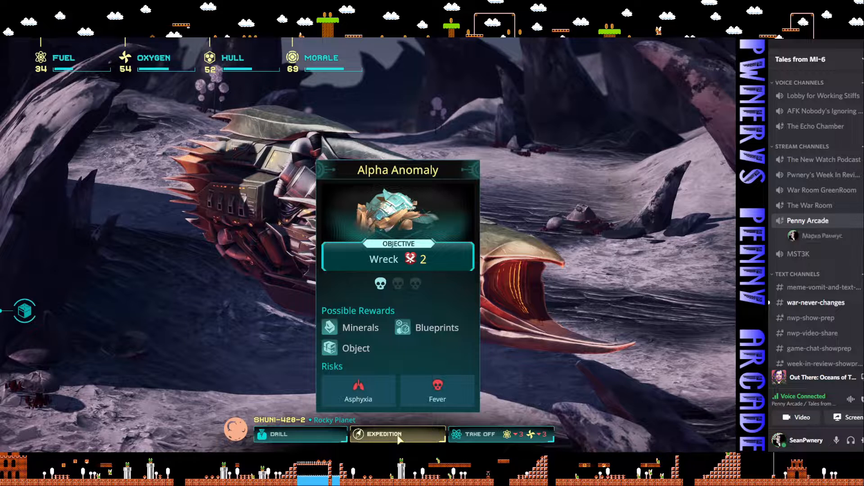
pyautogui.click(397, 435)
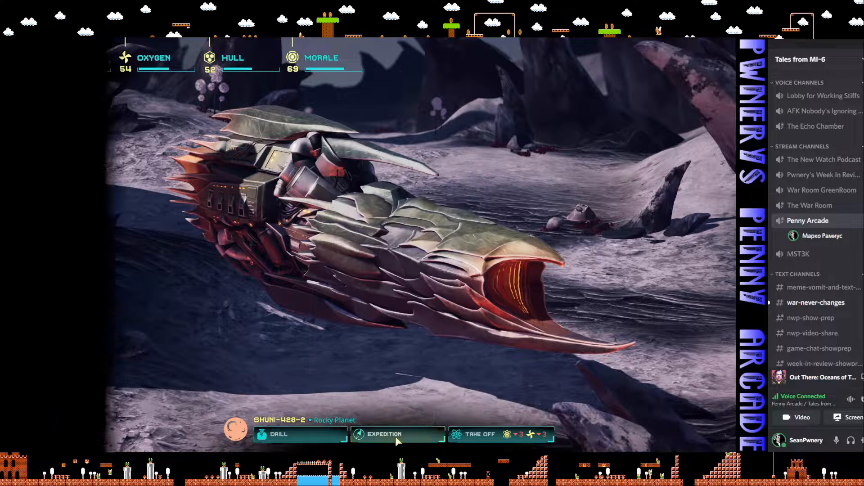
# - Add Nyx and Sergeï to the party and launch the expedition to the Alpha Anomaly wreck
pyautogui.click(397, 434)
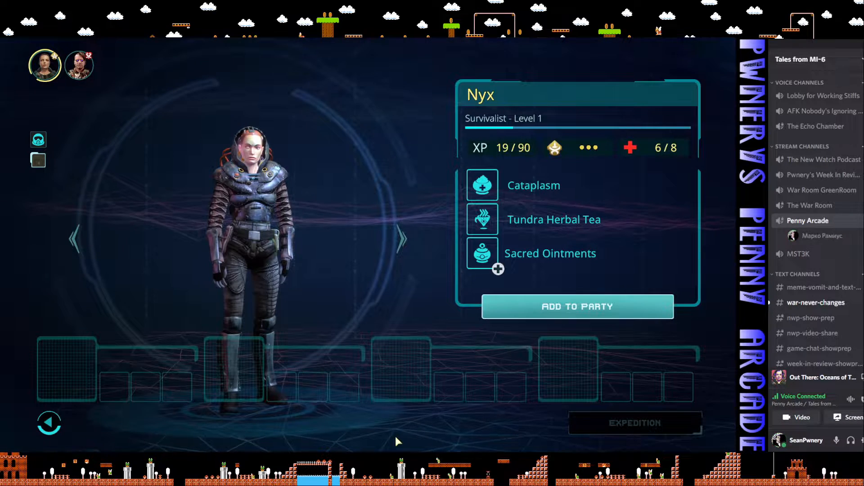
pyautogui.click(577, 306)
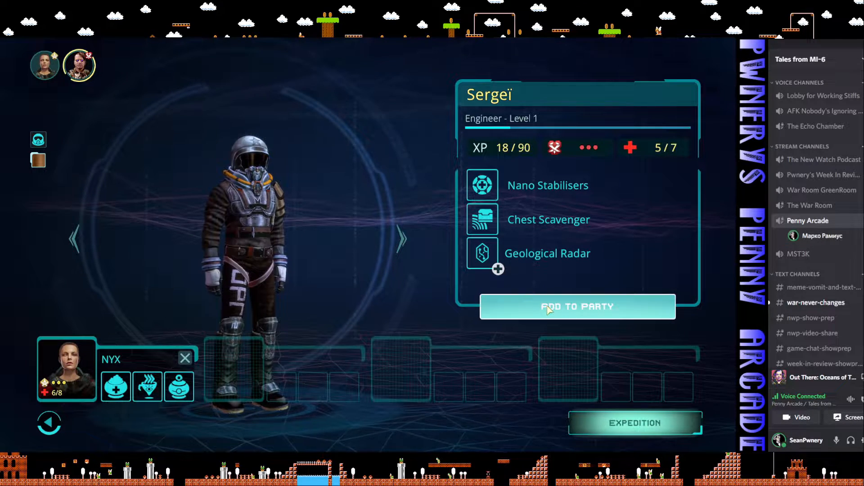
pyautogui.click(577, 307)
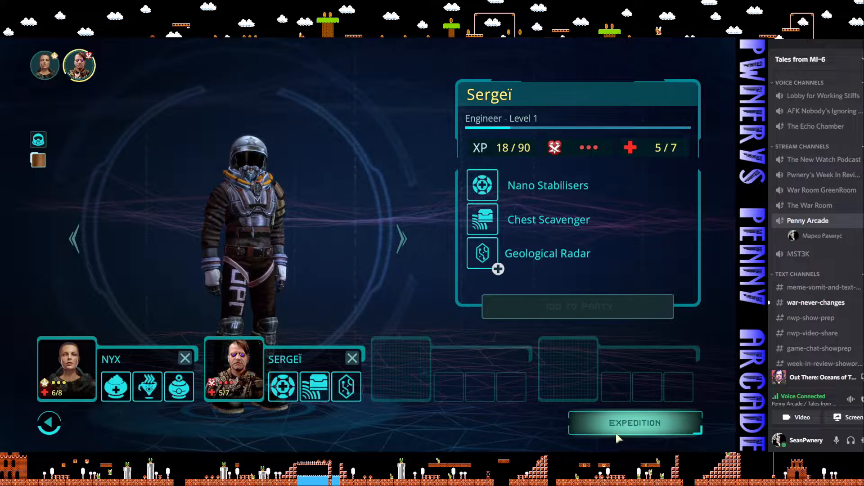
pyautogui.click(633, 423)
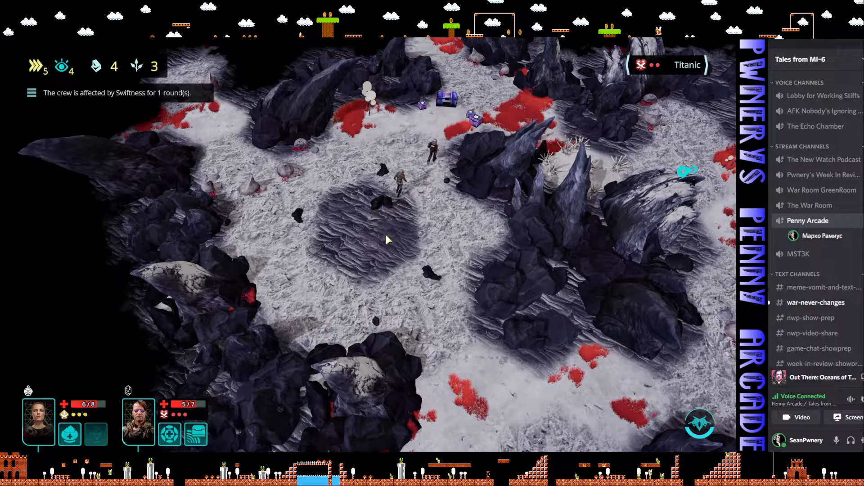
# - Move the crew across the volcanic terrain toward the Titanic wreck
pyautogui.click(369, 226)
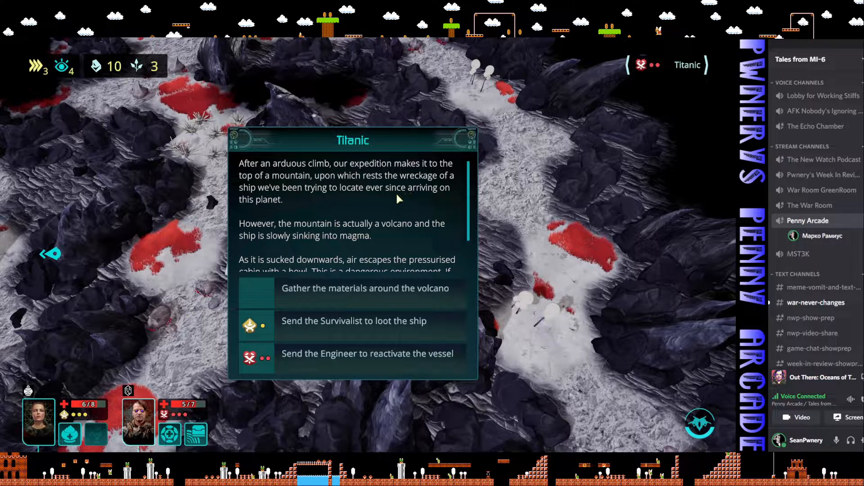
pyautogui.moveTo(358, 208)
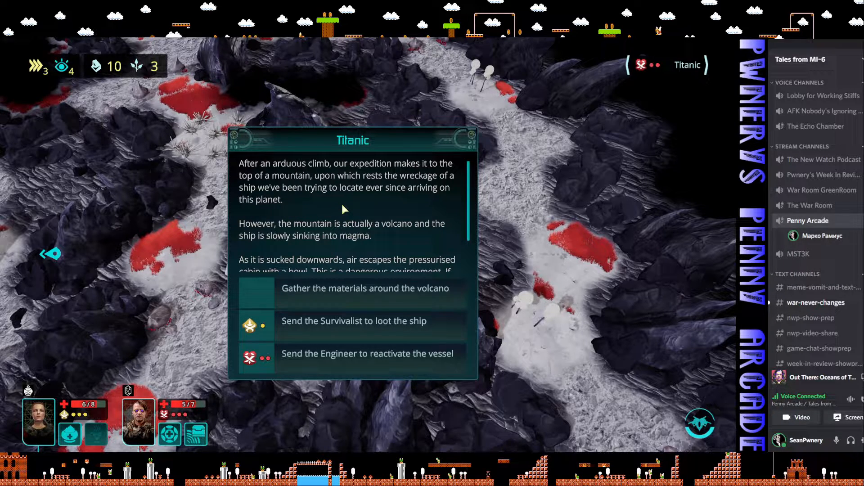
pyautogui.moveTo(345, 210)
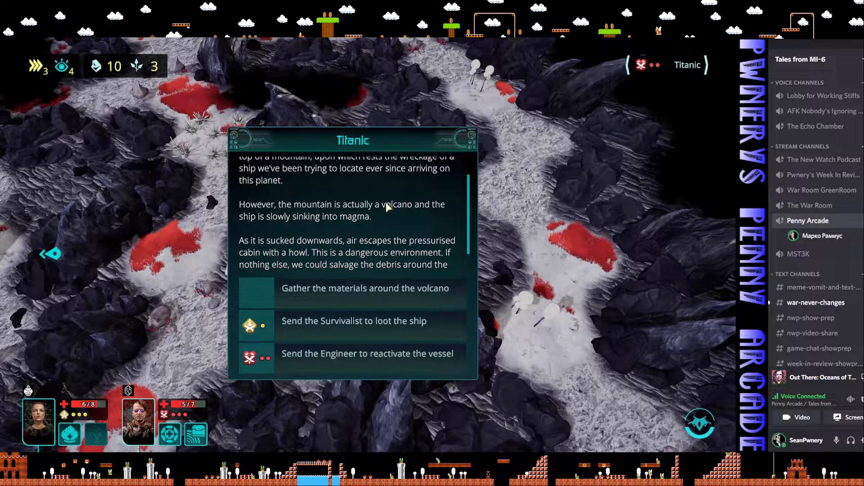
pyautogui.moveTo(379, 212)
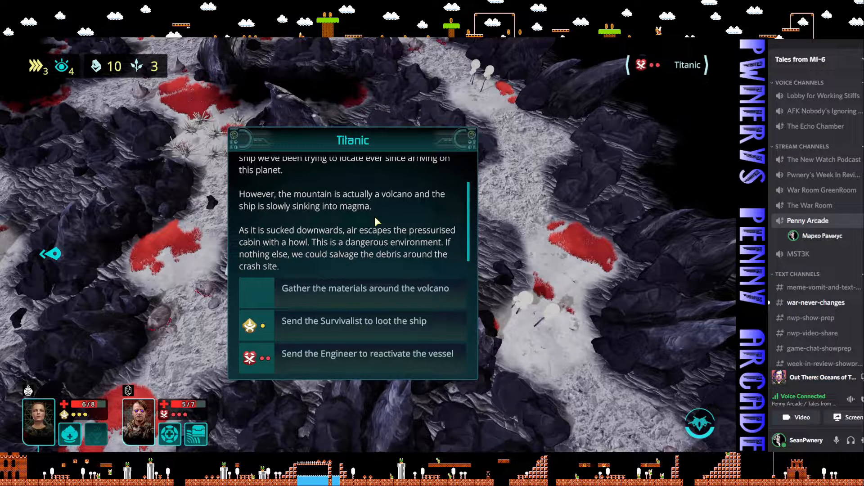
pyautogui.moveTo(413, 278)
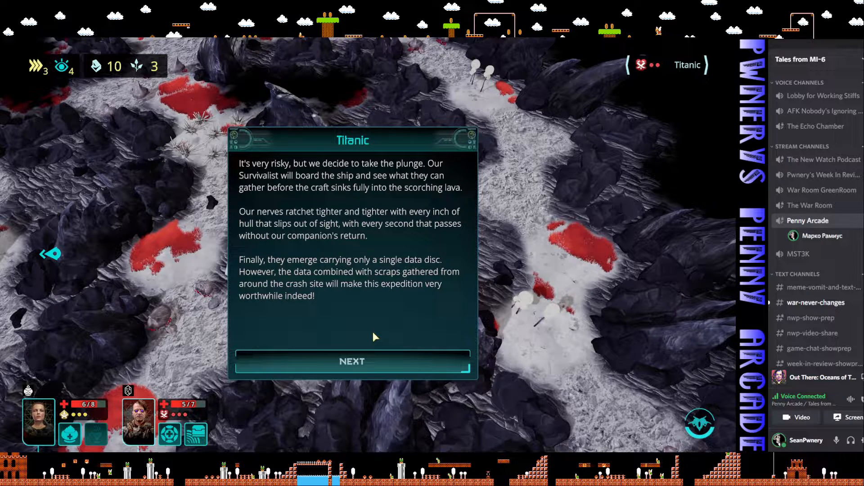
# - Continue past the looting story to the results: Gravitational Sails blueprint and 10 minerals
pyautogui.click(352, 361)
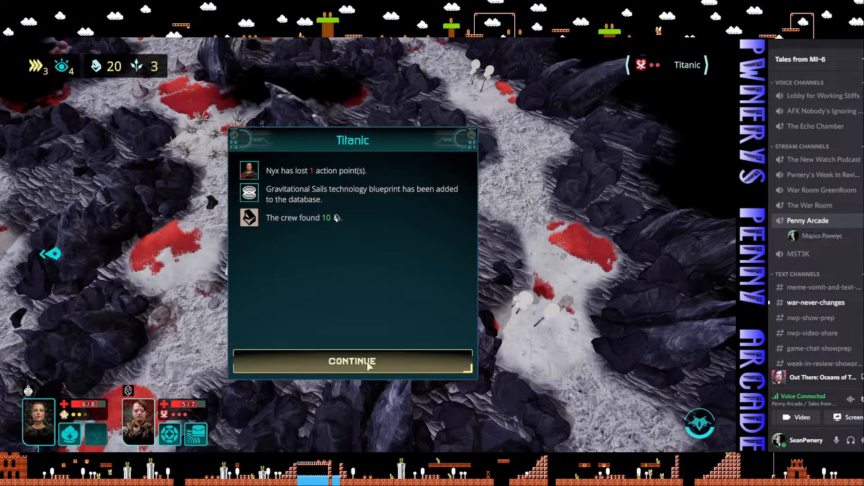
pyautogui.moveTo(379, 254)
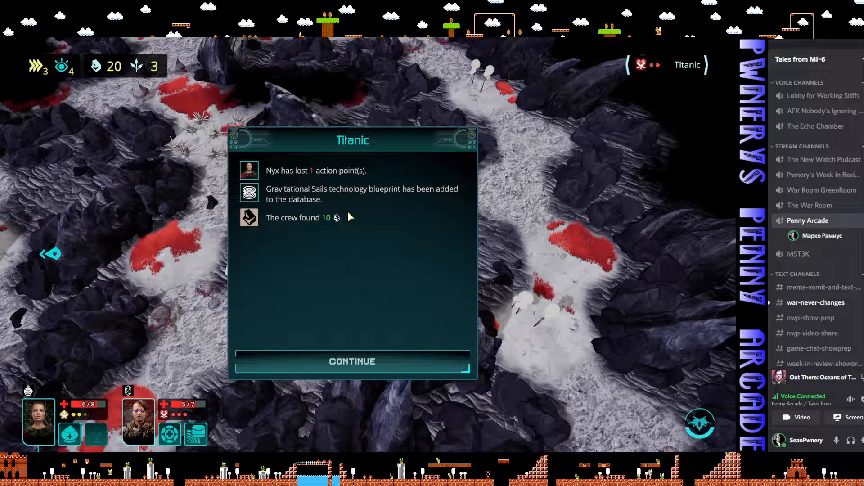
# - Dismiss the Titanic results and return to the expedition map with 20 minerals
pyautogui.click(352, 361)
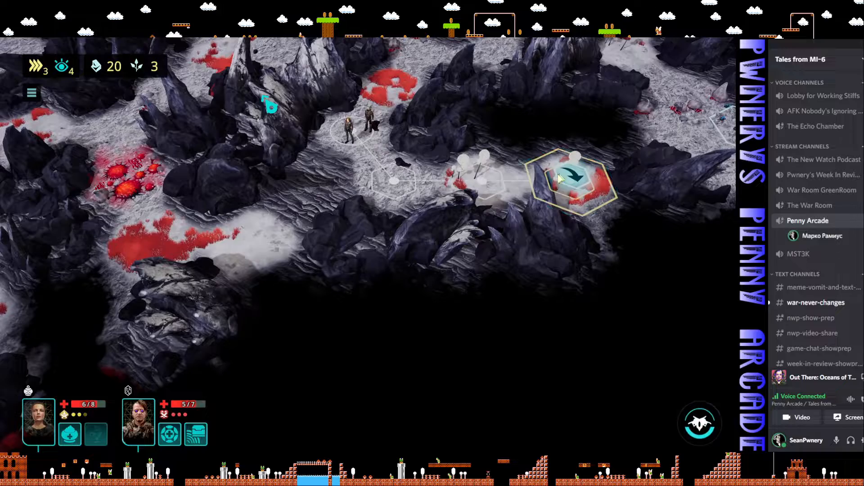
# - Send the crew to the exit hex and board the ship with 26 minerals
pyautogui.click(575, 179)
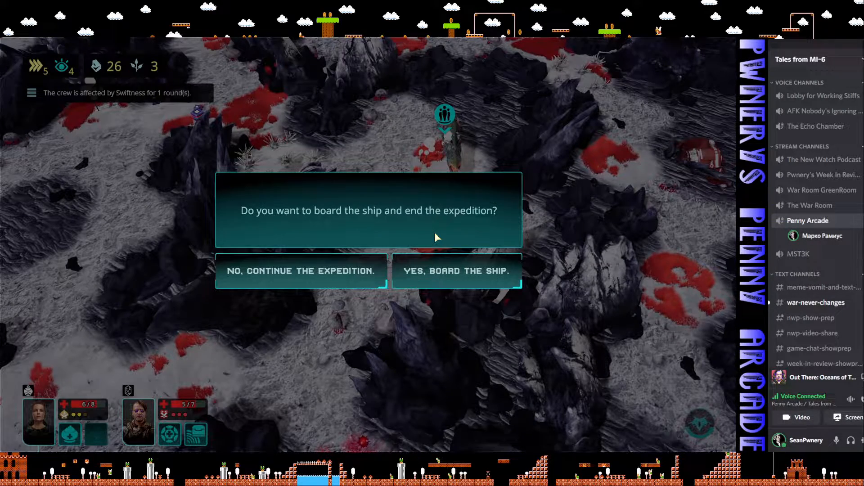
pyautogui.click(300, 271)
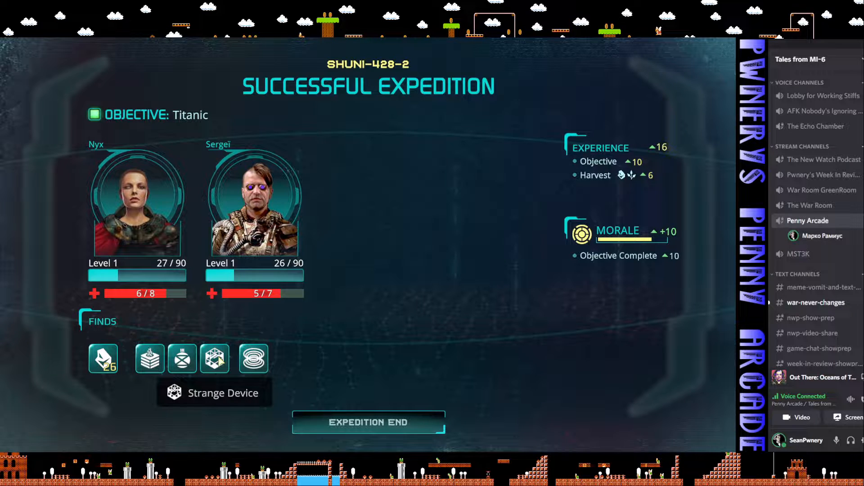
# - Close the Successful Expedition summary, returning to the ship's cargo grid
pyautogui.click(368, 423)
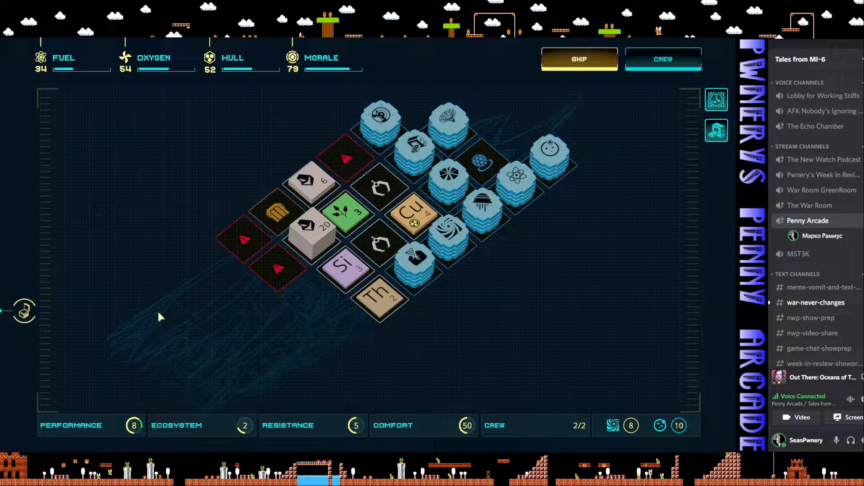
pyautogui.moveTo(185, 314)
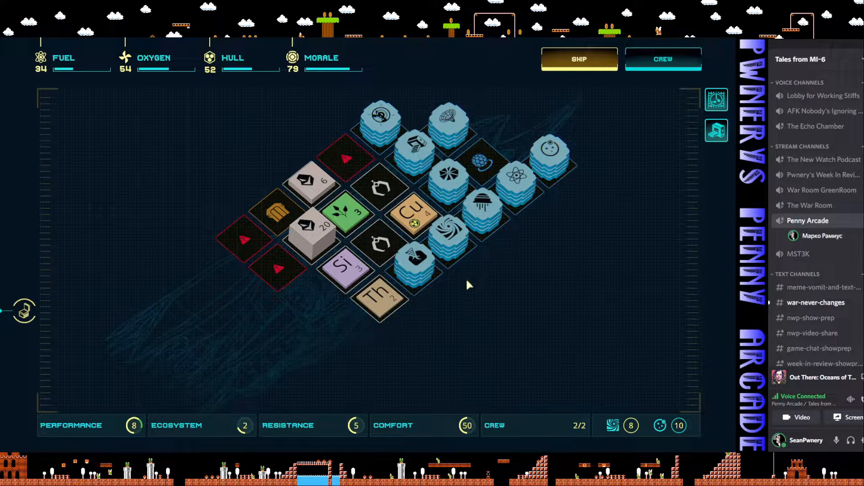
pyautogui.moveTo(483, 214)
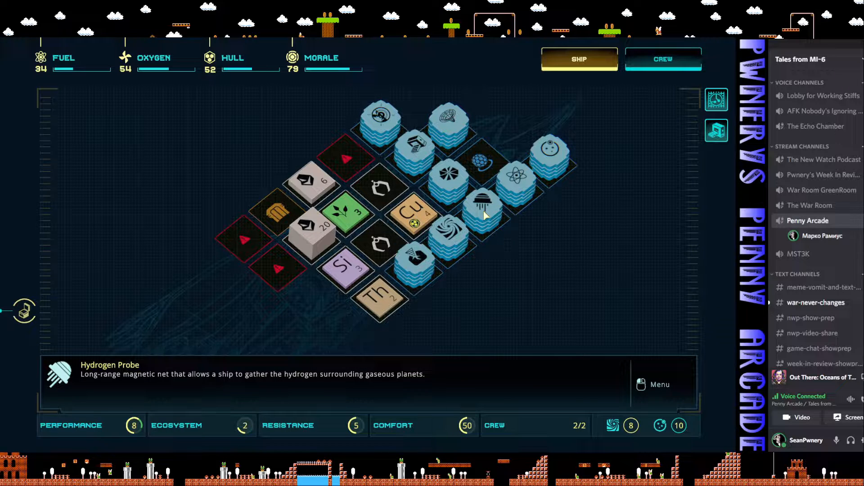
pyautogui.moveTo(370, 182)
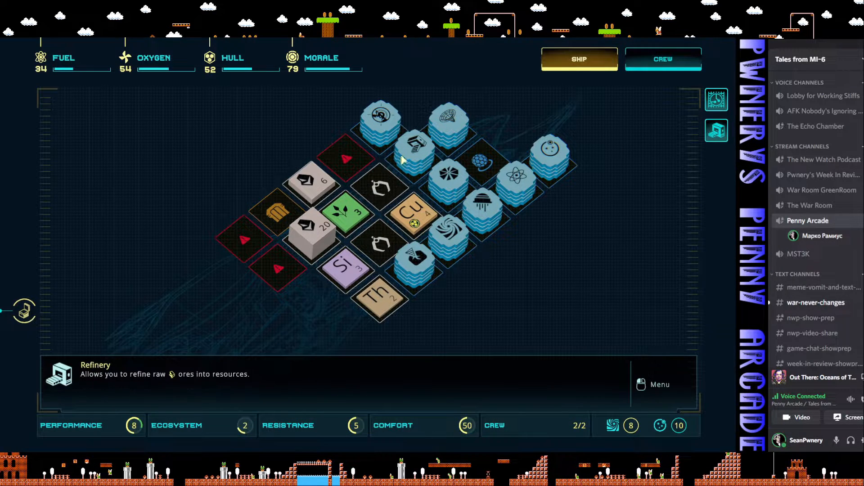
# - Select the Refinery module on the ship grid to reveal its enter, fix and disassemble options
pyautogui.click(411, 146)
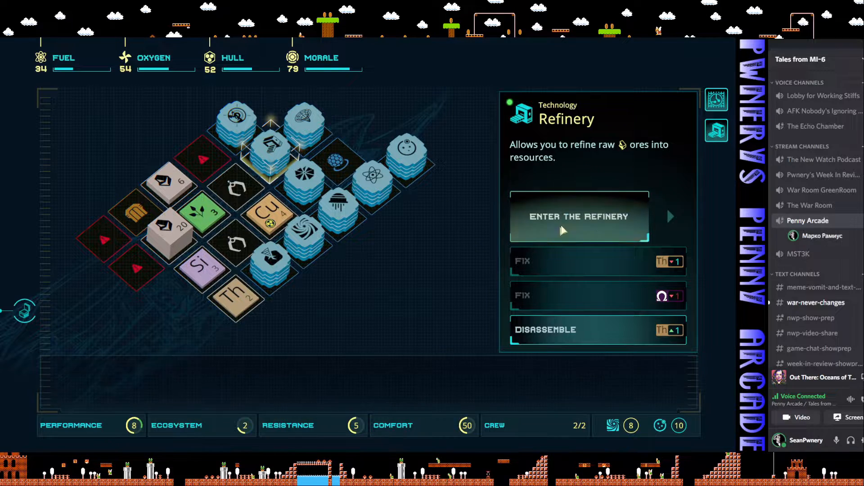
# - Enter the Refinery, load 10 ore and start refining it into Tungsten, Hafnium and Omega
pyautogui.click(579, 216)
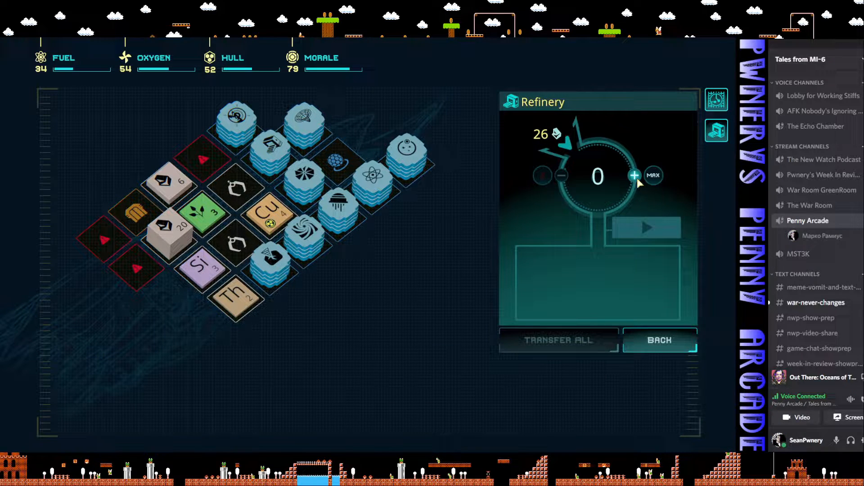
pyautogui.click(633, 176)
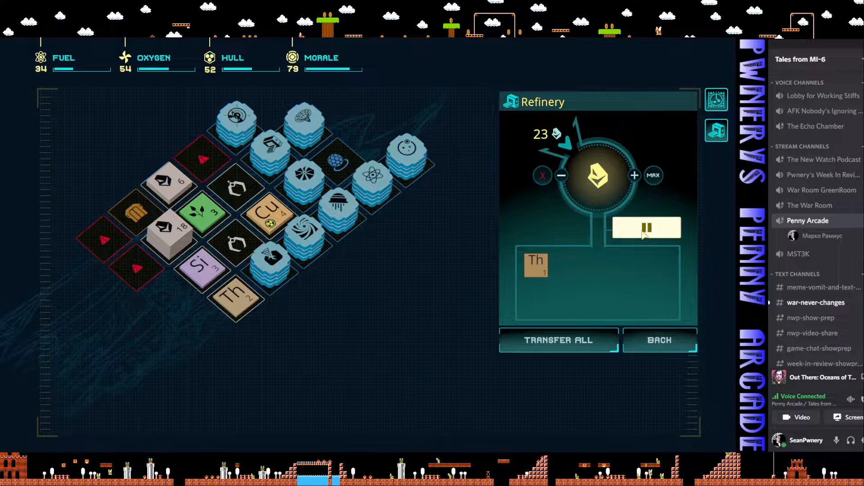
pyautogui.click(645, 228)
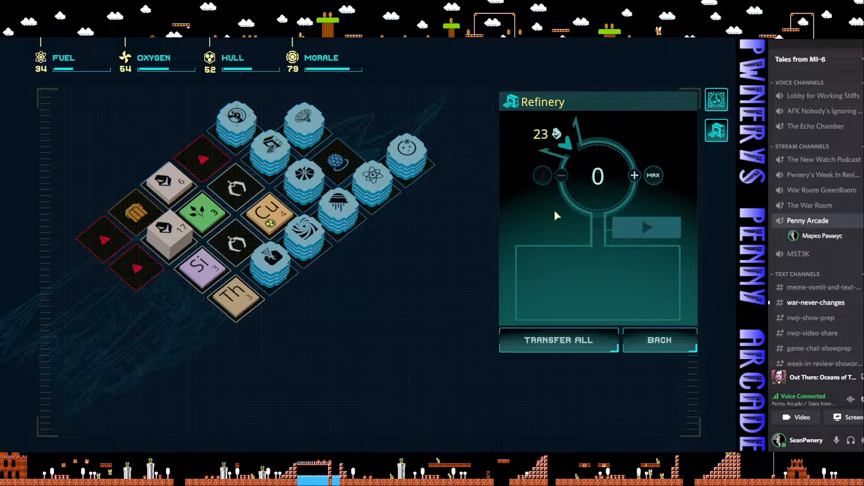
pyautogui.click(633, 175)
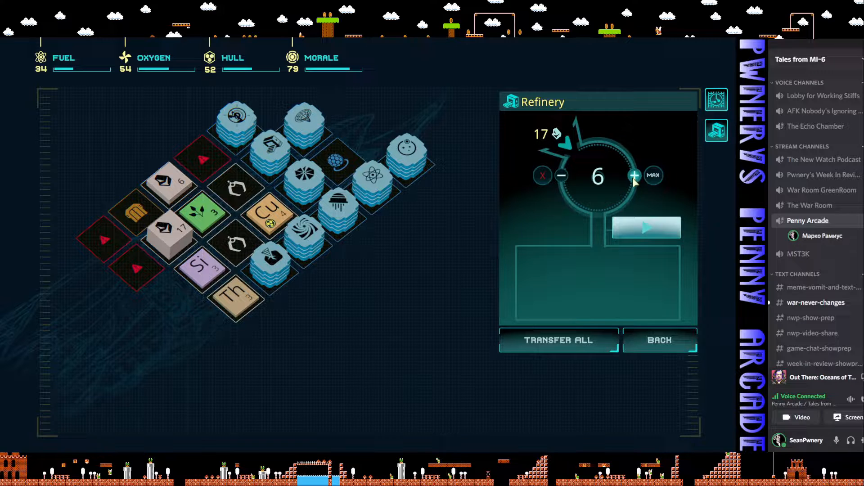
pyautogui.click(634, 176)
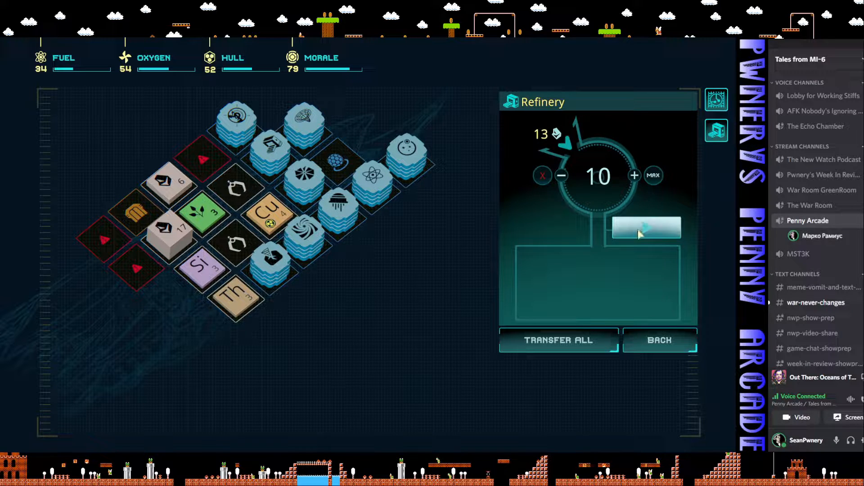
pyautogui.click(646, 228)
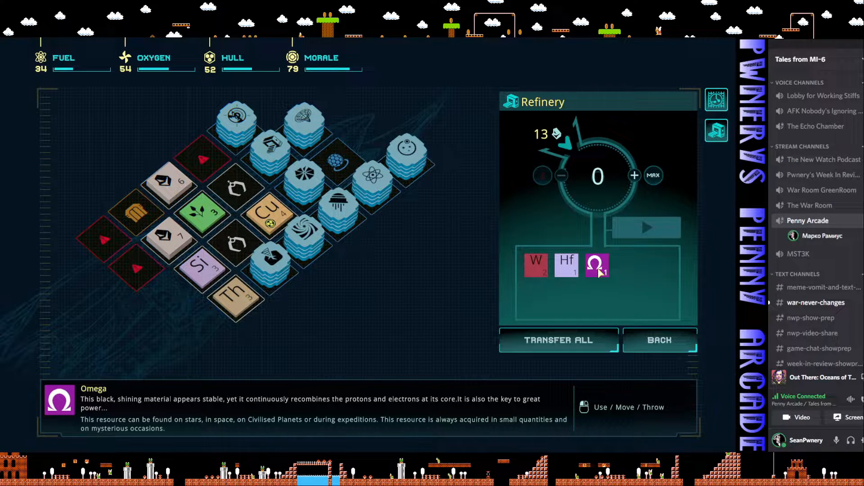
# - Move the refined Omega out of the refinery into the cargo hold
pyautogui.moveTo(596, 265); pyautogui.dragTo(228, 200)
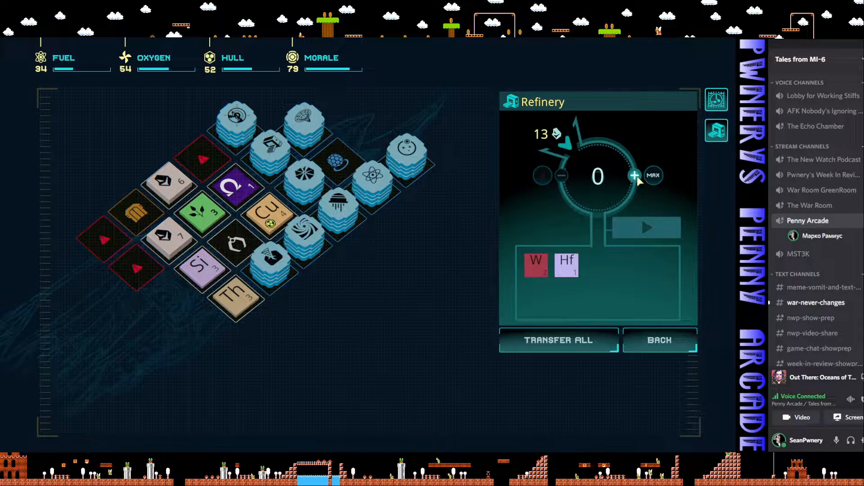
# - Refine the last 13 minerals into copper, carbon, cobalt, iron, silicon and platinum
pyautogui.click(634, 175)
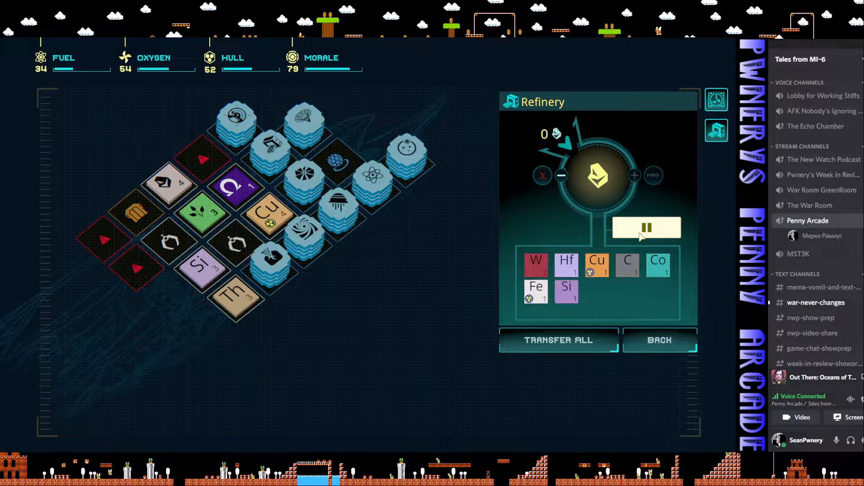
pyautogui.click(635, 175)
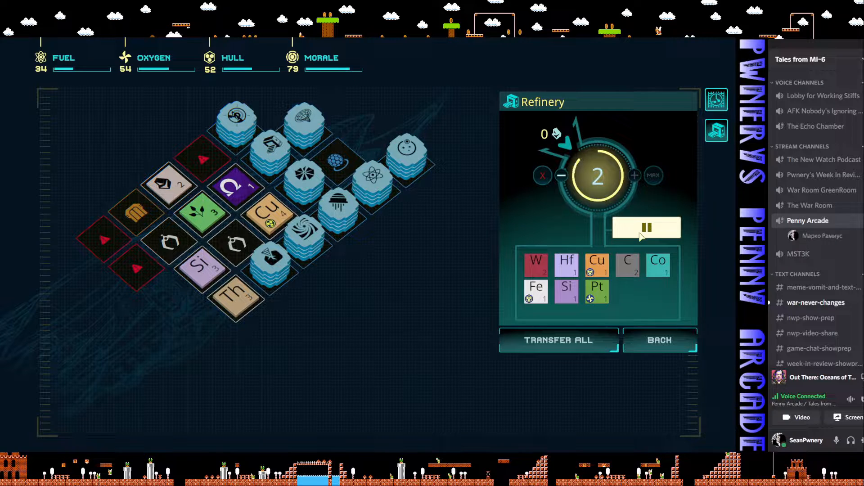
pyautogui.click(596, 292)
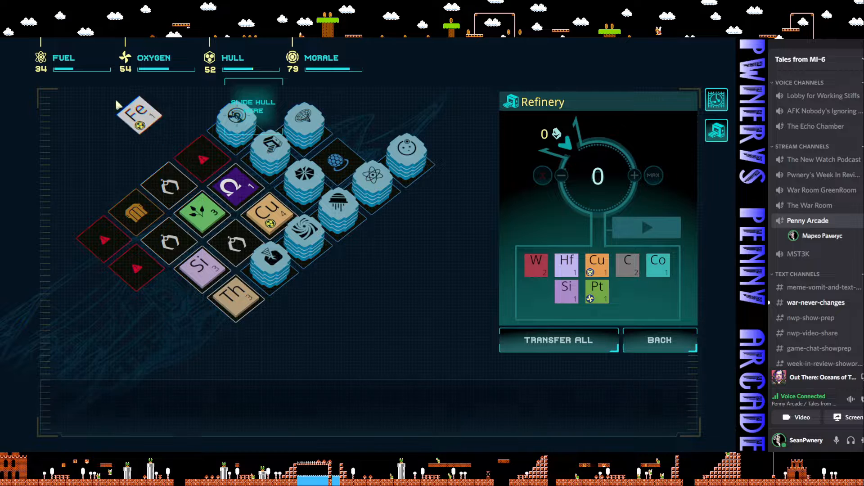
# - Pick up the iron and return it to the output, then cancel leaving the refinery
pyautogui.moveTo(140, 116); pyautogui.dragTo(110, 99)
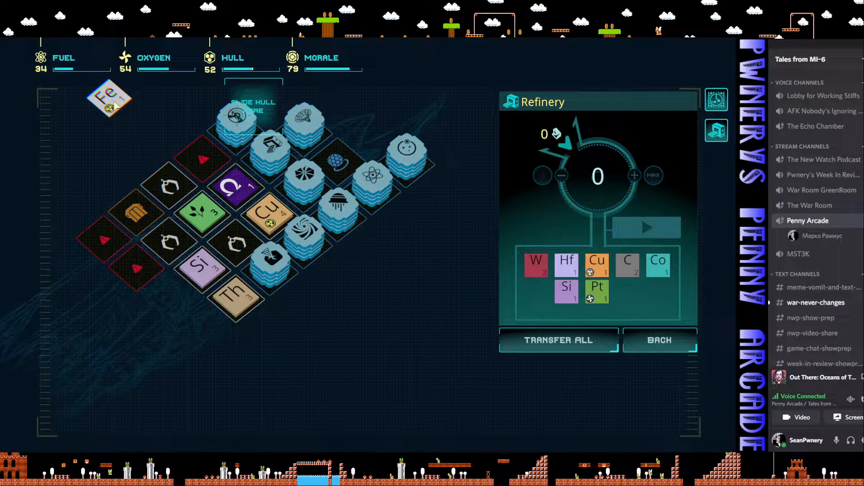
pyautogui.moveTo(109, 98); pyautogui.dragTo(535, 291)
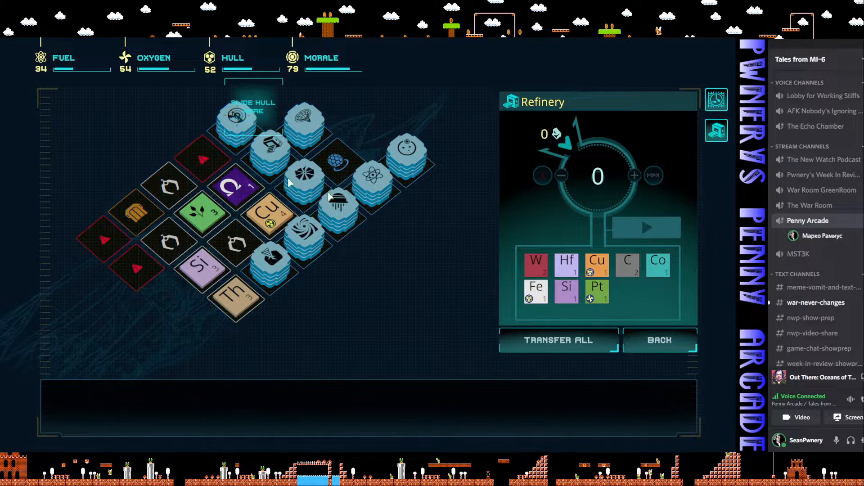
pyautogui.click(659, 340)
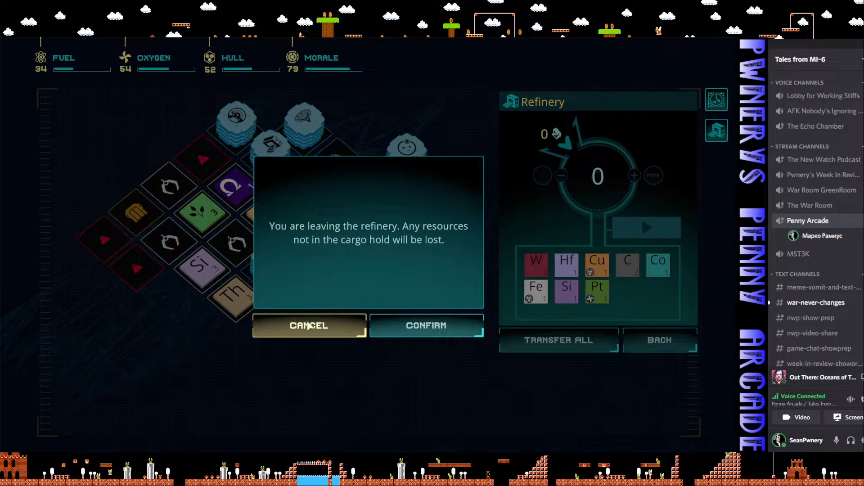
pyautogui.click(308, 325)
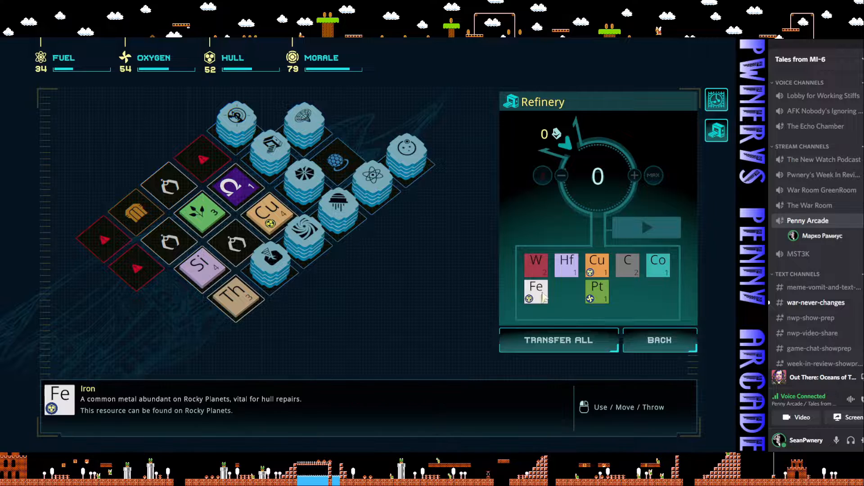
# - Stow platinum, cobalt and iron in cargo and close the Refinery panel
pyautogui.click(270, 215)
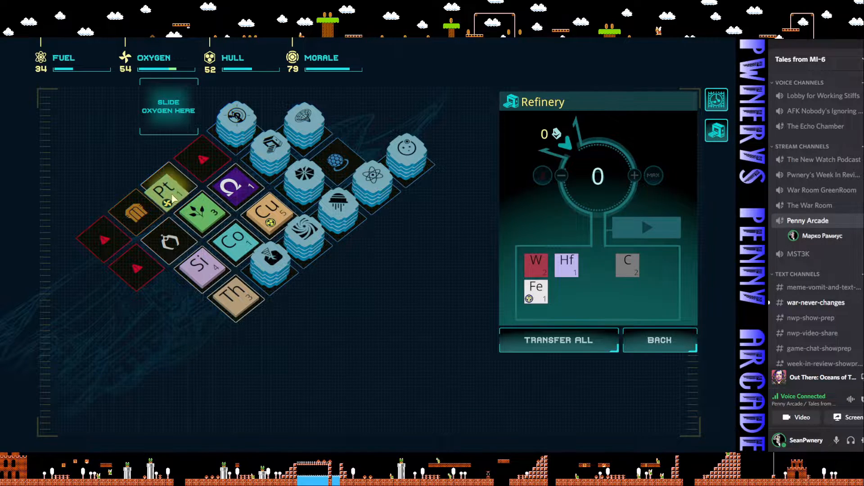
pyautogui.moveTo(577, 295)
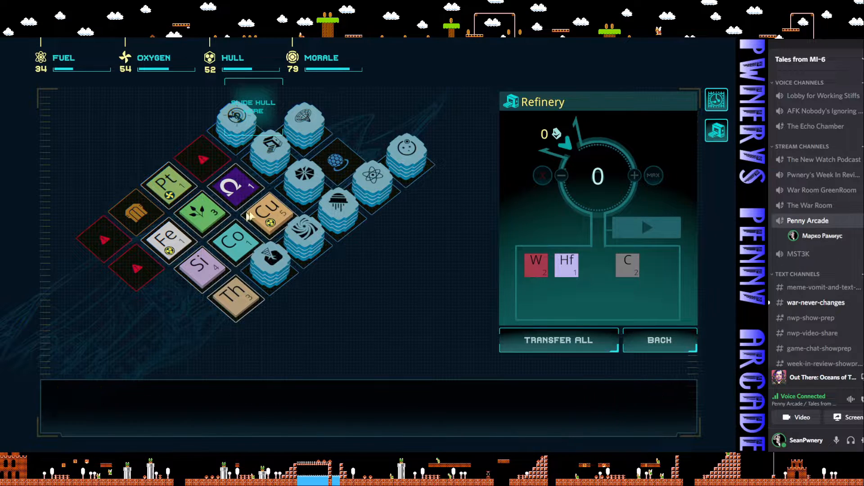
pyautogui.moveTo(567, 265)
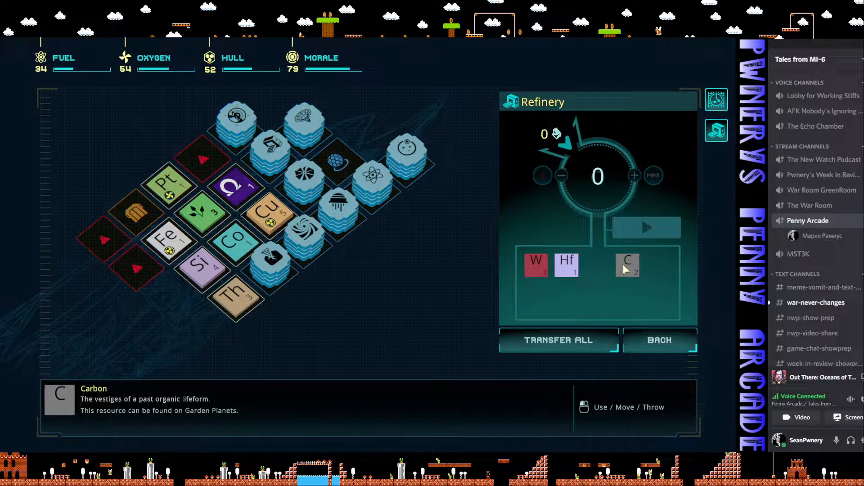
pyautogui.moveTo(153, 254)
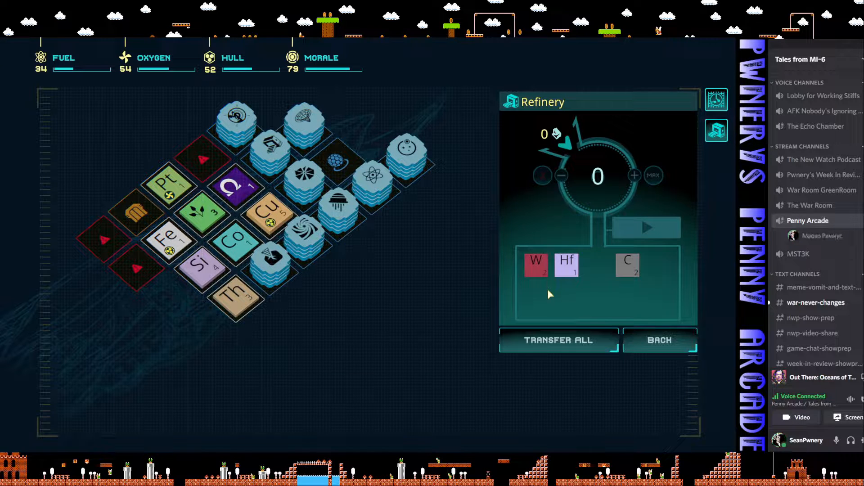
pyautogui.click(659, 340)
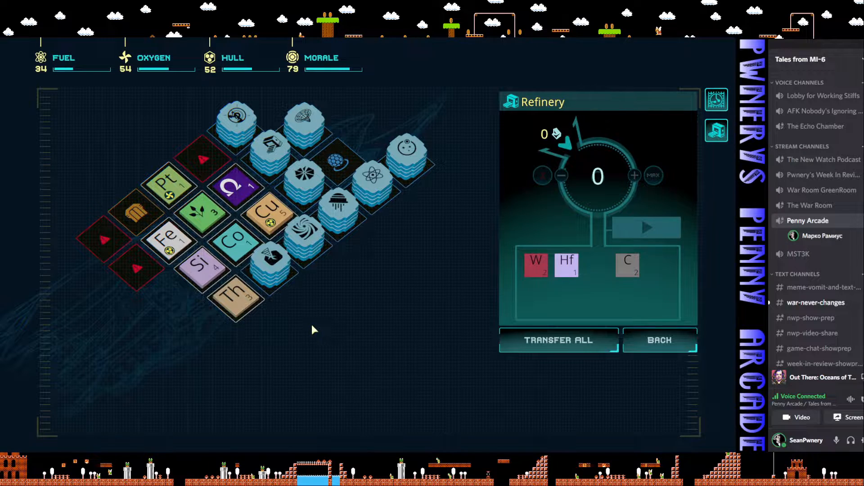
pyautogui.moveTo(298, 270)
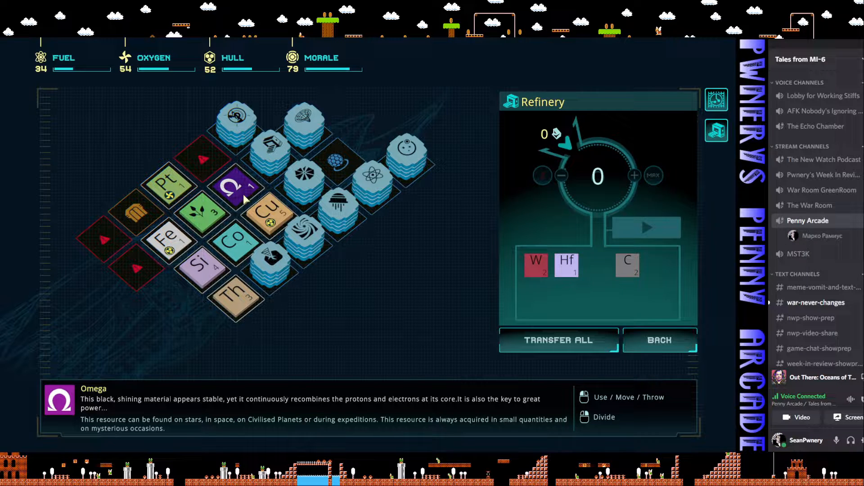
pyautogui.click(659, 340)
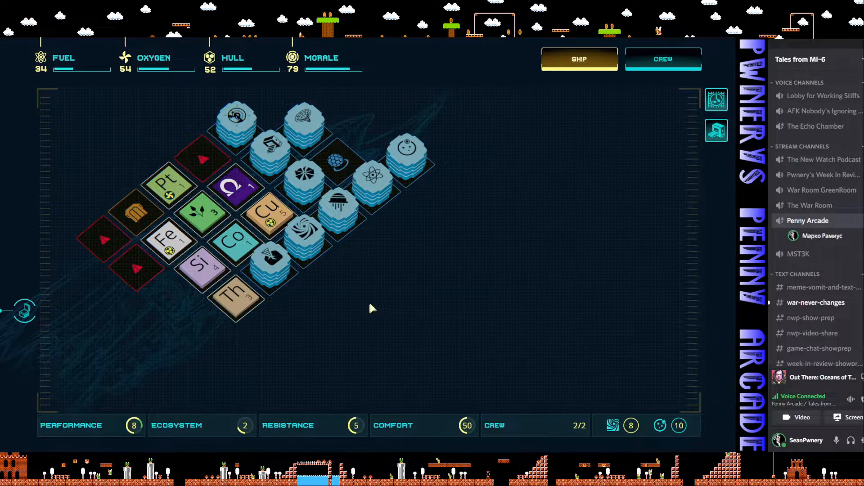
pyautogui.moveTo(48, 384)
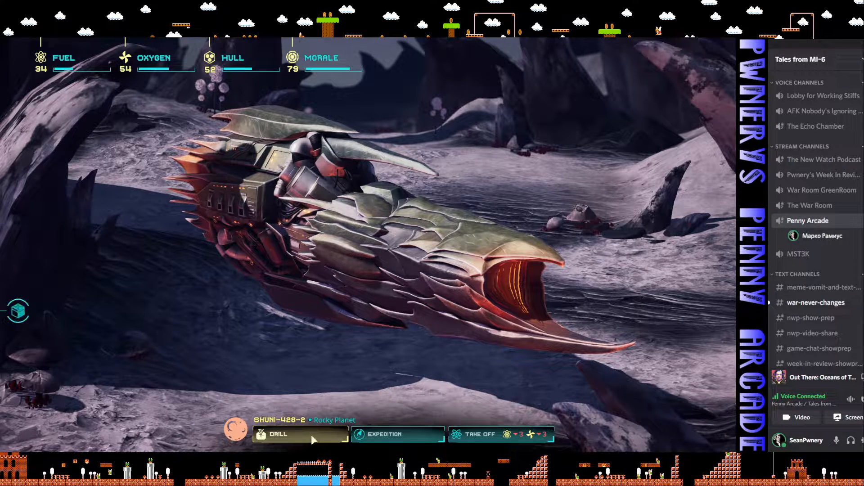
# - Drill Shuni-428-2 at full depth 8 for 4 silicon and 2 tungsten, spending 8 fuel
pyautogui.click(300, 434)
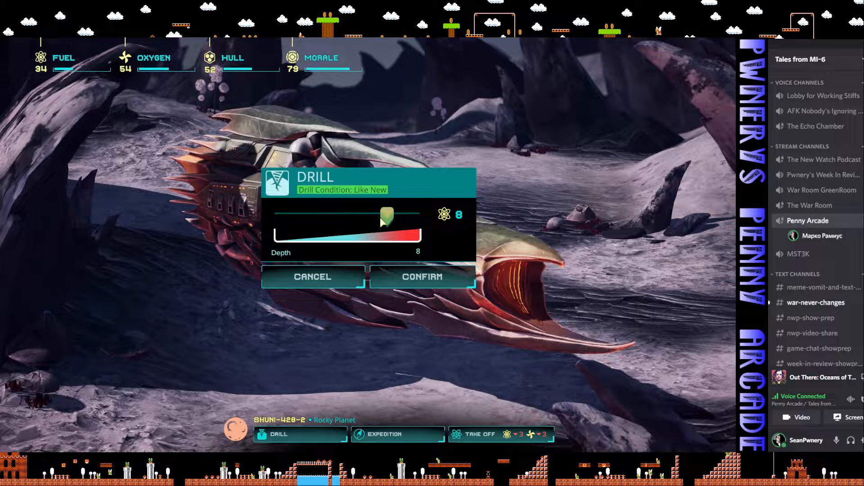
pyautogui.click(422, 276)
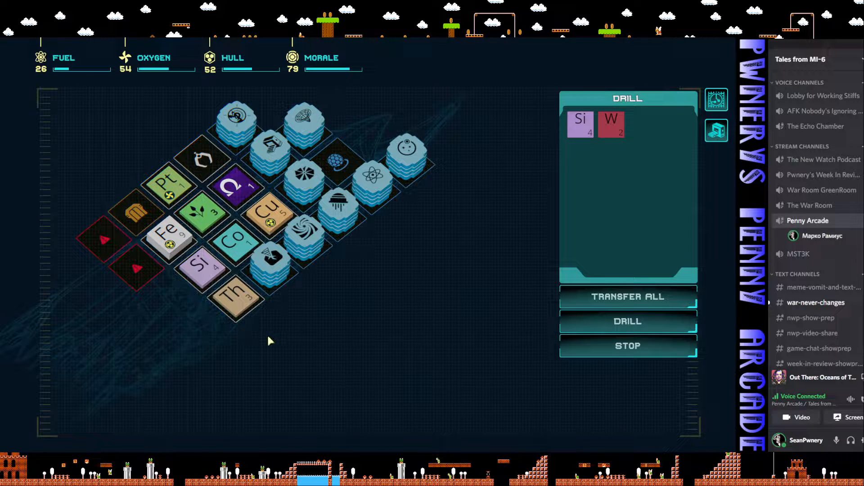
pyautogui.moveTo(610, 124)
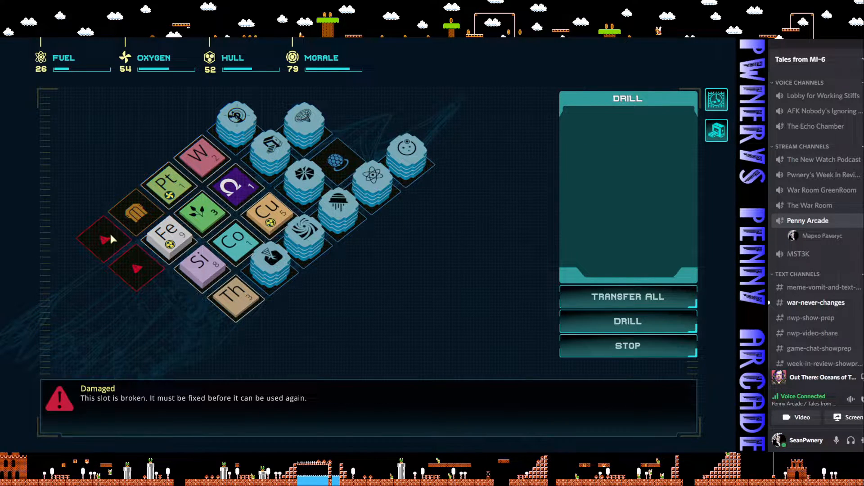
# - Check the empty module slot's build list showing Sickbay and Mess Hall blueprints
pyautogui.click(135, 198)
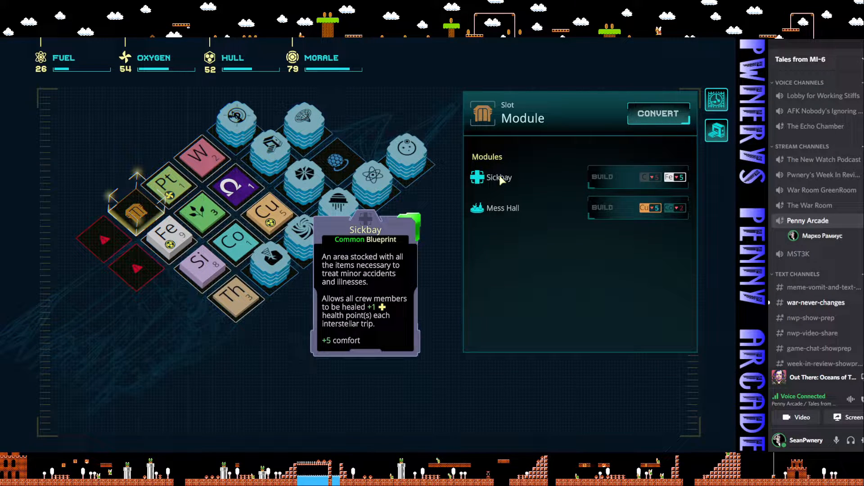
pyautogui.moveTo(502, 208)
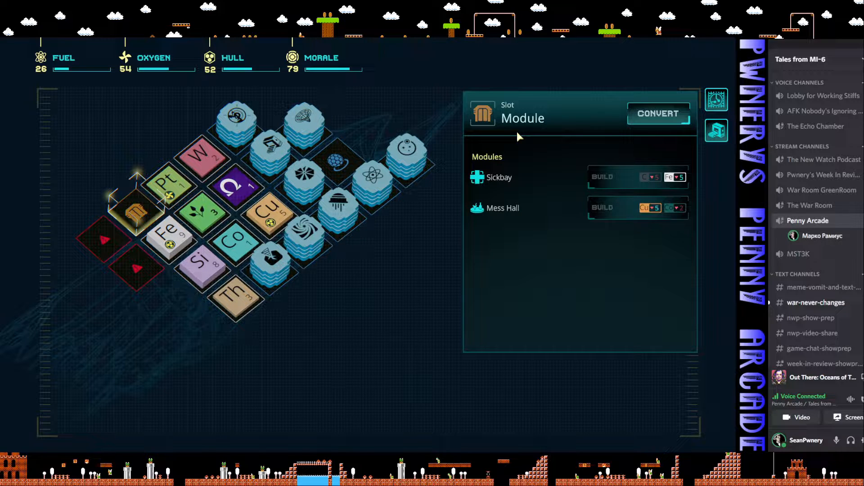
pyautogui.moveTo(515, 122)
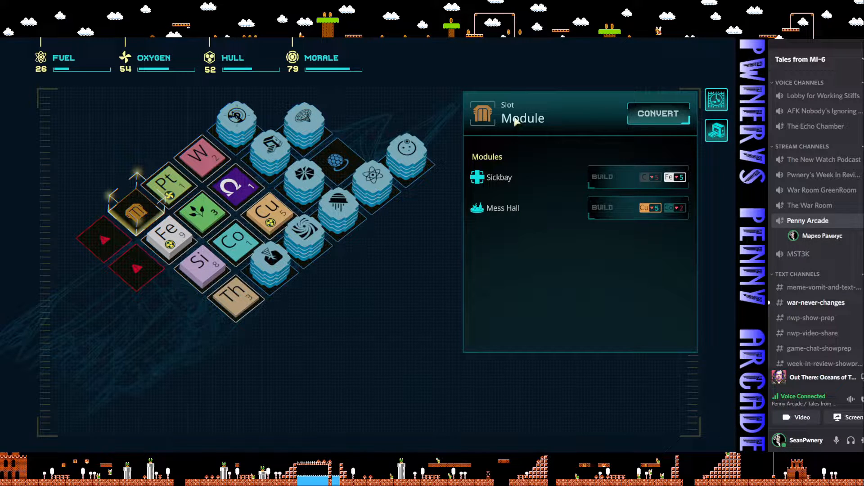
pyautogui.moveTo(662, 119)
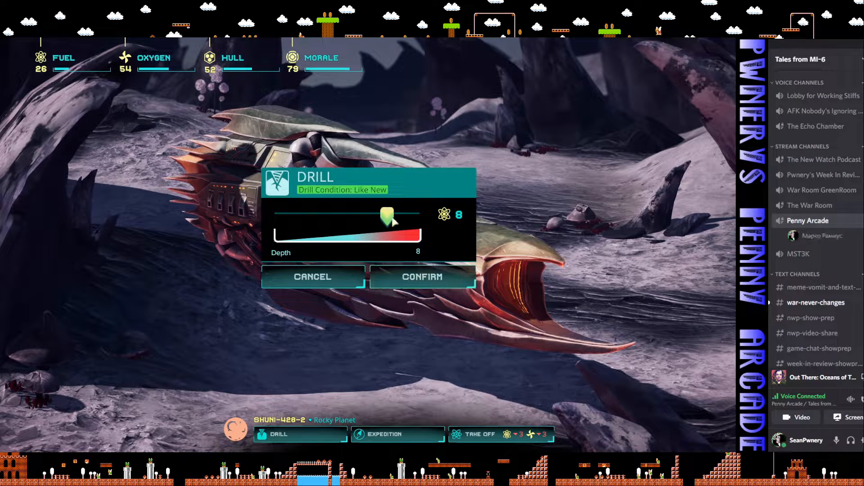
# - Drill again at depth 6 for 6 fuel, then take off from Shuni-428-2
pyautogui.moveTo(388, 215); pyautogui.dragTo(356, 215)
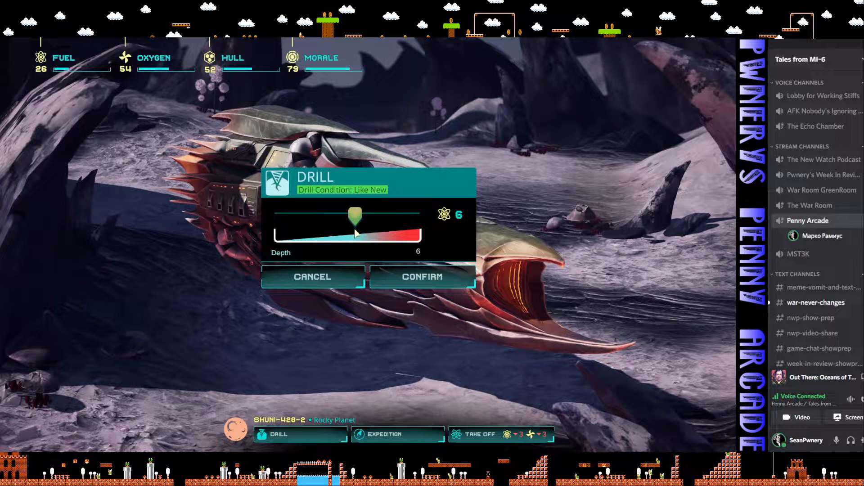
pyautogui.click(422, 277)
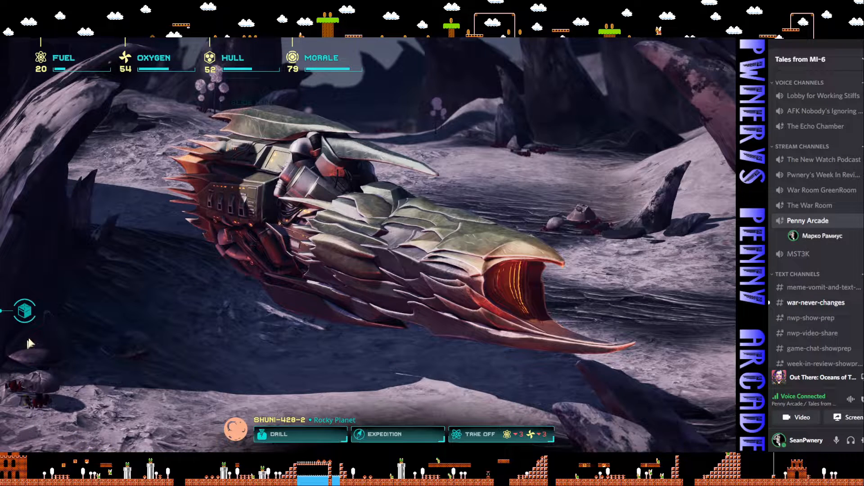
pyautogui.click(479, 434)
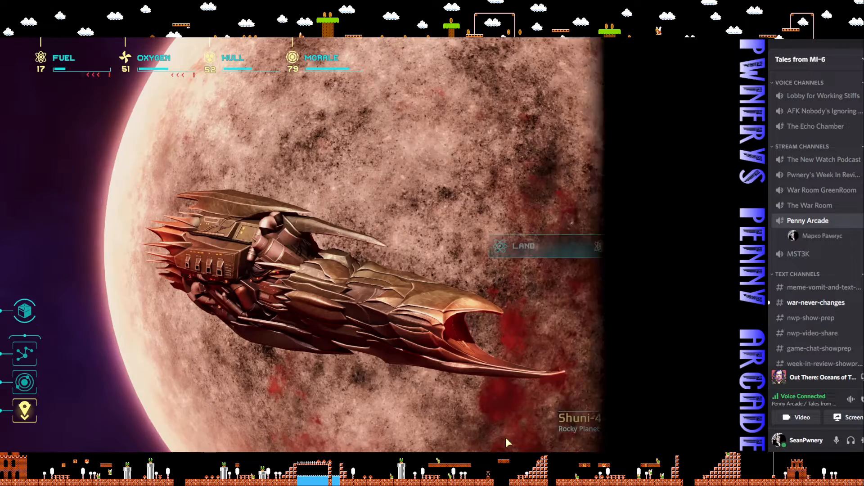
pyautogui.moveTo(24, 353)
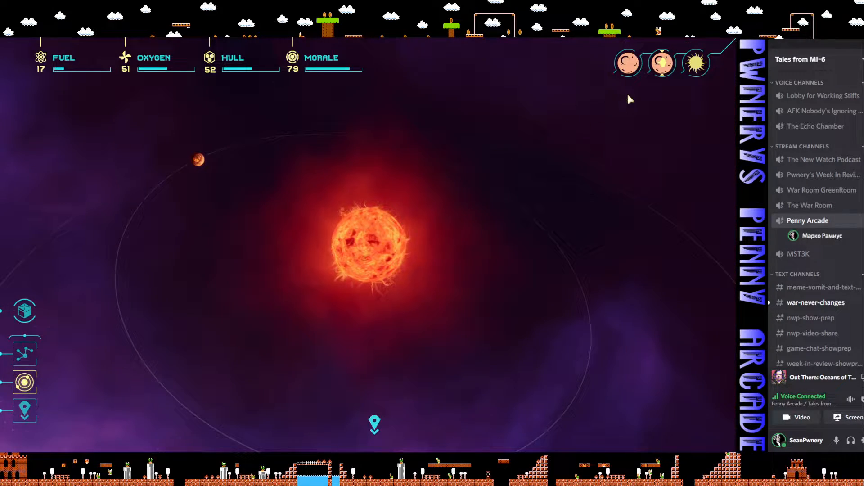
pyautogui.moveTo(24, 353)
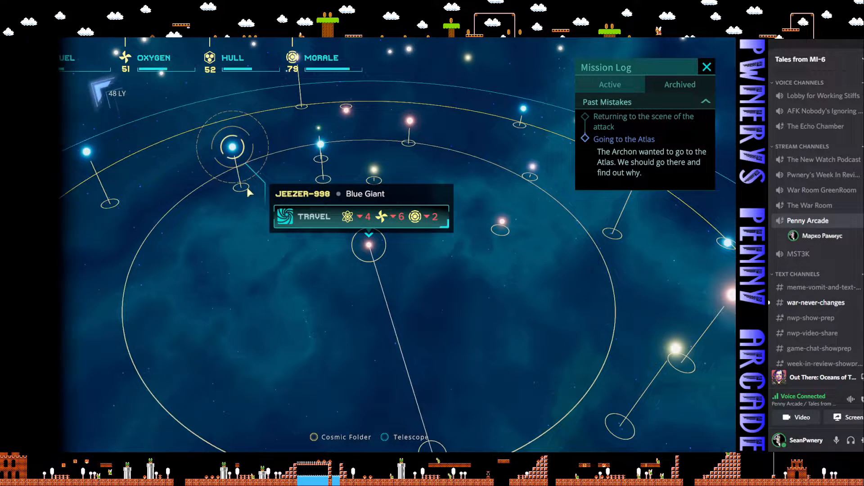
# - Travel to blue giant Jeezer-998 and fly to the abandoned ship orbiting its gas giant
pyautogui.click(313, 216)
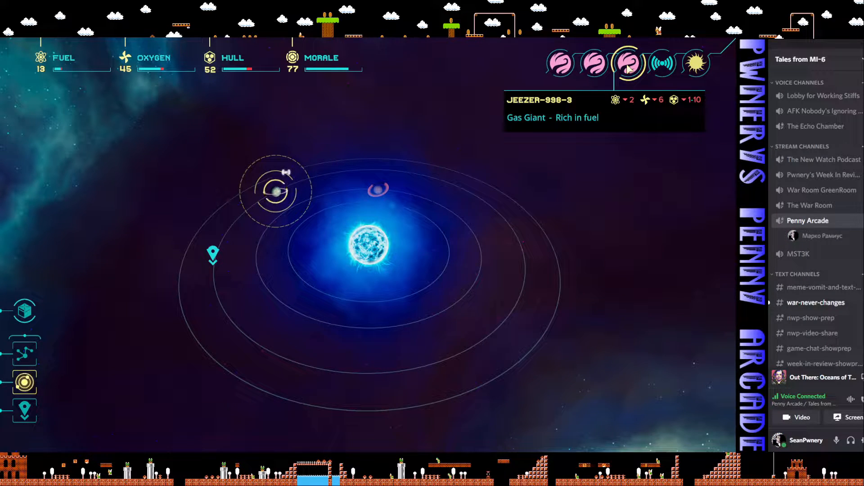
pyautogui.click(662, 63)
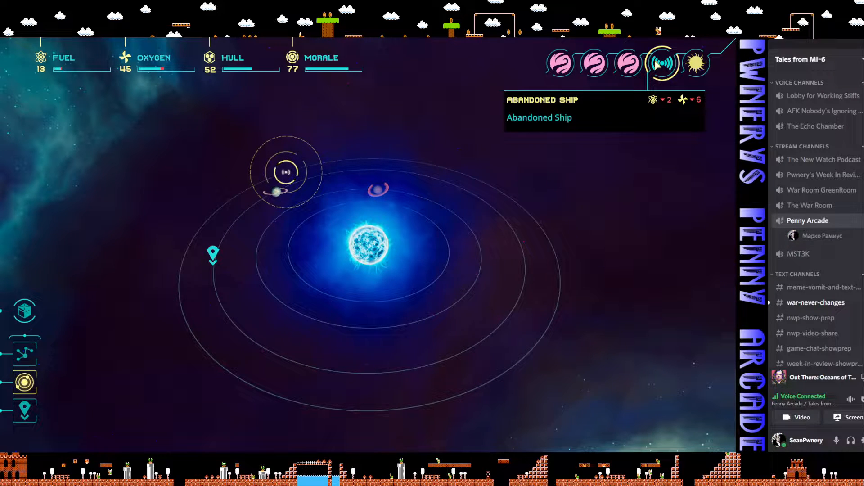
pyautogui.click(627, 63)
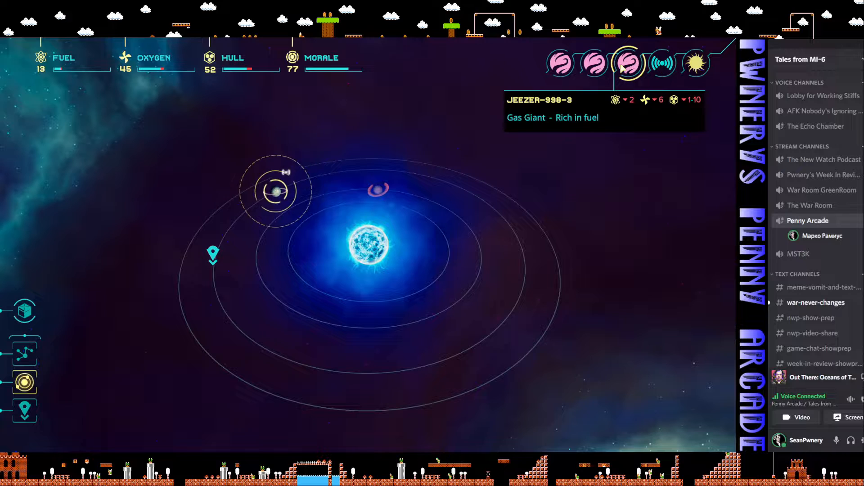
pyautogui.click(661, 63)
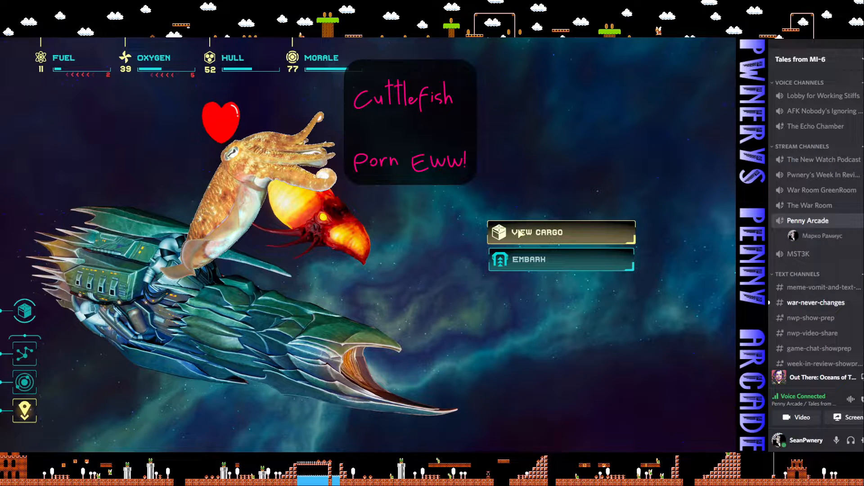
# - View the wreck's cargo and dismantle its Mess Hall and other module into raw elements
pyautogui.click(560, 232)
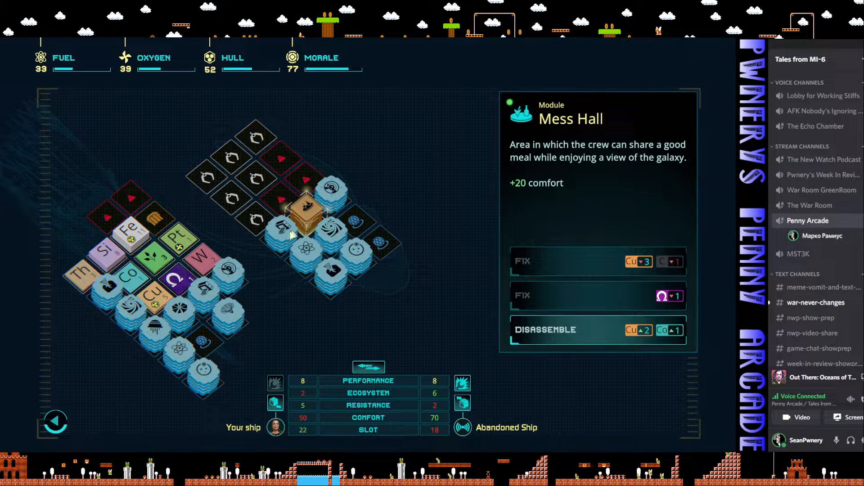
pyautogui.moveTo(358, 265)
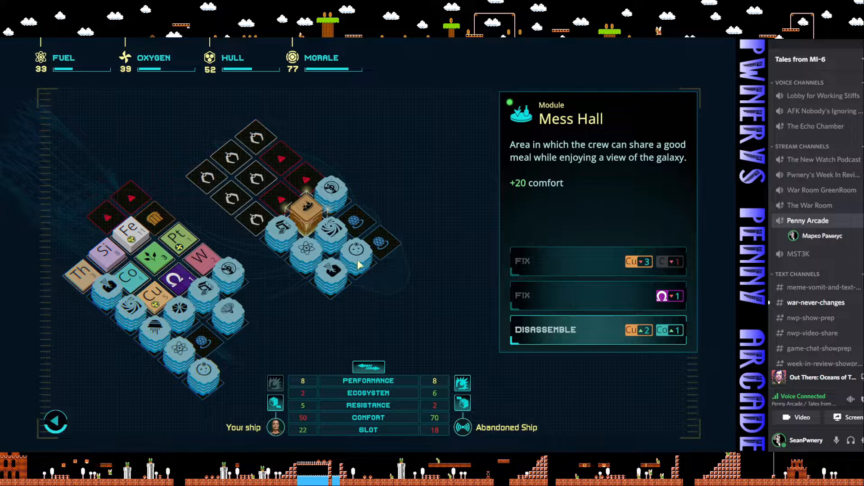
pyautogui.click(545, 329)
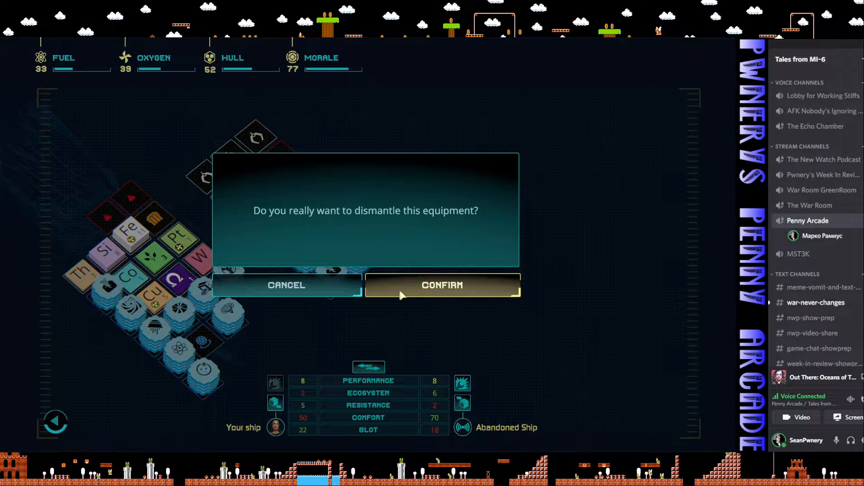
pyautogui.click(442, 286)
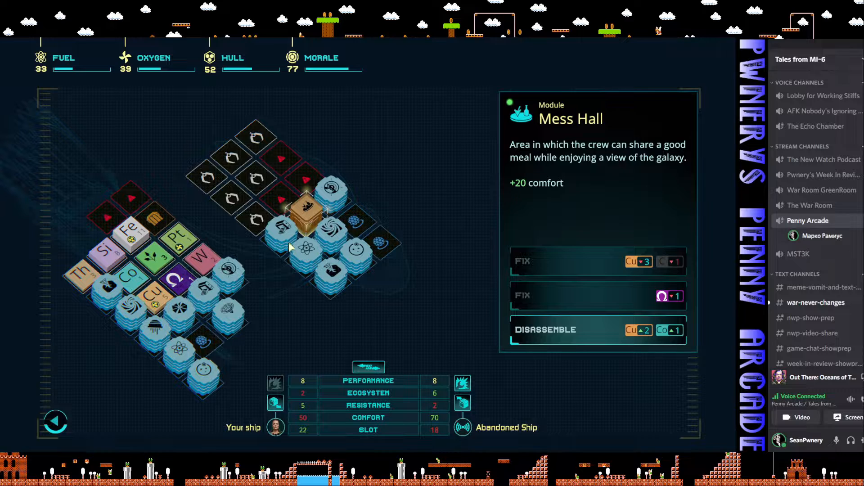
pyautogui.click(546, 330)
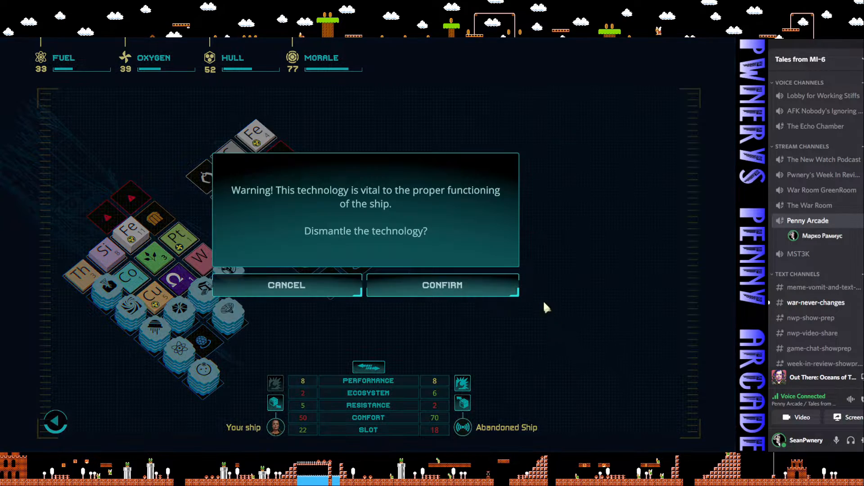
pyautogui.click(442, 286)
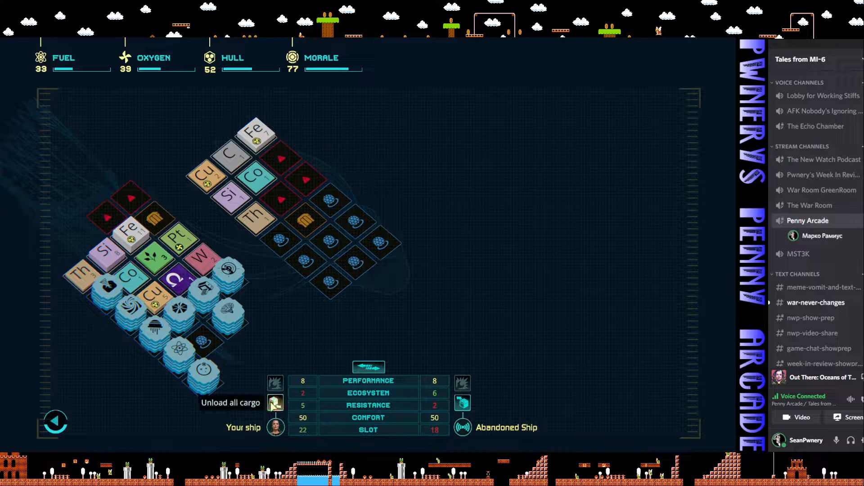
pyautogui.moveTo(462, 403)
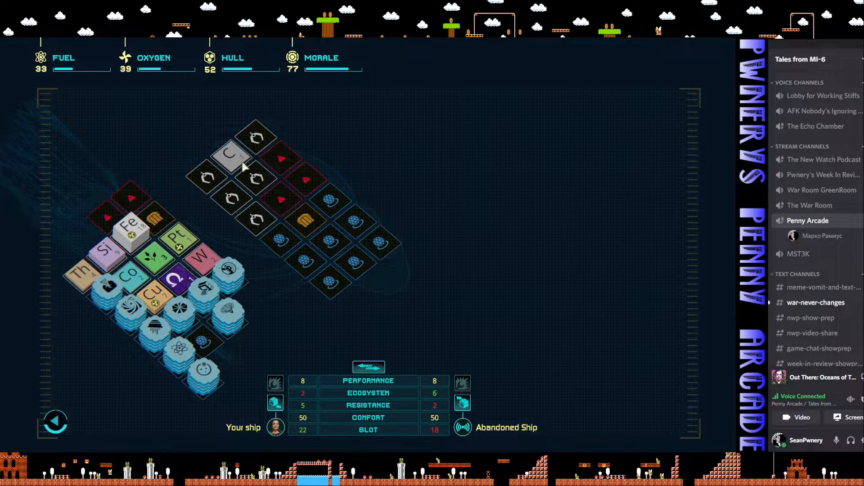
pyautogui.moveTo(125, 57)
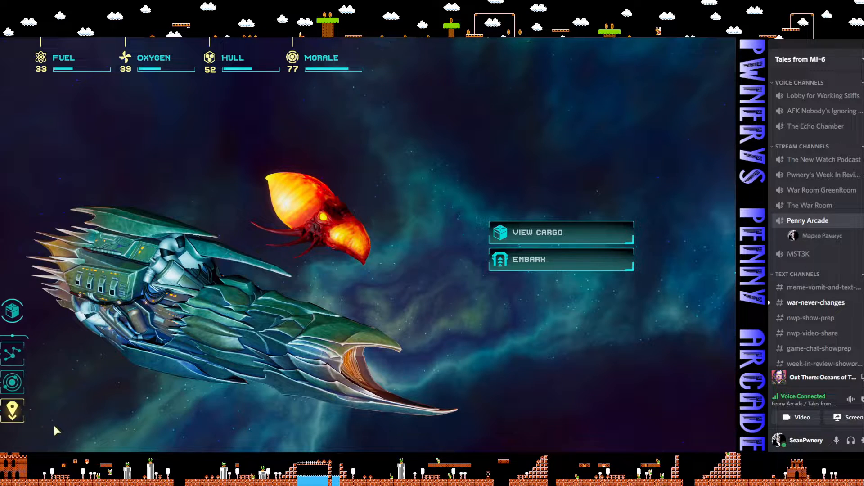
pyautogui.moveTo(25, 352)
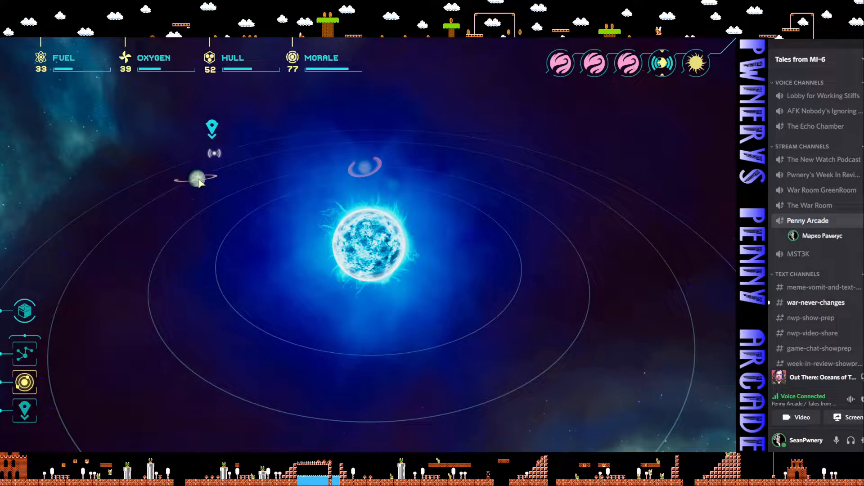
# - Put the ship in orbit around the fuel-rich ringed gas giant Jeezer-998-3
pyautogui.click(198, 179)
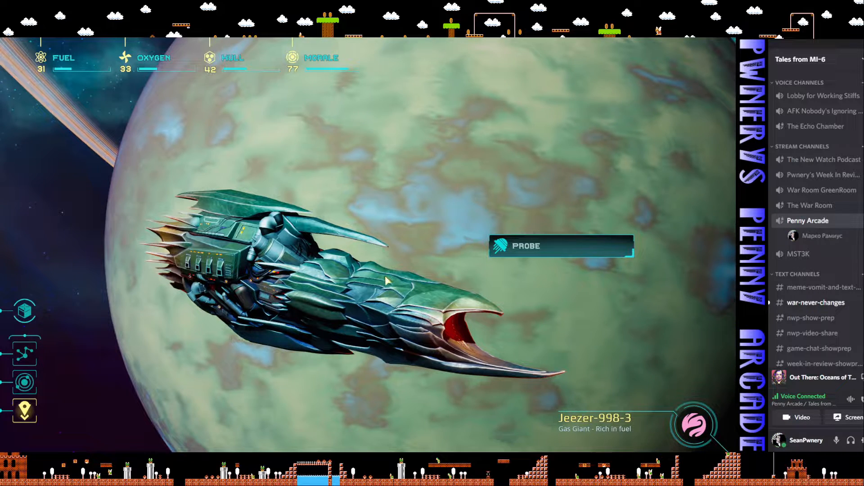
# - Run two hydrogen probes on gas giant Jeezer-998-3, lifting fuel from 31 to 60
pyautogui.click(560, 246)
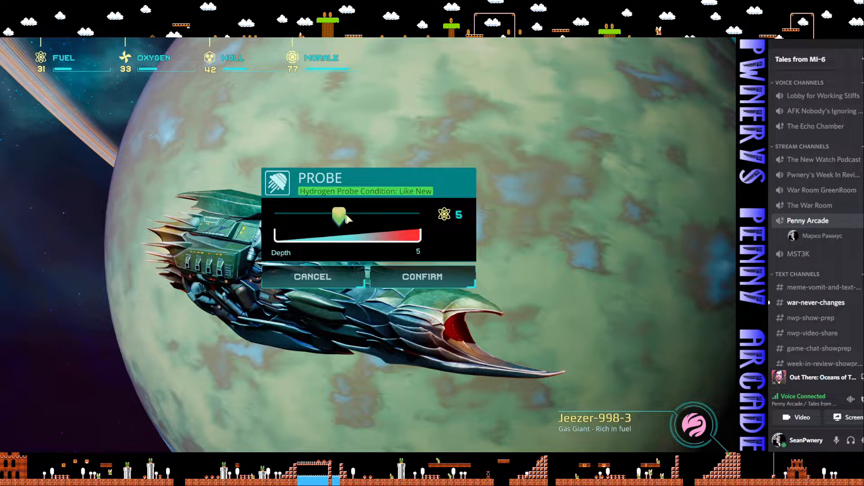
pyautogui.click(421, 277)
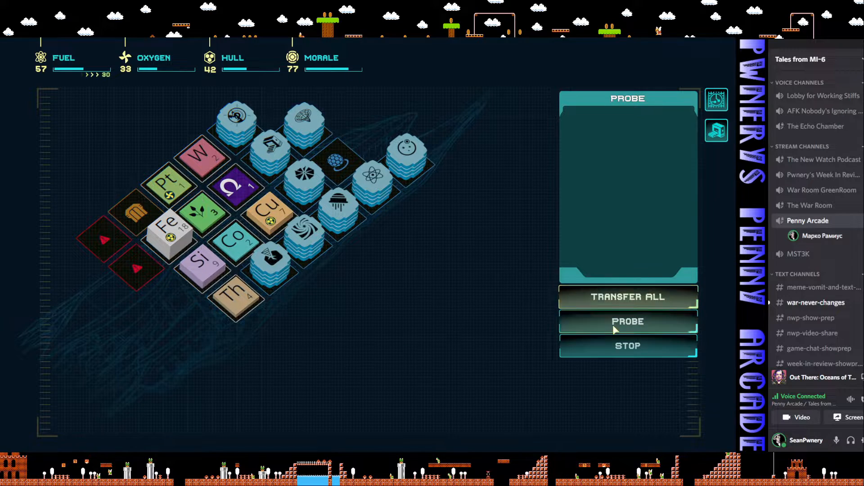
pyautogui.click(627, 321)
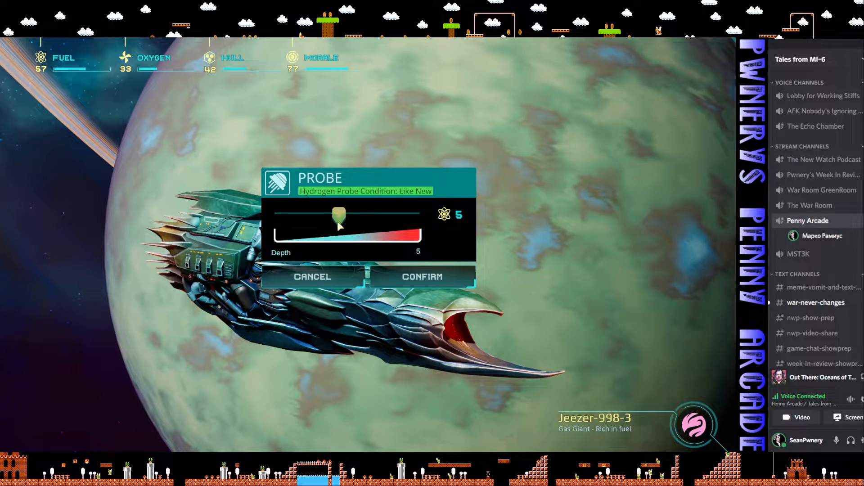
pyautogui.click(422, 276)
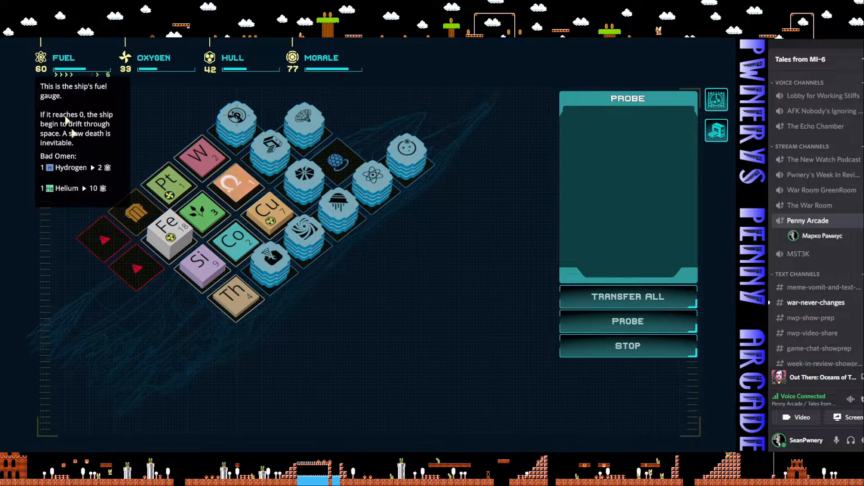
pyautogui.moveTo(127, 315)
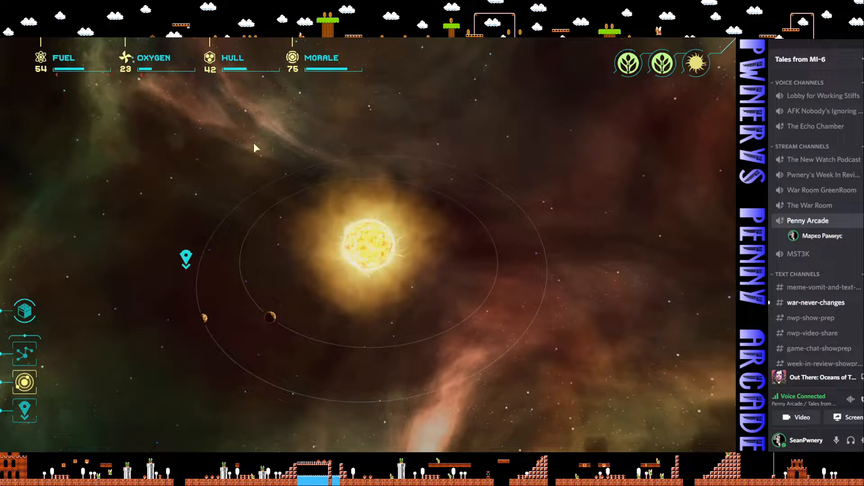
pyautogui.moveTo(283, 190)
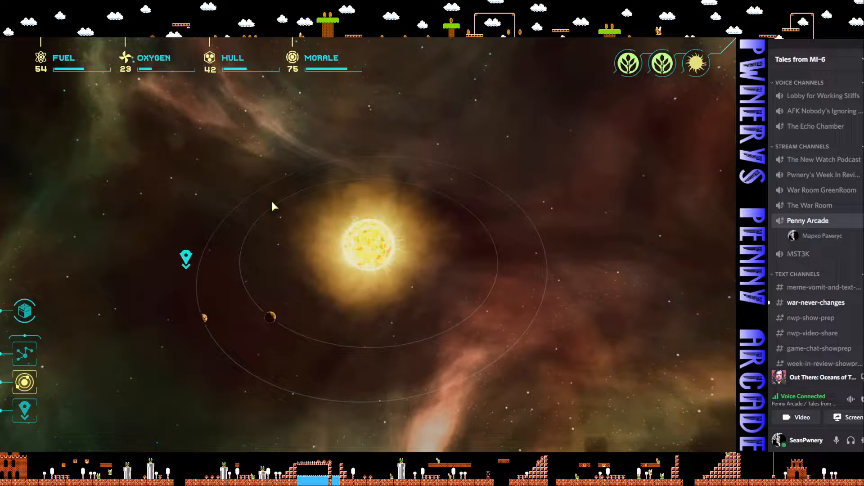
pyautogui.moveTo(204, 322)
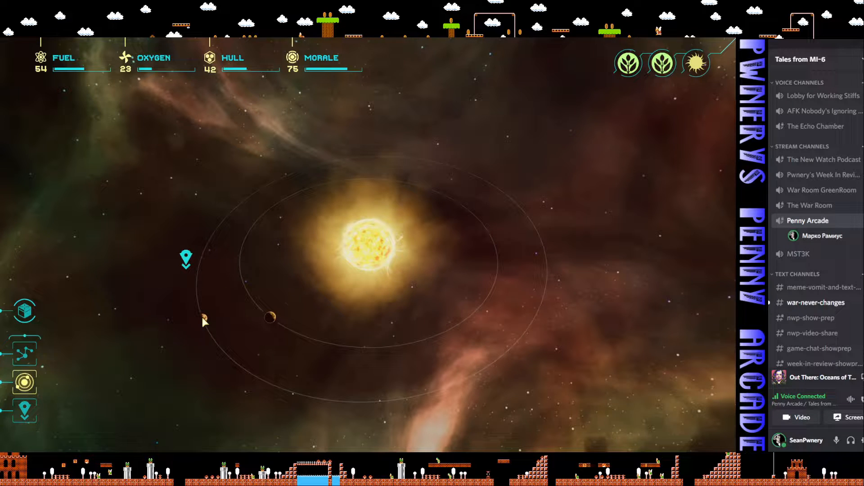
# - Select garden planet Ikkesh-752-2, enter orbit and land, refilling oxygen to 100
pyautogui.click(204, 319)
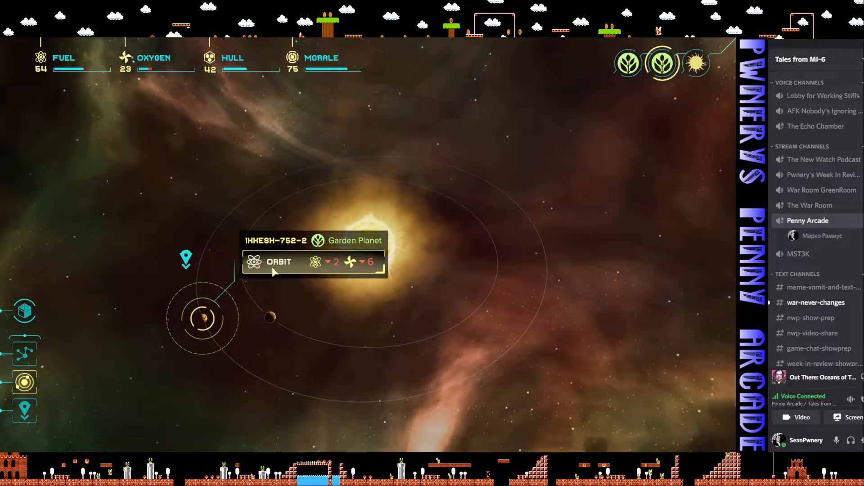
pyautogui.click(278, 262)
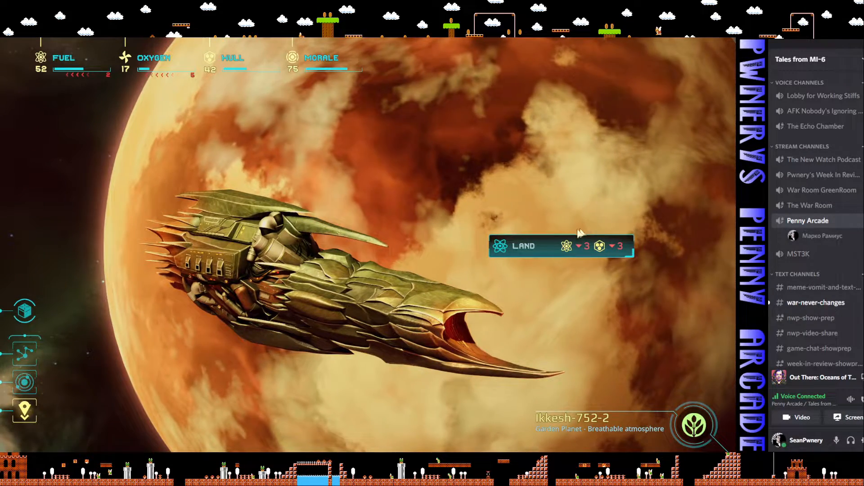
pyautogui.click(522, 246)
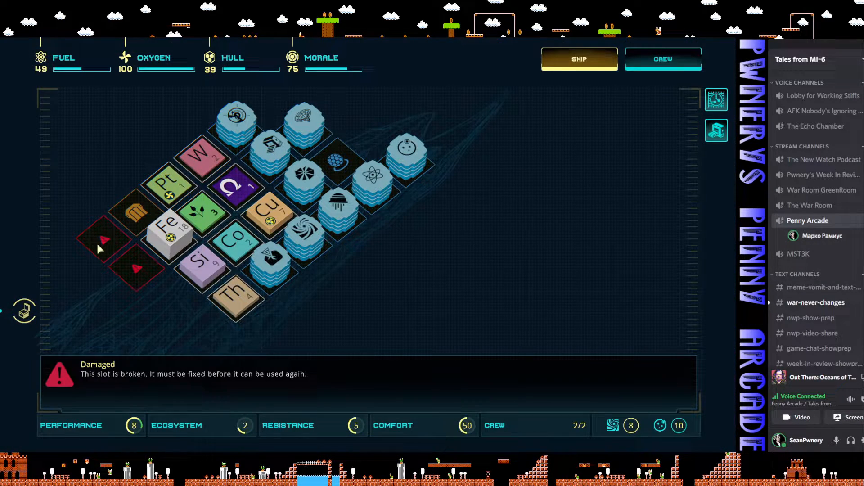
# - Fix both red Damaged slots in the ship's module grid
pyautogui.click(103, 242)
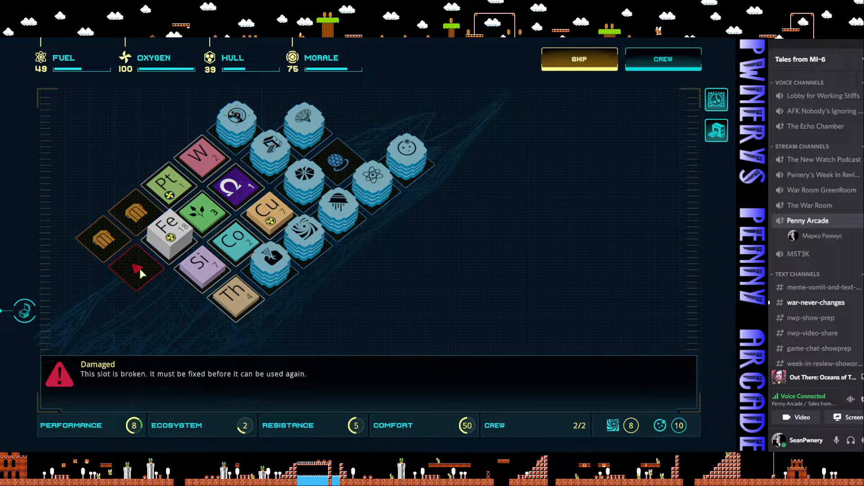
pyautogui.click(137, 270)
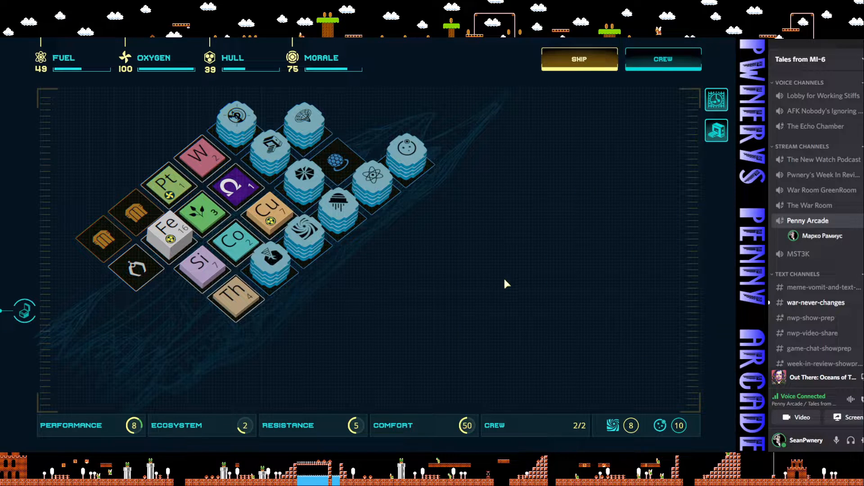
pyautogui.moveTo(446, 303)
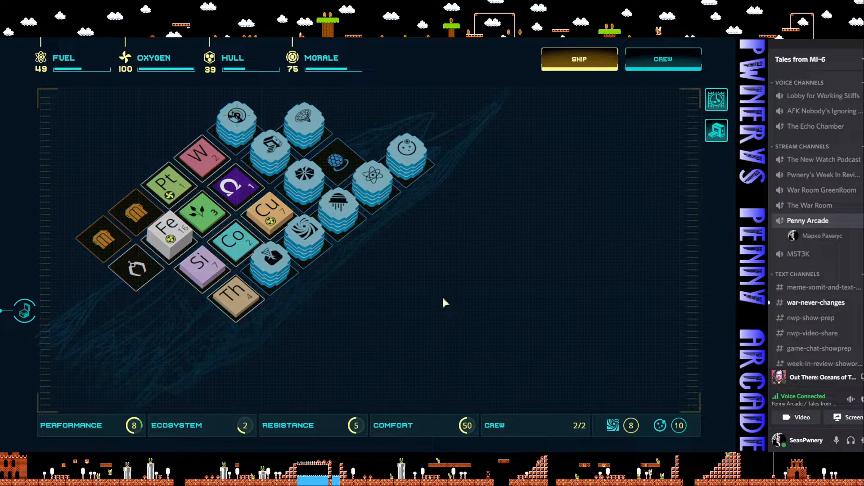
# - Show the build list for the empty technology slot (Ultraprobe, Gravitational Sails, Telescope)
pyautogui.click(334, 163)
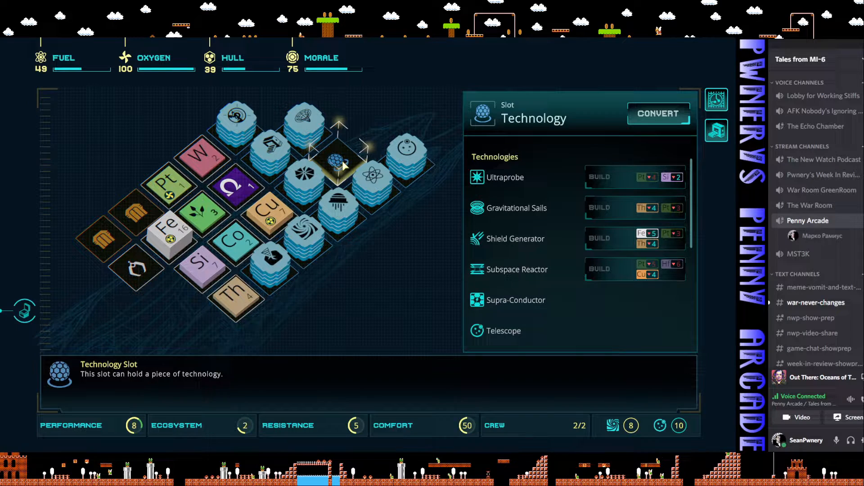
pyautogui.moveTo(504, 177)
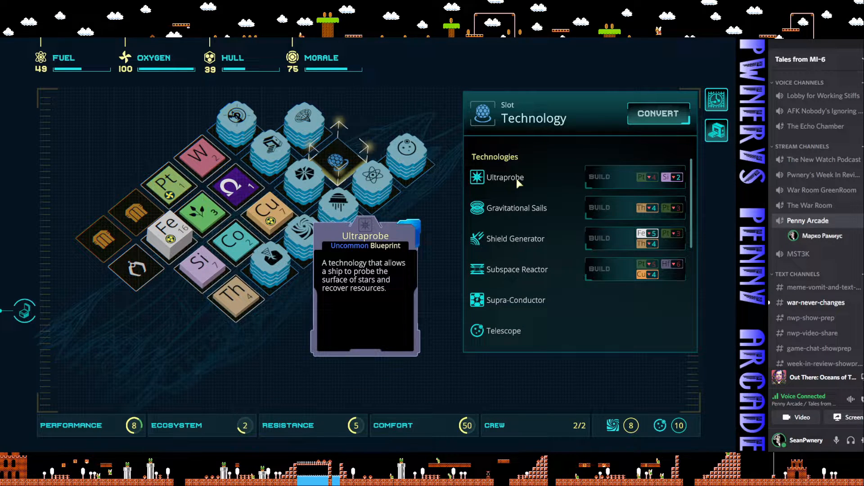
pyautogui.moveTo(521, 182)
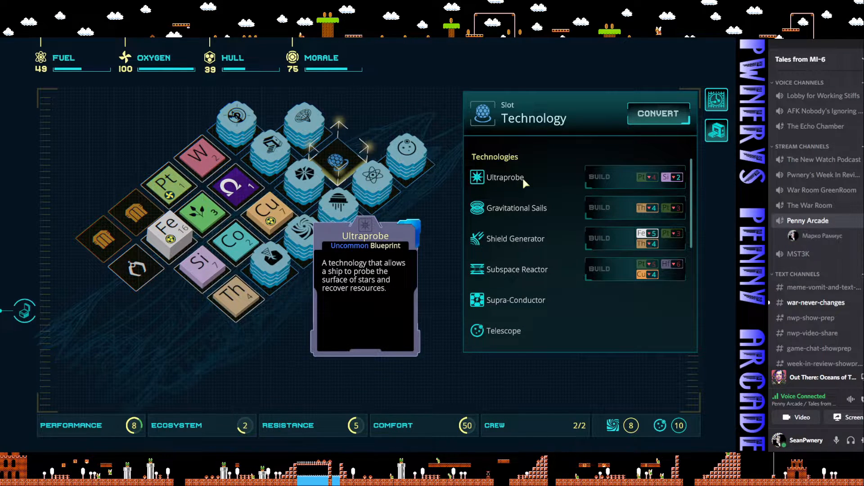
pyautogui.moveTo(532, 226)
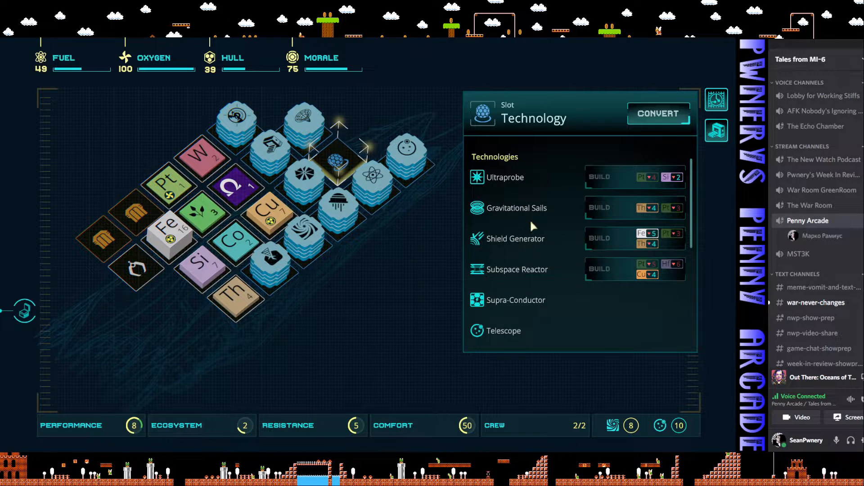
pyautogui.moveTo(515, 300)
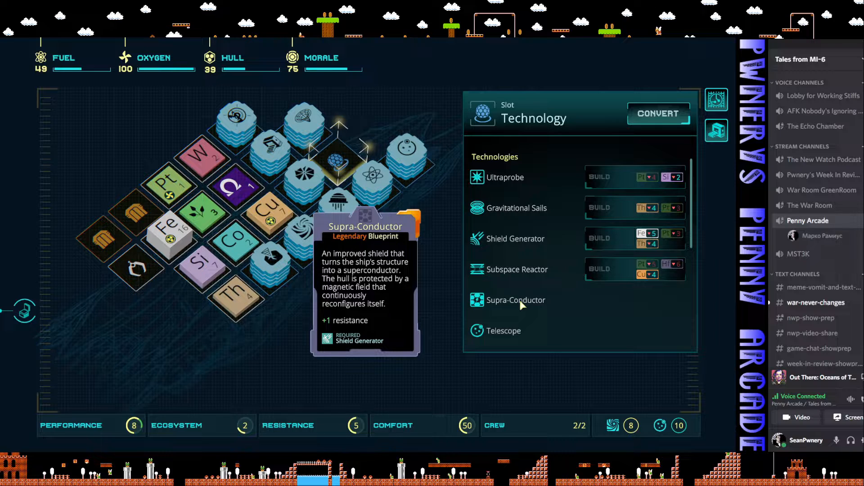
pyautogui.moveTo(506, 306)
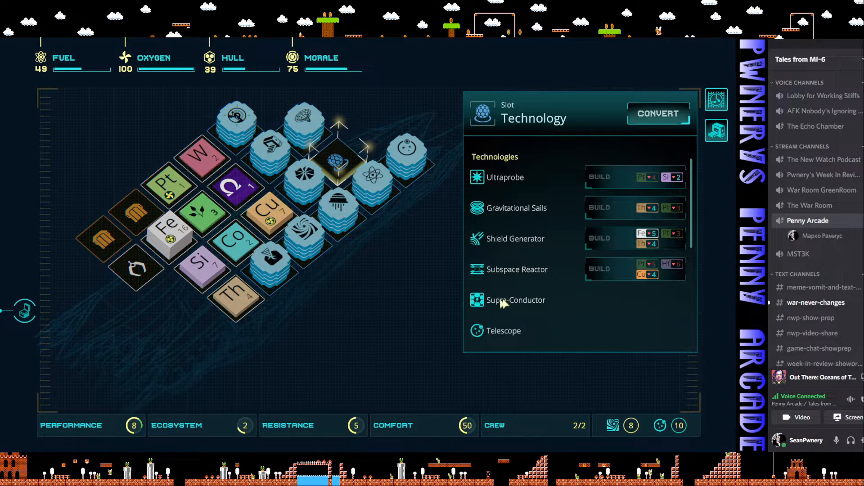
pyautogui.moveTo(515, 300)
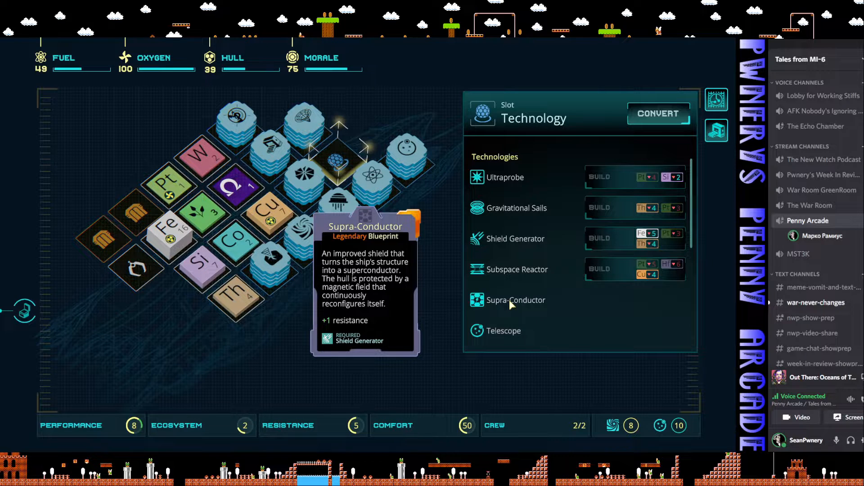
pyautogui.moveTo(399, 238)
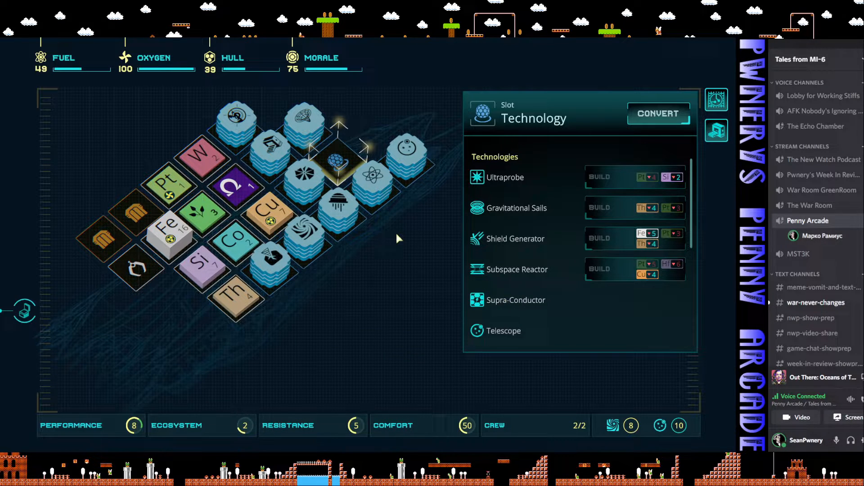
pyautogui.moveTo(370, 235)
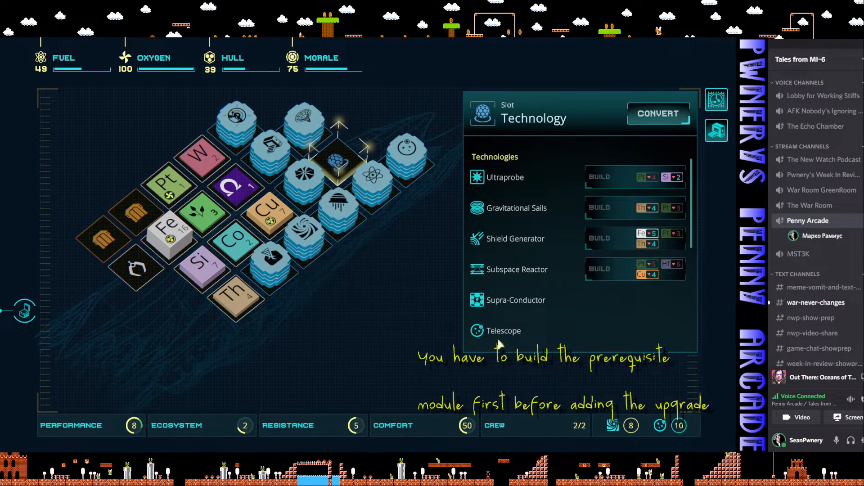
pyautogui.moveTo(503, 331)
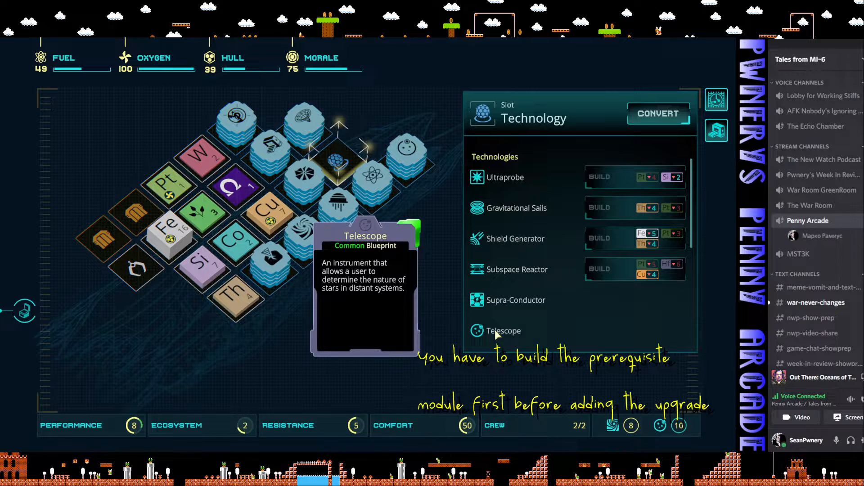
pyautogui.moveTo(515, 299)
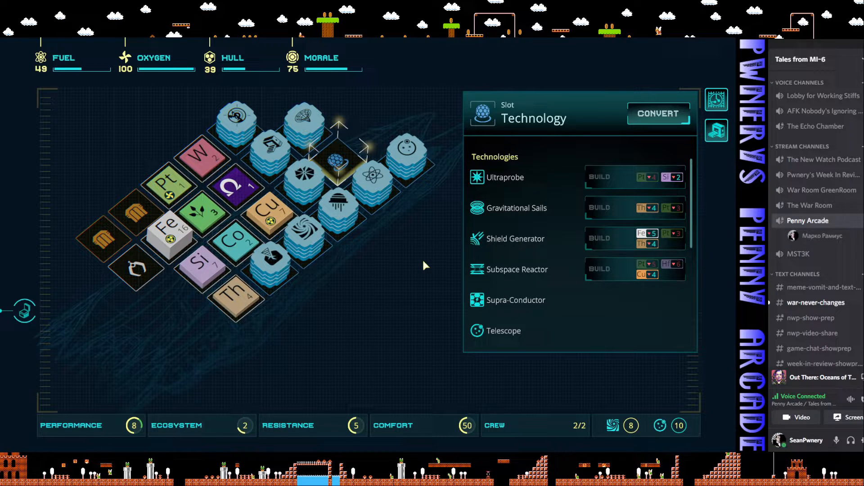
pyautogui.moveTo(516, 208)
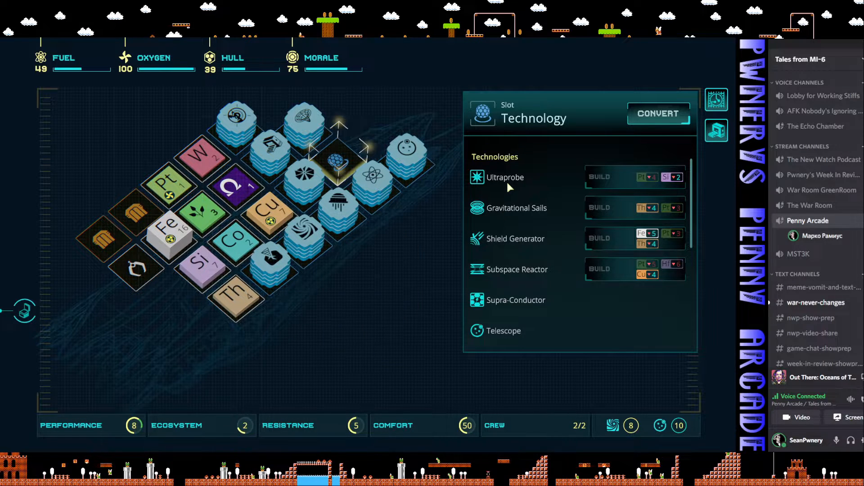
pyautogui.moveTo(505, 177)
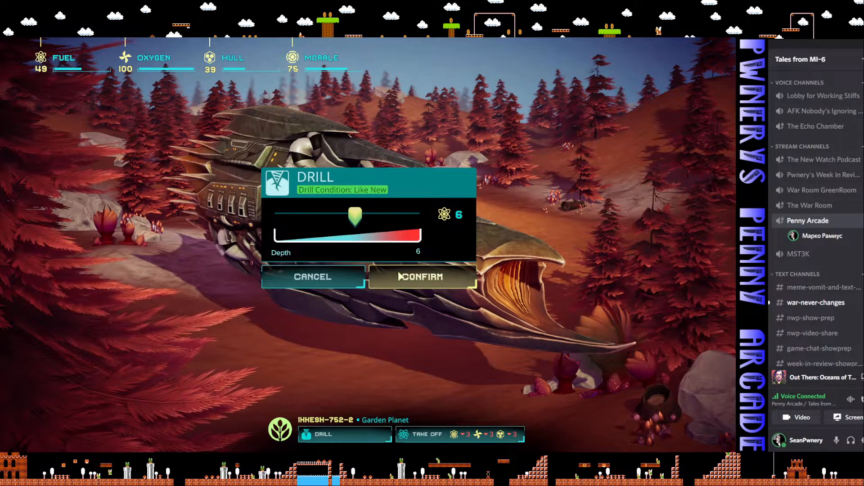
# - Drill Ikkesh-752-2 at depth 6, store the oxygen and use the copper to mend the hull
pyautogui.click(423, 276)
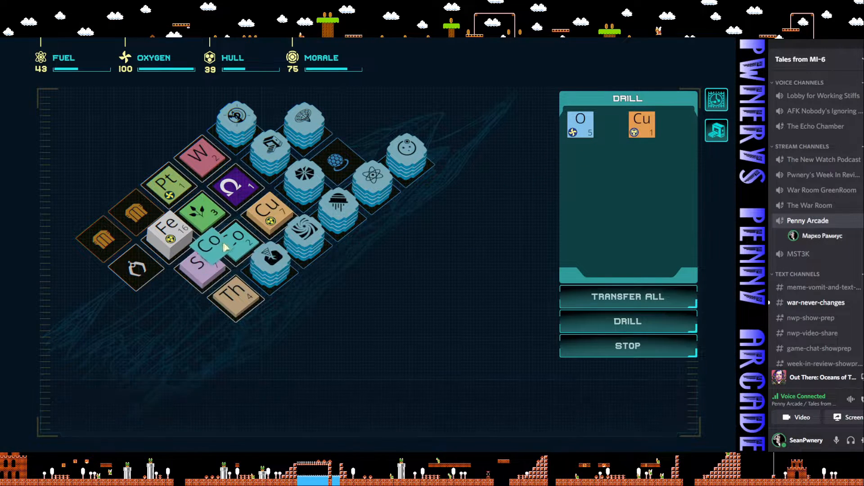
pyautogui.moveTo(579, 119); pyautogui.dragTo(127, 276)
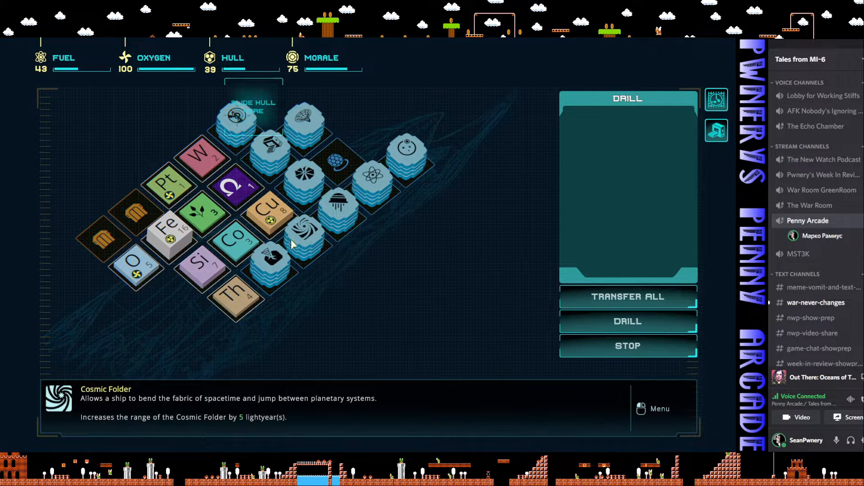
pyautogui.click(270, 215)
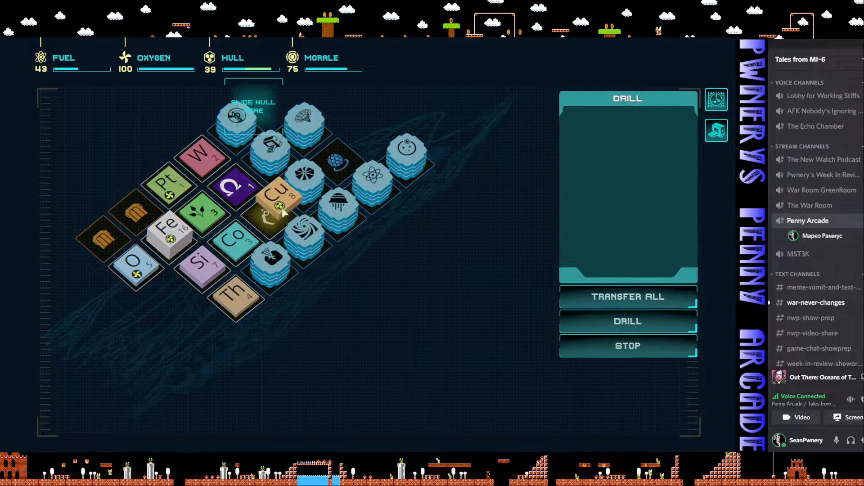
# - Run a second depth-6 drill, store its oxygen with the rest and stop drilling
pyautogui.click(628, 321)
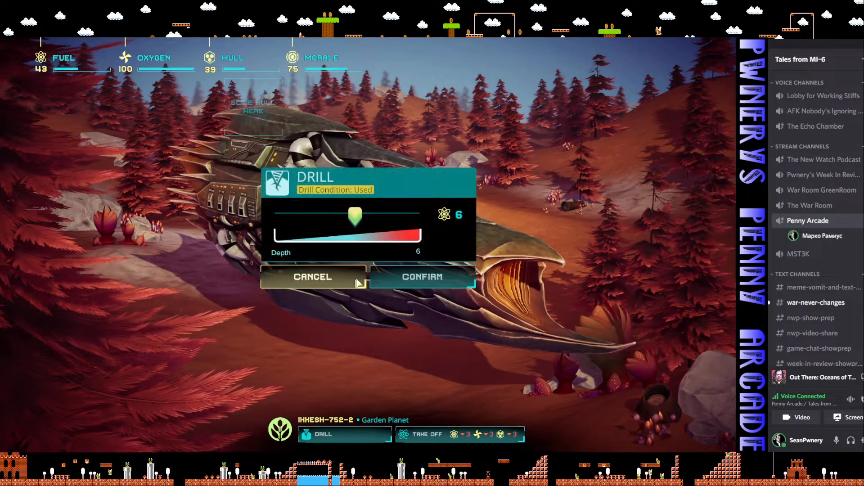
pyautogui.click(422, 276)
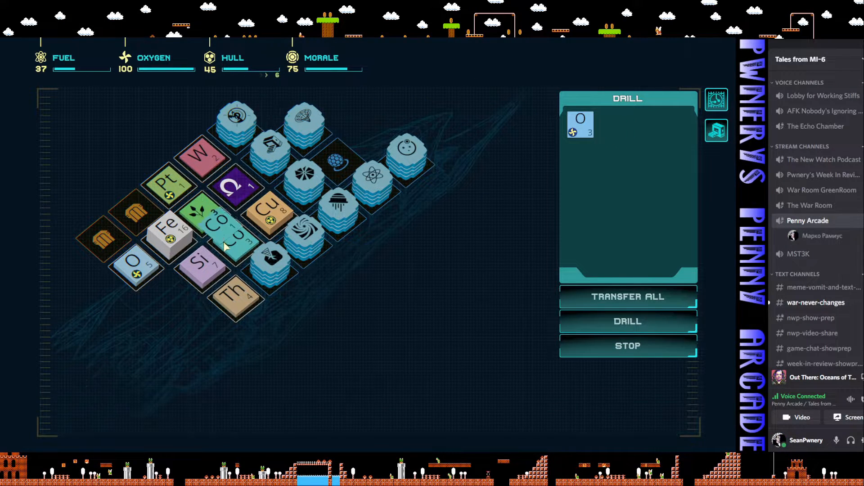
pyautogui.moveTo(580, 124); pyautogui.dragTo(173, 289)
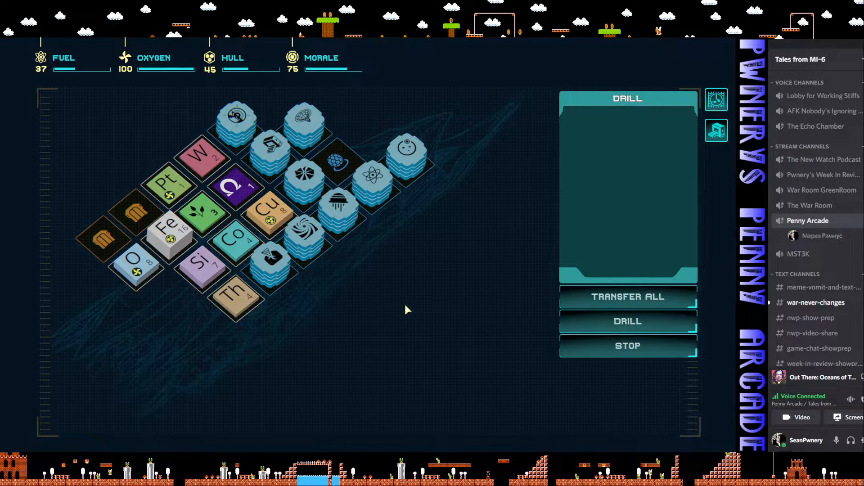
pyautogui.click(231, 187)
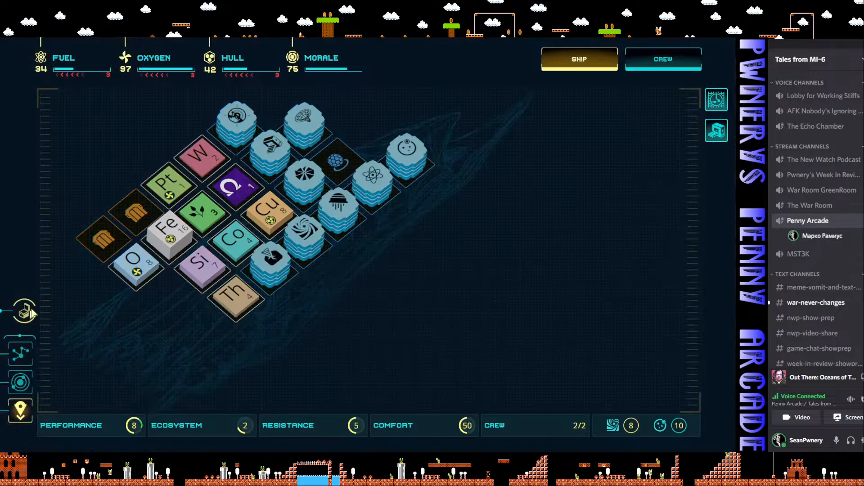
# - Review the empty module slot's build options such as Mess Hall, then close them
pyautogui.click(133, 215)
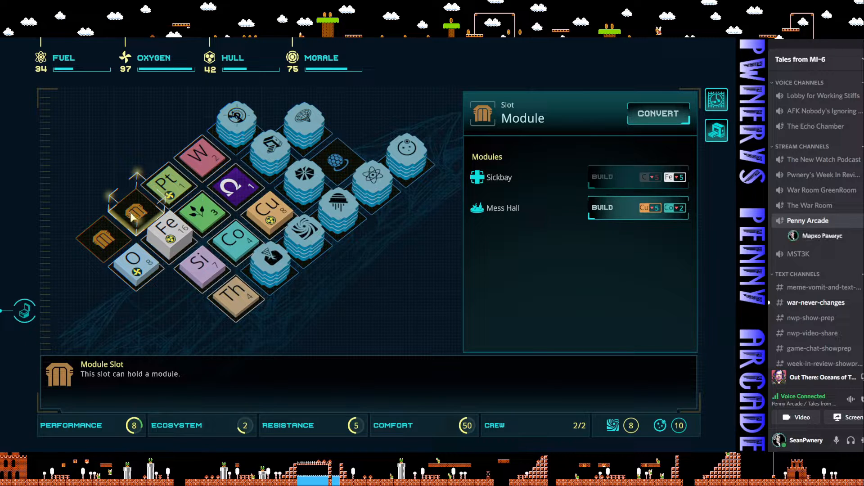
pyautogui.moveTo(503, 208)
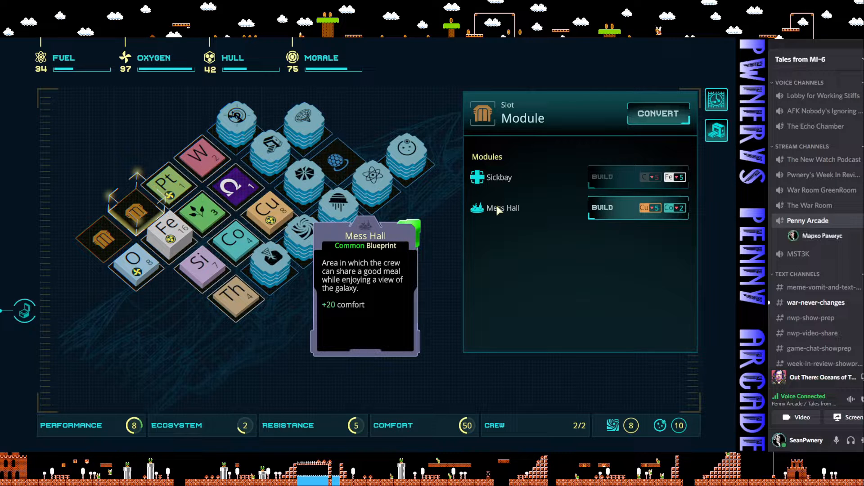
pyautogui.moveTo(185, 215)
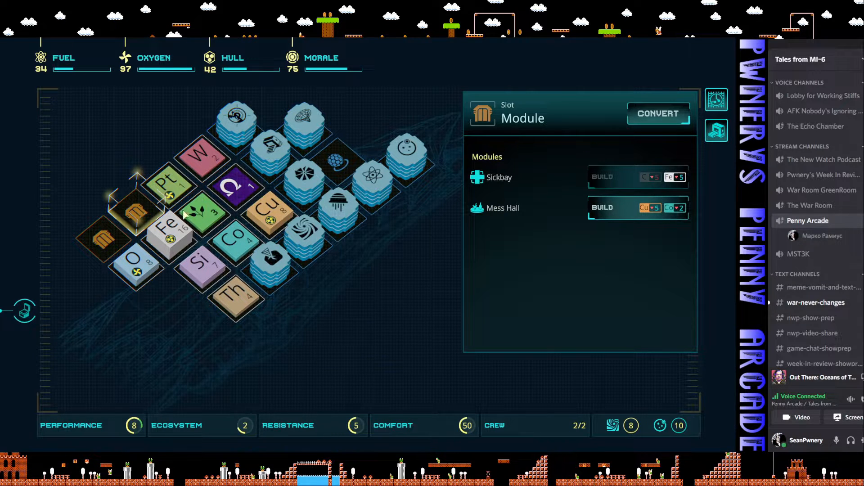
pyautogui.click(336, 163)
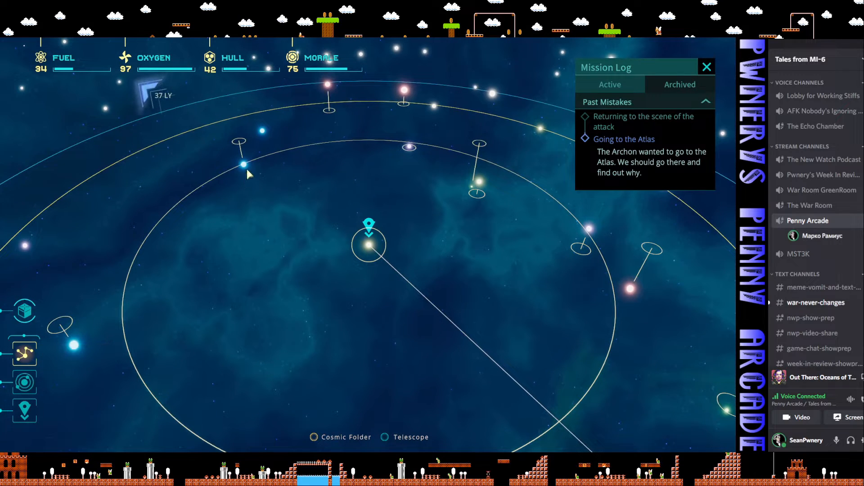
# - Jump to a nearby star, explain the mission to the armed ship and take 20 damage with a slot broken
pyautogui.click(243, 165)
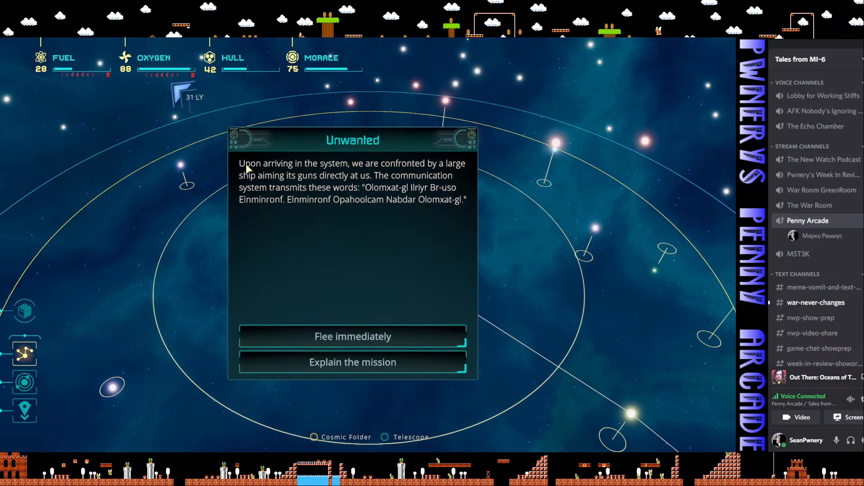
pyautogui.moveTo(343, 214)
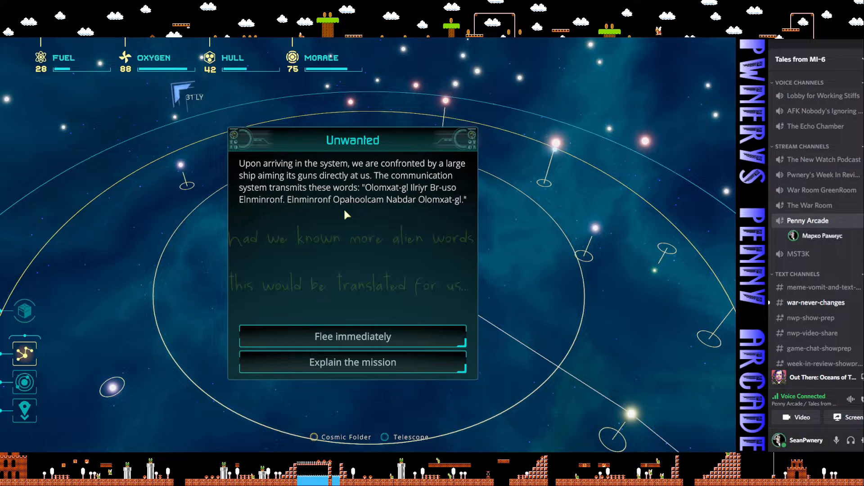
pyautogui.moveTo(369, 370)
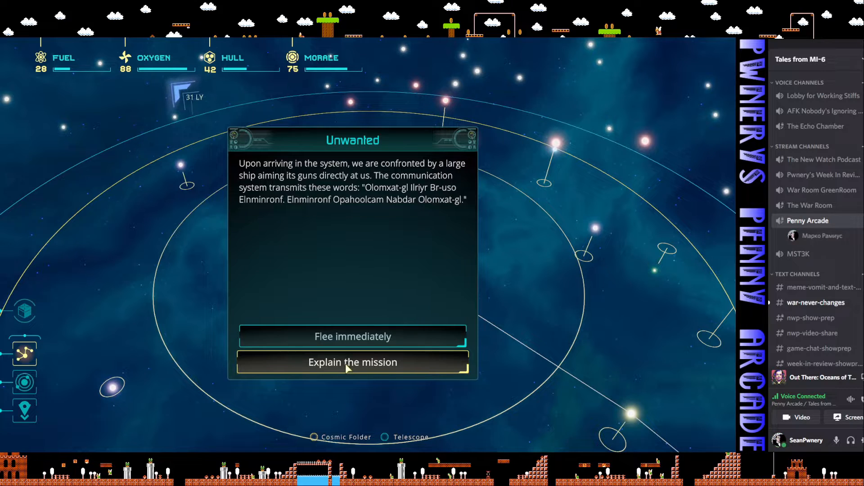
pyautogui.click(352, 362)
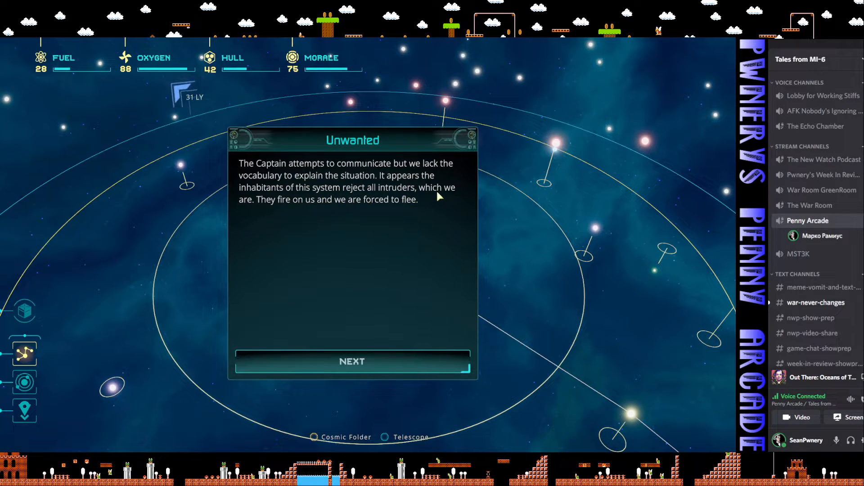
pyautogui.moveTo(361, 221)
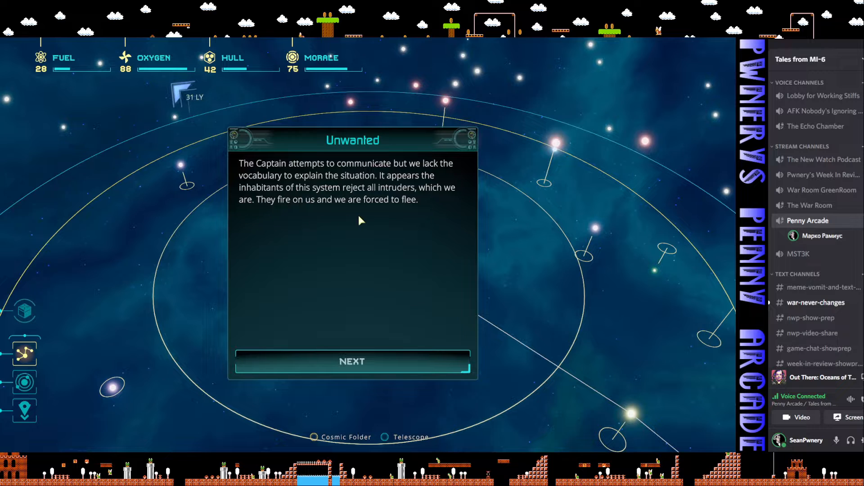
pyautogui.click(352, 361)
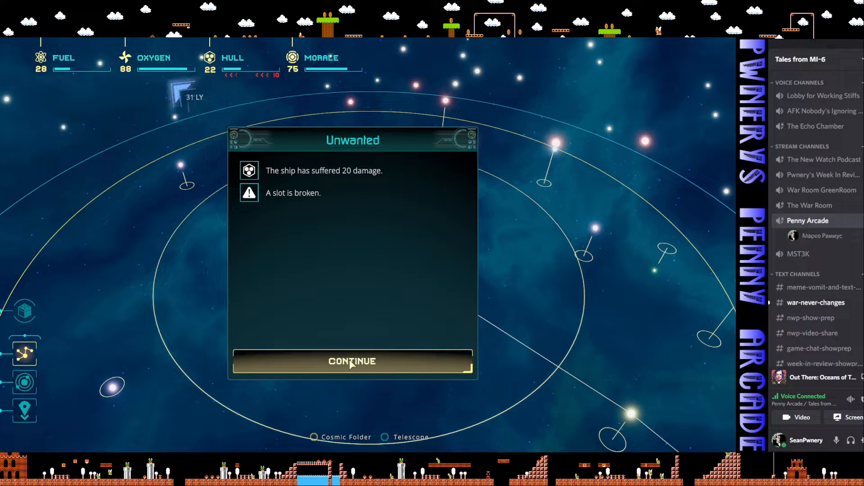
# - Dismiss the damage report and bring up the technology slot's build options
pyautogui.click(352, 361)
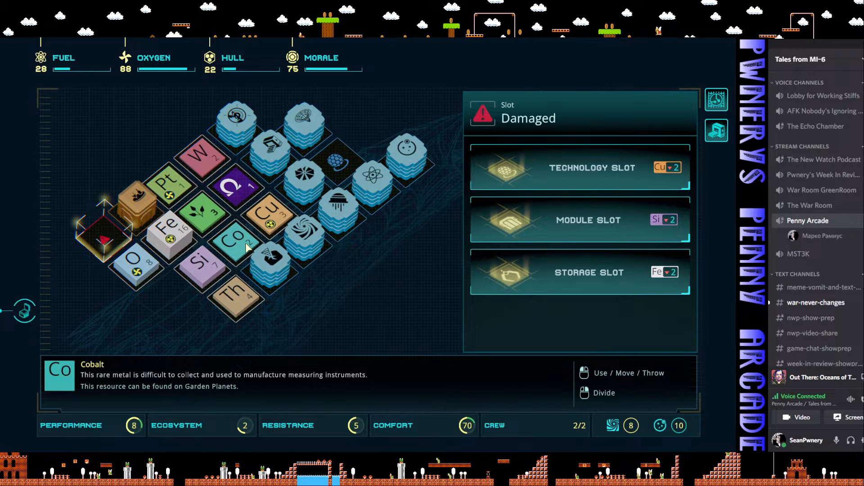
pyautogui.moveTo(252, 266)
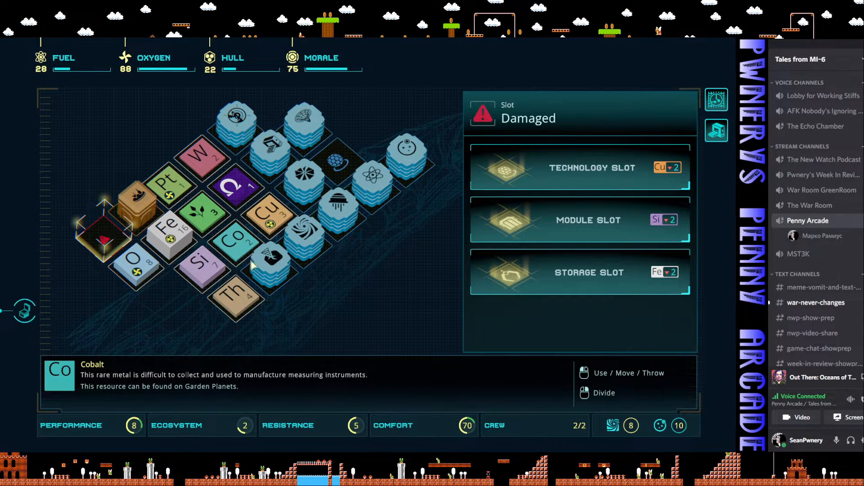
pyautogui.moveTo(339, 314)
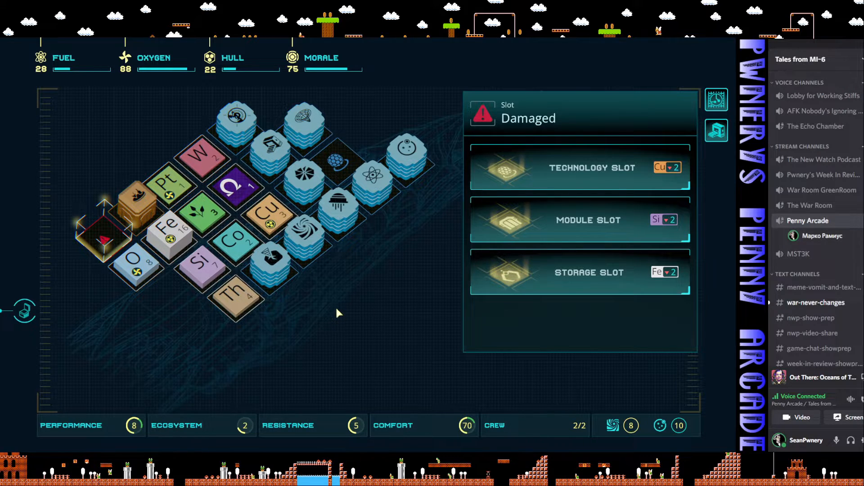
pyautogui.moveTo(325, 317)
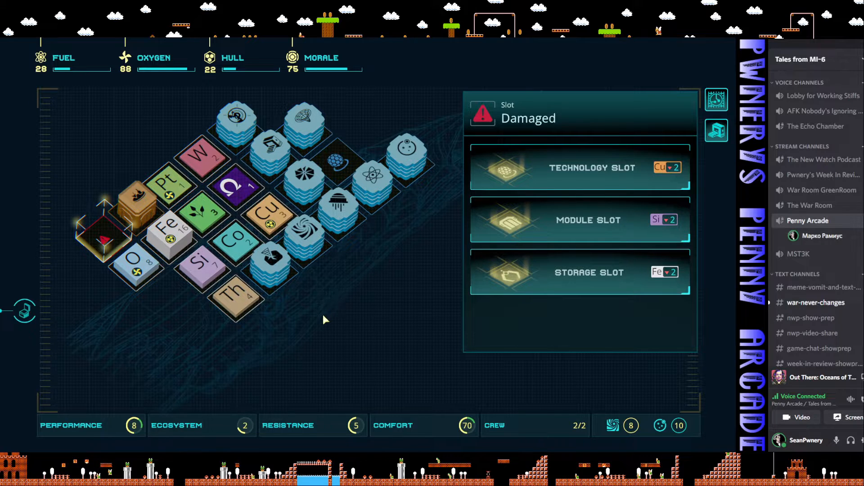
pyautogui.moveTo(340, 254)
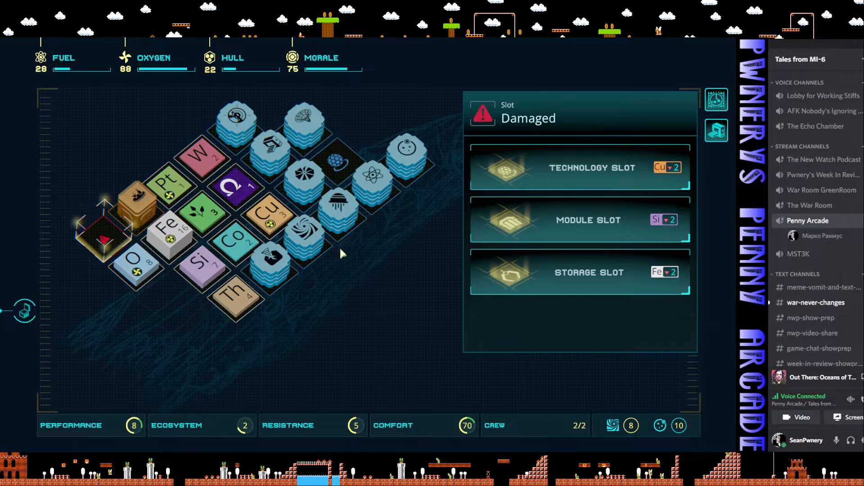
pyautogui.click(335, 163)
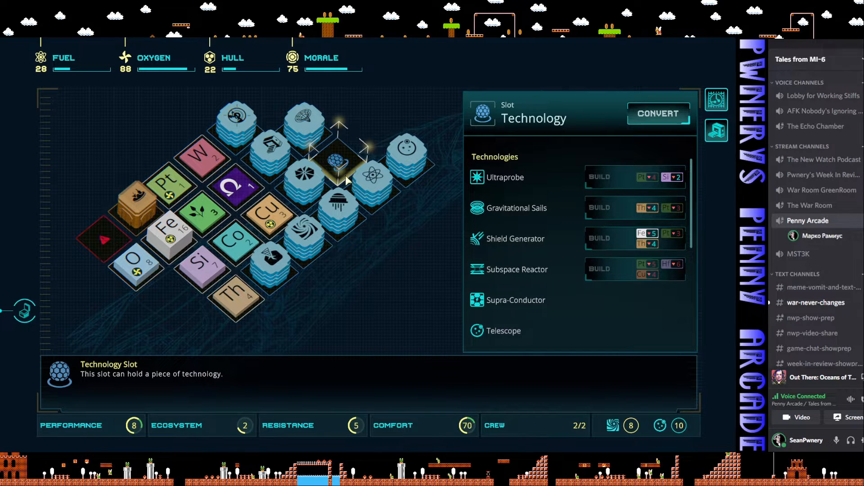
pyautogui.moveTo(110, 285)
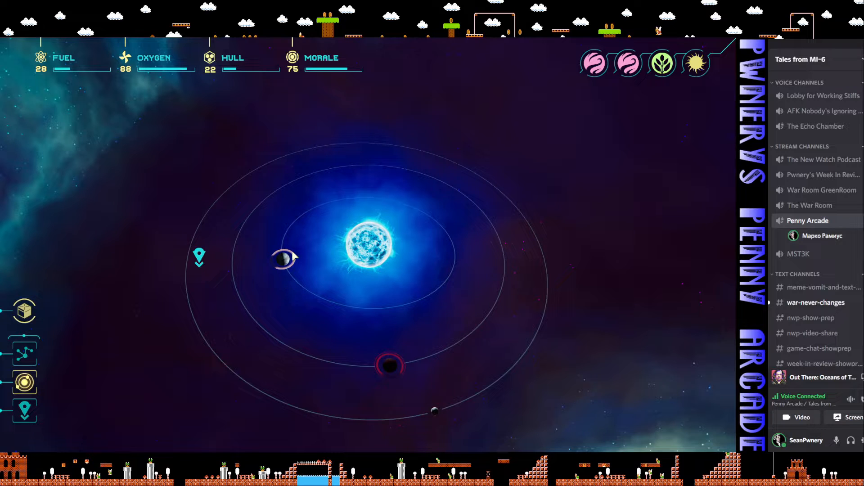
# - Probe gas giant Obal-790-1 at depth 7 and feed the hydrogen into the fuel, reaching 44
pyautogui.click(282, 259)
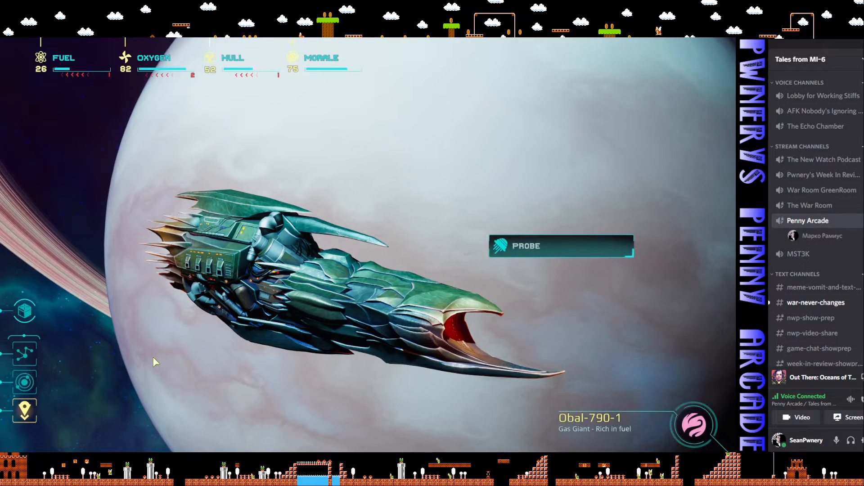
pyautogui.click(559, 246)
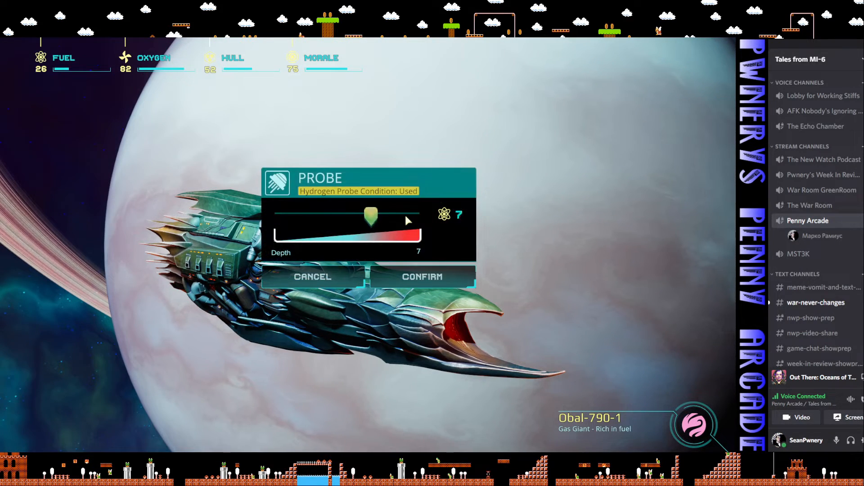
pyautogui.click(421, 276)
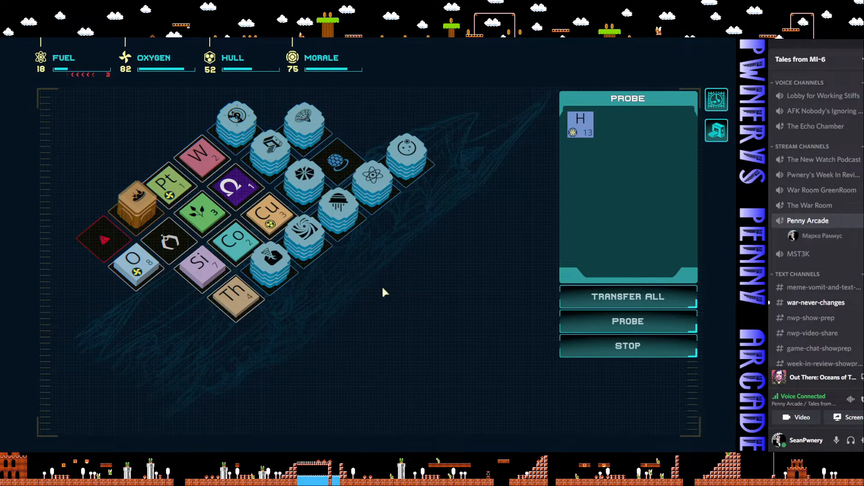
pyautogui.moveTo(580, 123); pyautogui.dragTo(44, 119)
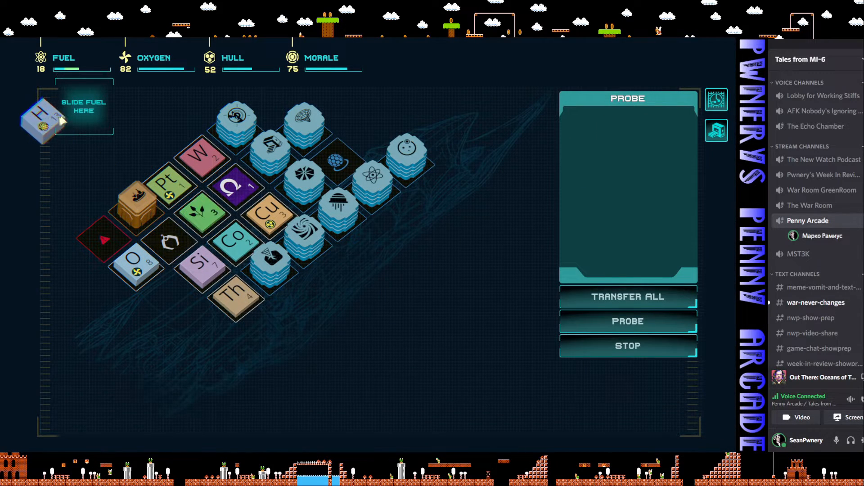
pyautogui.moveTo(39, 121); pyautogui.dragTo(83, 107)
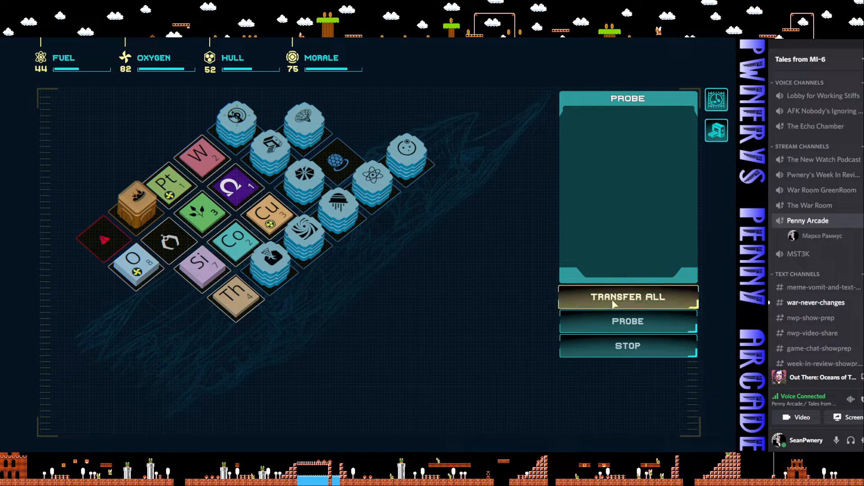
# - Collect the remaining probed resources and finish probing, returning to orbit
pyautogui.click(627, 321)
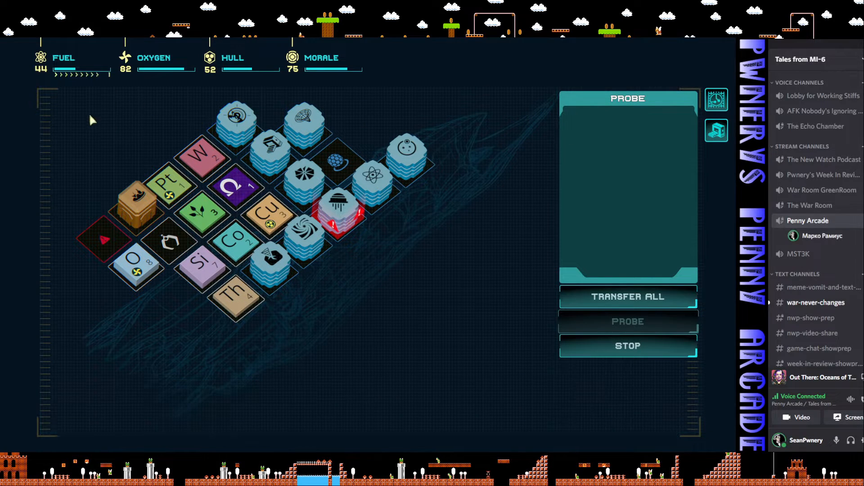
pyautogui.click(337, 212)
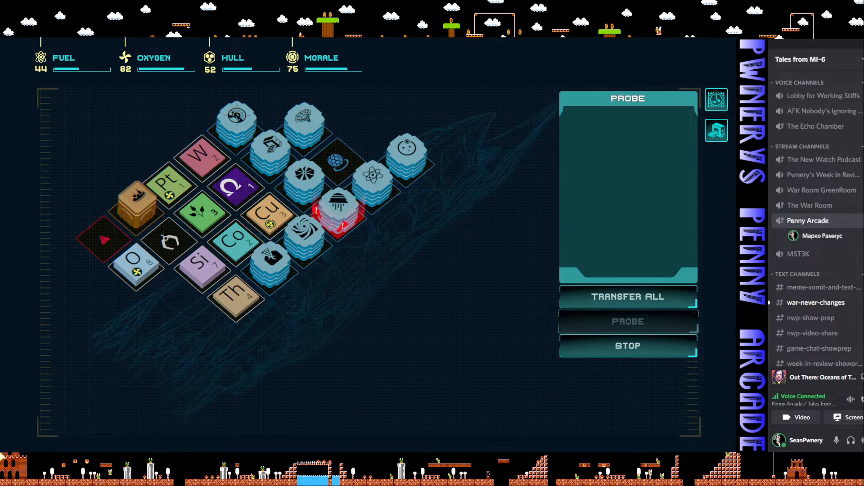
pyautogui.click(338, 208)
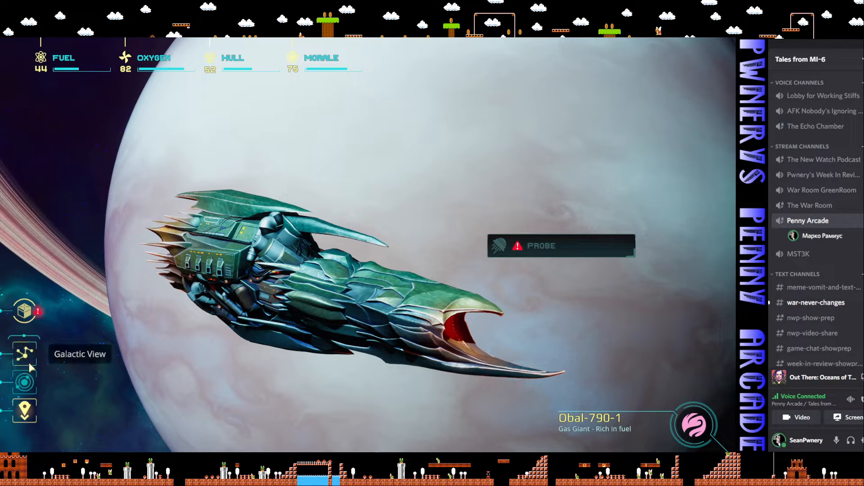
# - Jump to a neighbouring star via the galaxy map, triggering the Ships Passing in the Night event
pyautogui.click(24, 382)
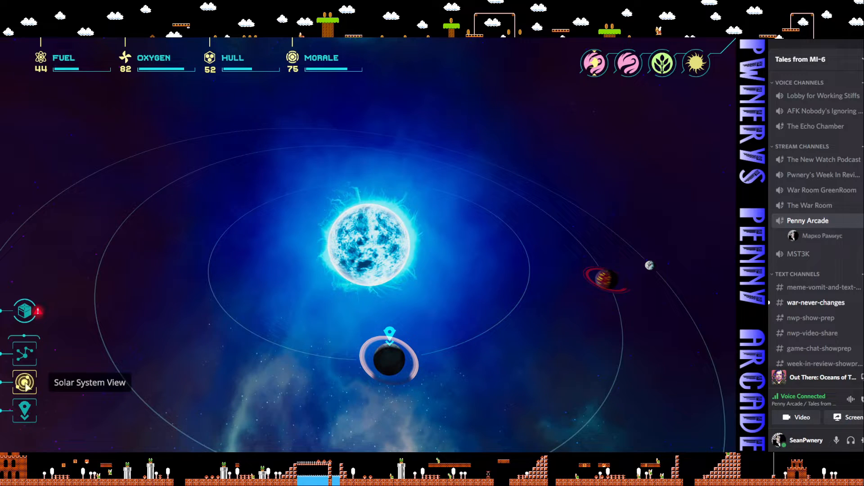
pyautogui.click(23, 352)
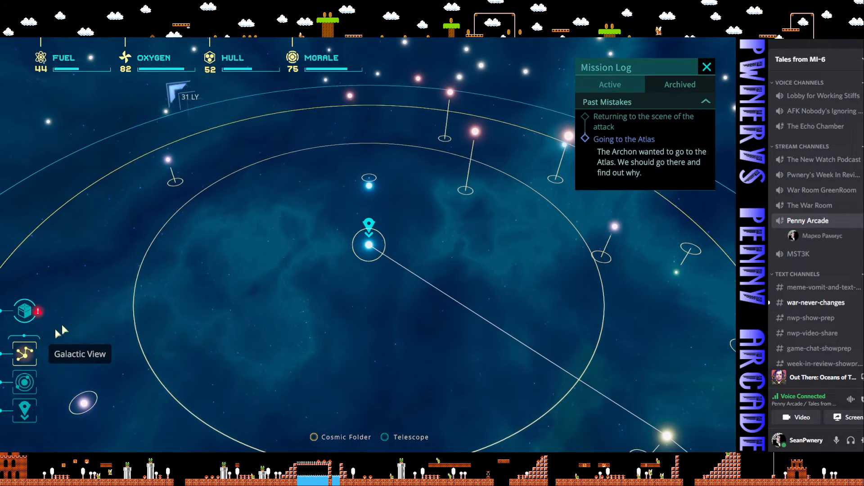
pyautogui.click(168, 159)
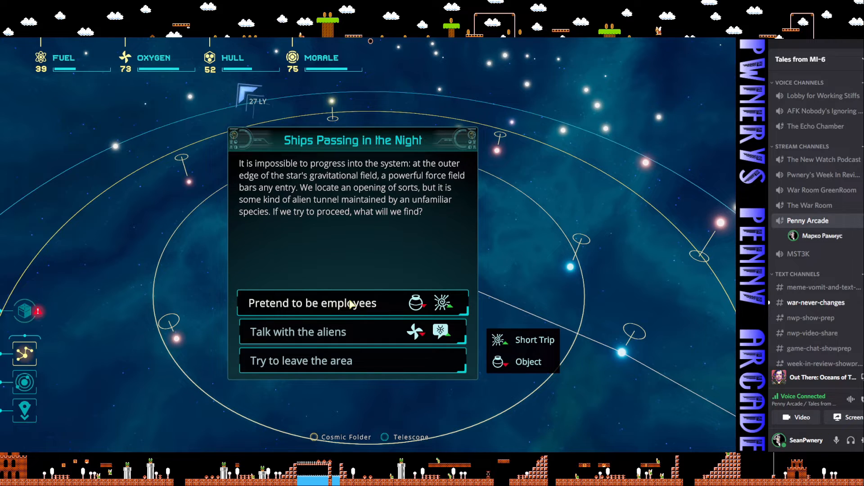
pyautogui.moveTo(298, 331)
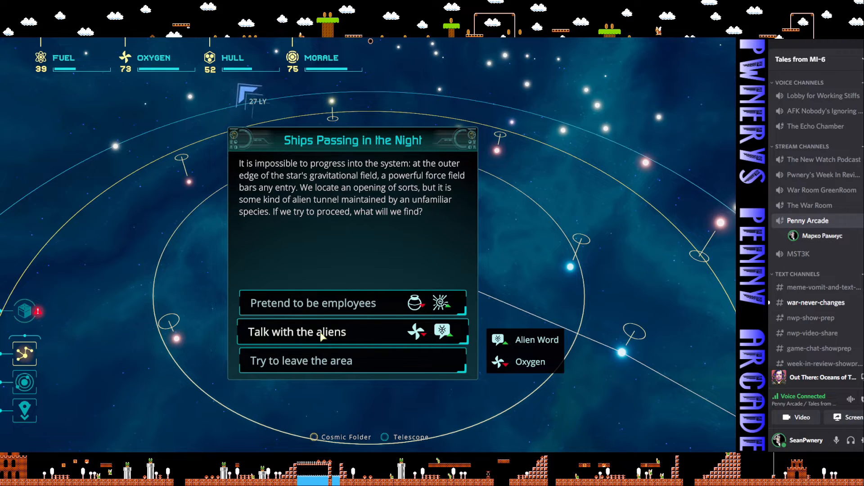
# - Talk with the aliens to learn their word for Humans at 15 oxygen, then inspect Mibsam-434's rocky planet and gas giant
pyautogui.click(296, 332)
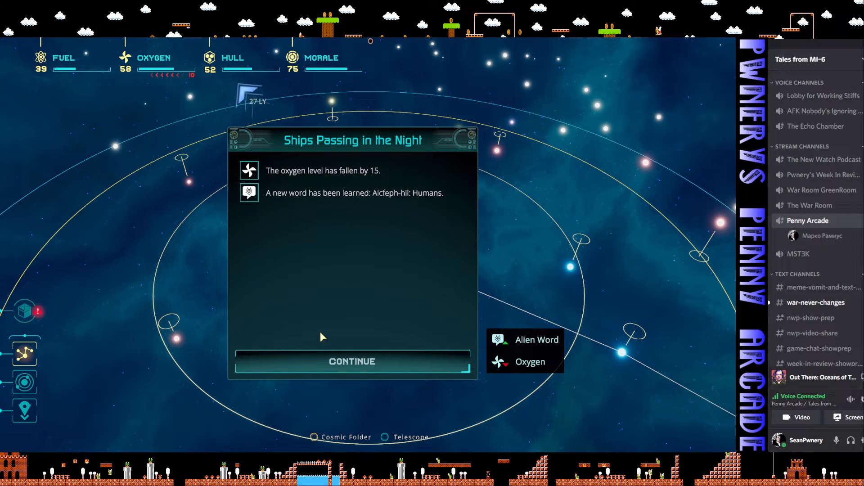
pyautogui.click(352, 361)
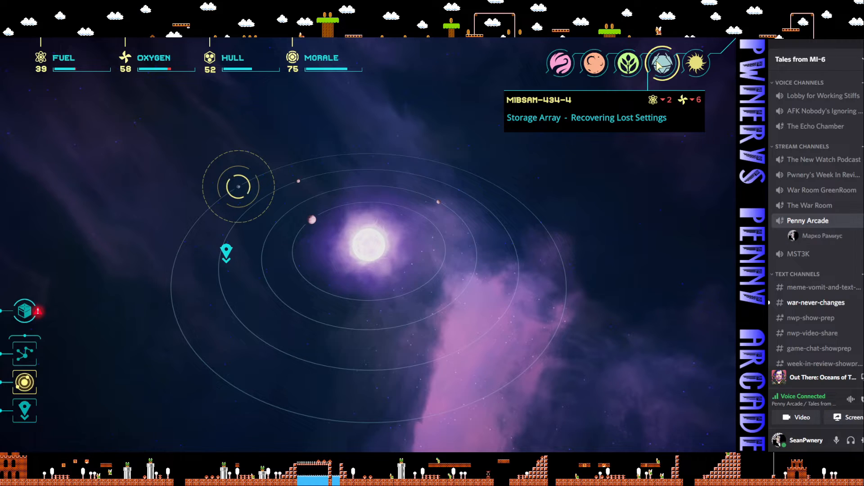
pyautogui.click(593, 63)
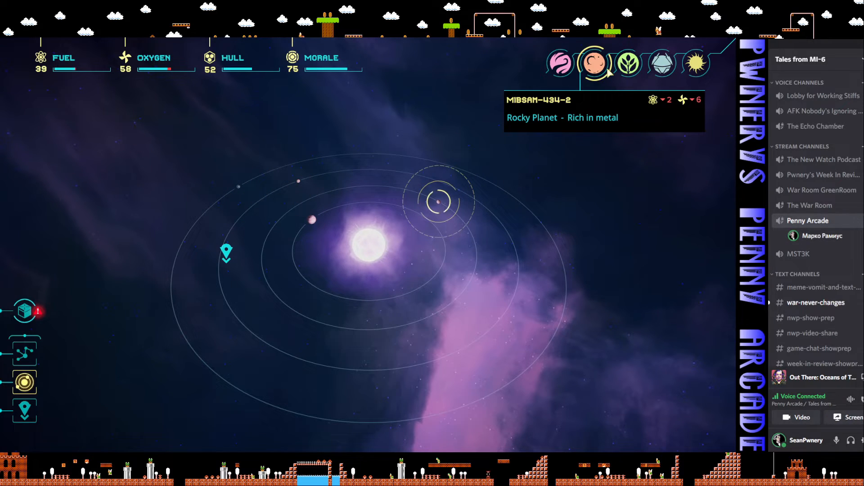
pyautogui.click(560, 63)
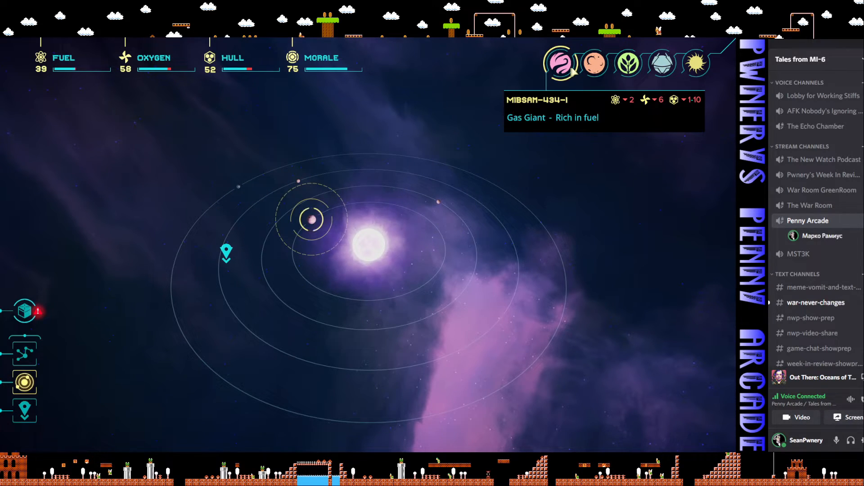